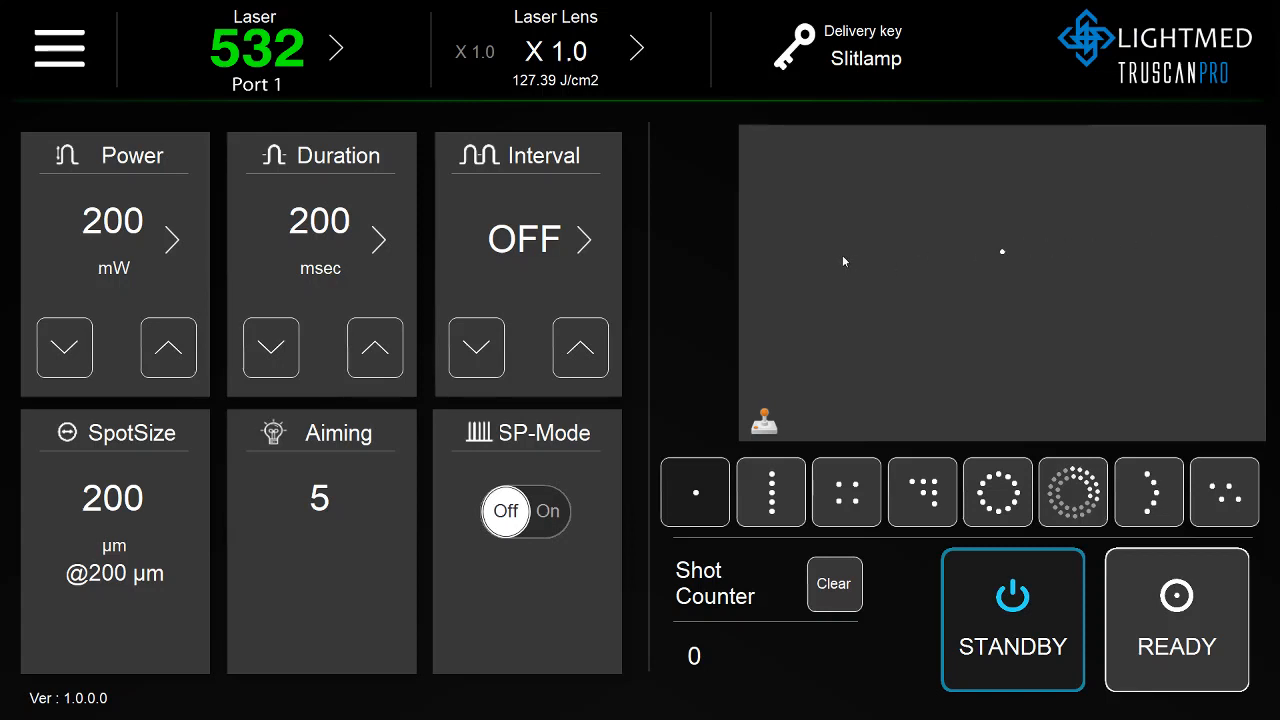
{"action": "mouse_move", "coordinate": [840, 264]}
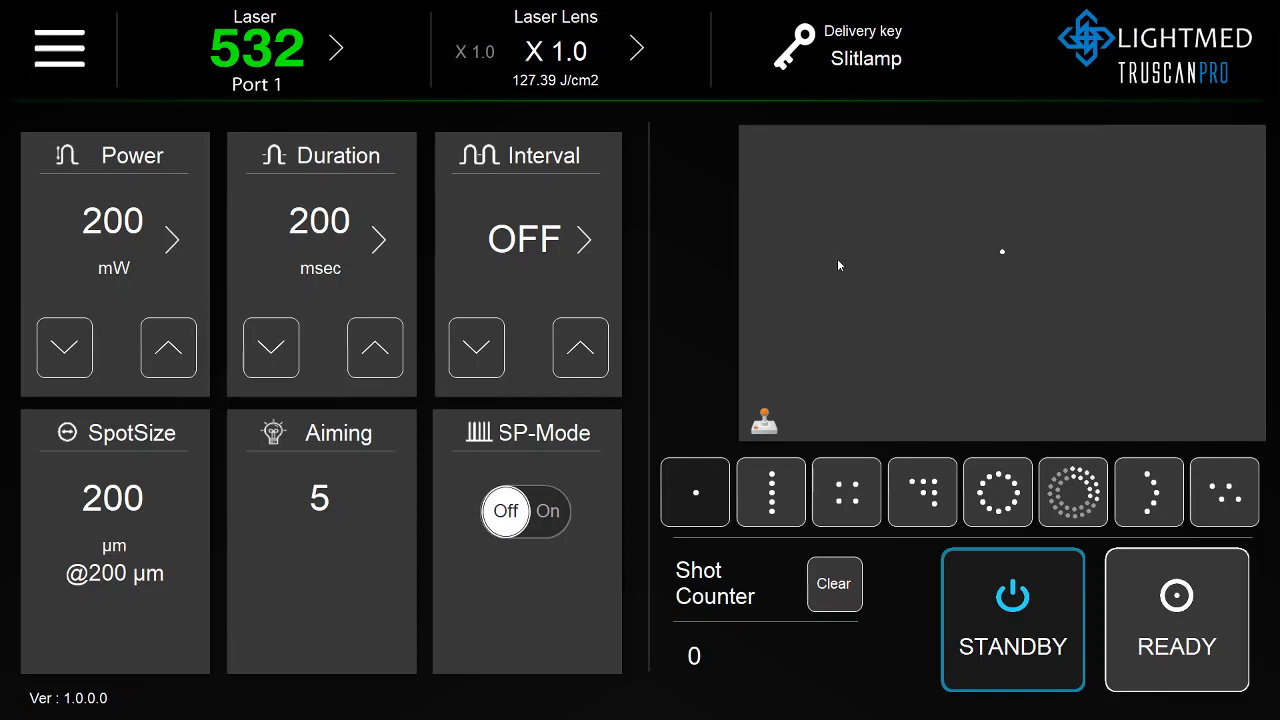
{"action": "mouse_move", "coordinate": [244, 46]}
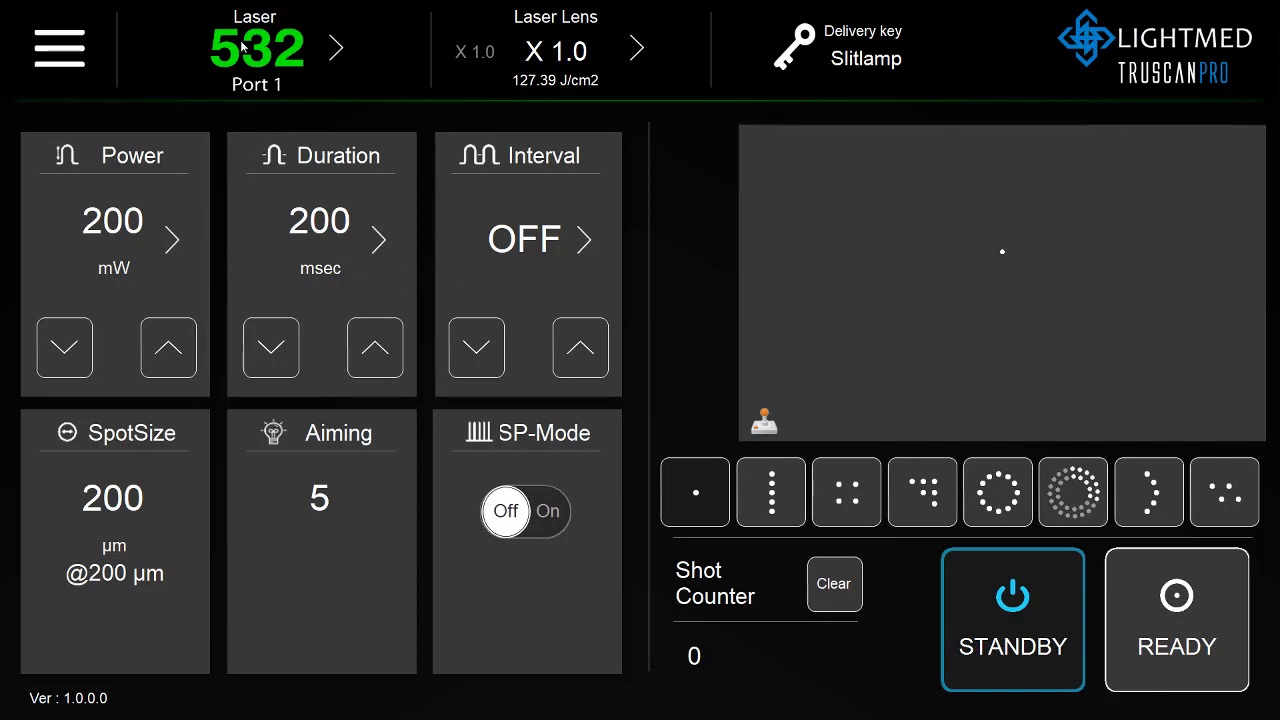
{"action": "mouse_move", "coordinate": [338, 48]}
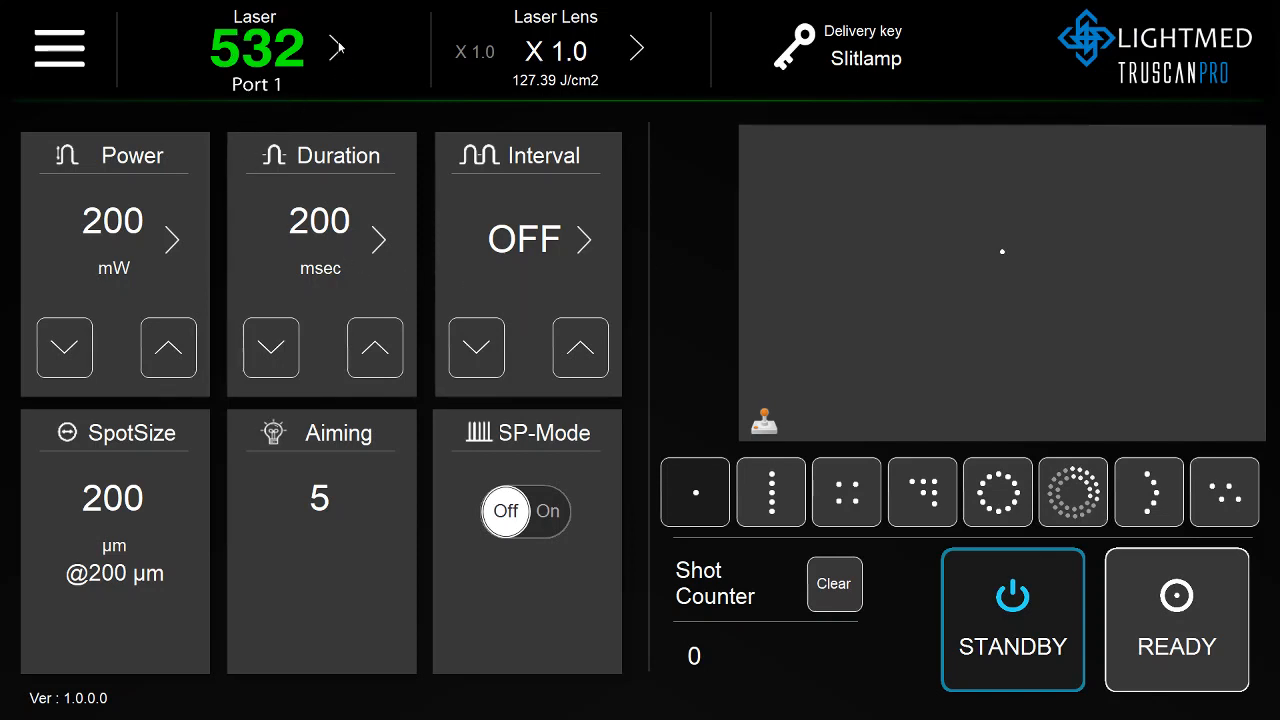
Cycle the laser wavelength through 577, 670 and 810 nm, then return to 532 Port 1.
{"action": "left_click", "coordinate": [336, 48]}
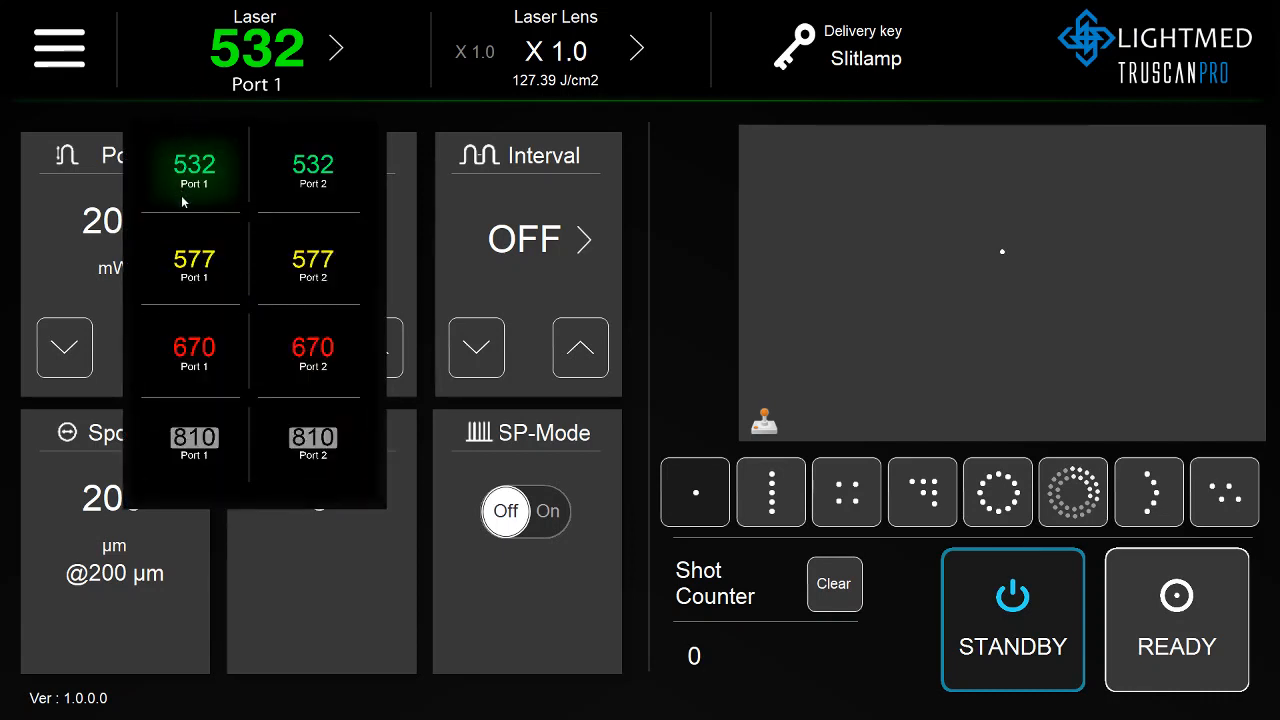
{"action": "left_click", "coordinate": [194, 258]}
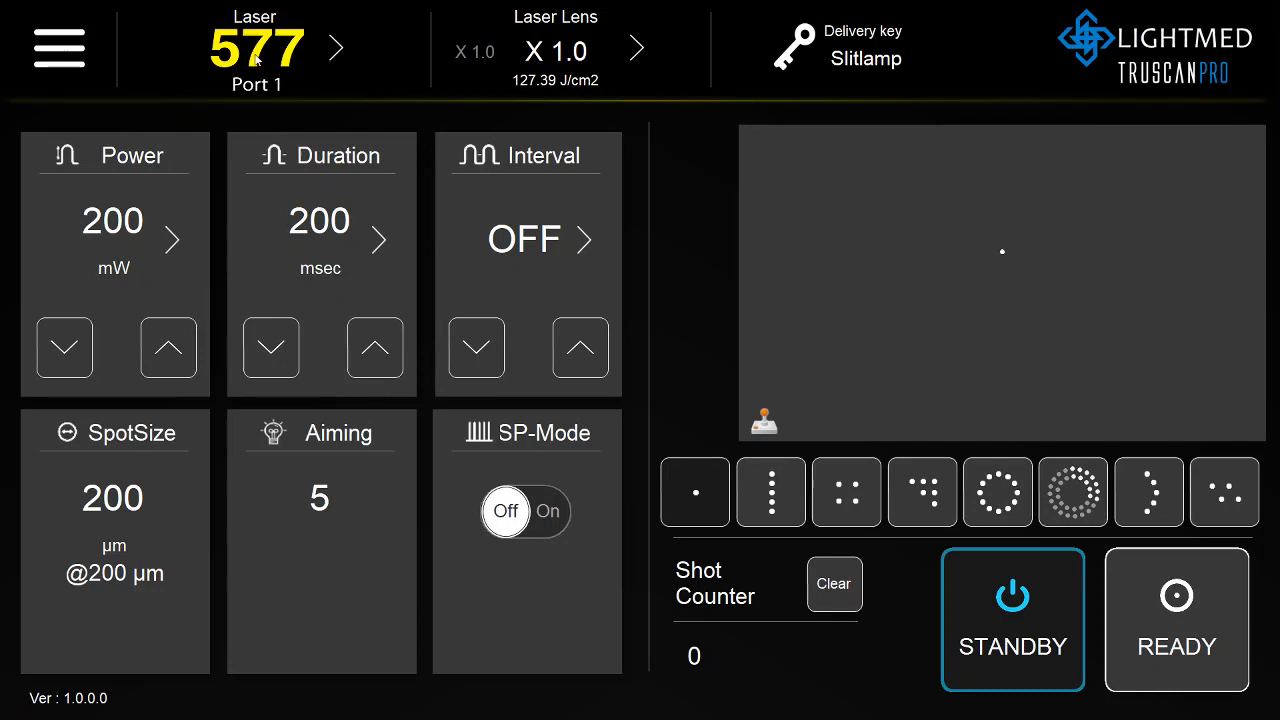
{"action": "left_click", "coordinate": [256, 50]}
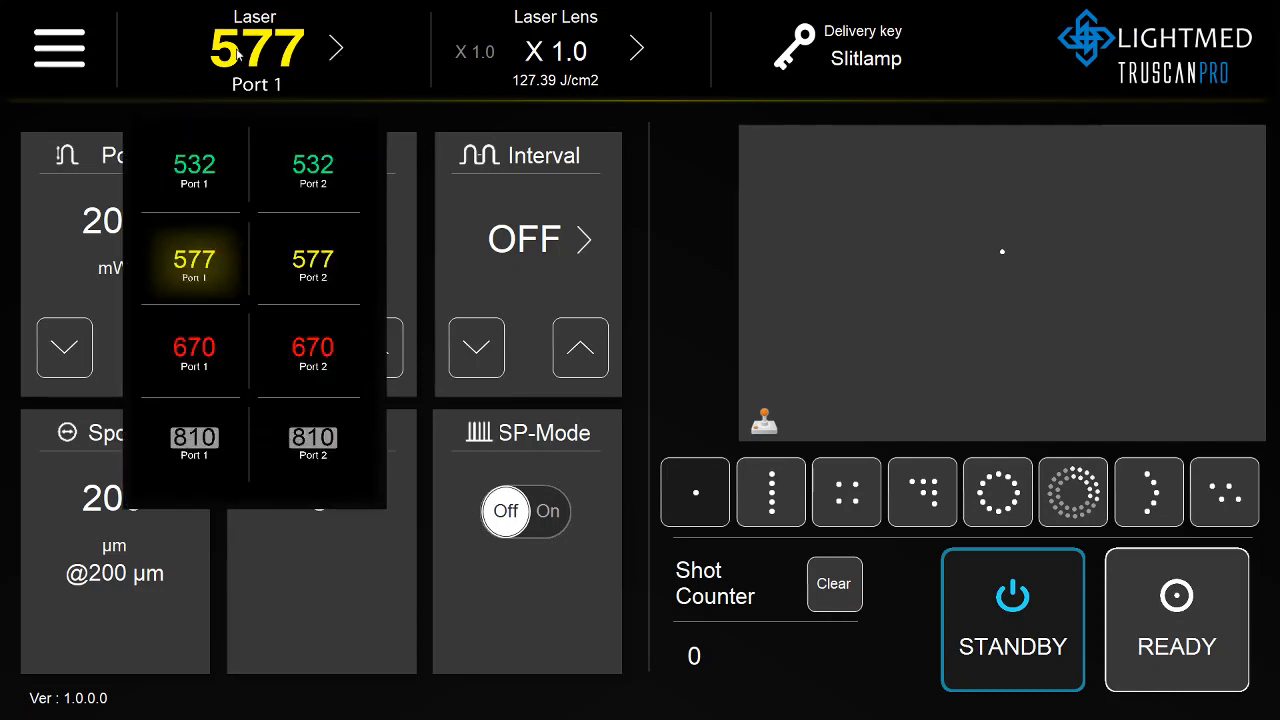
{"action": "left_click", "coordinate": [194, 352]}
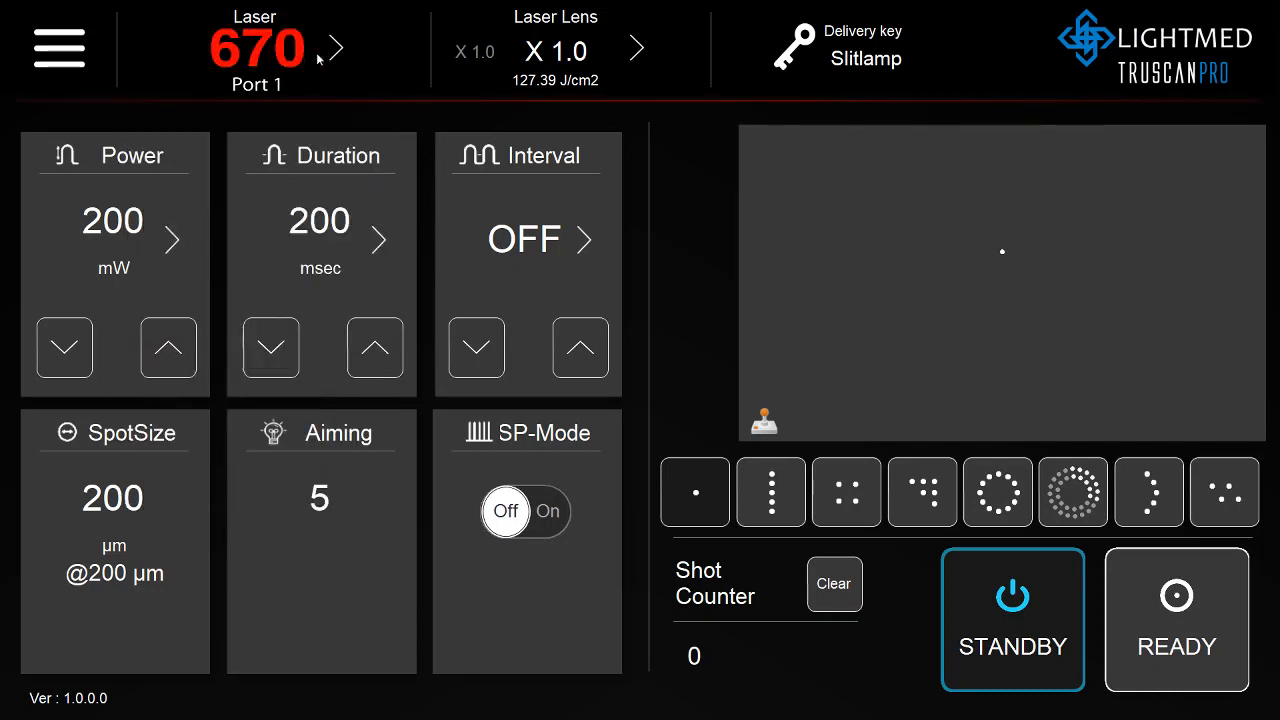
{"action": "left_click", "coordinate": [336, 48]}
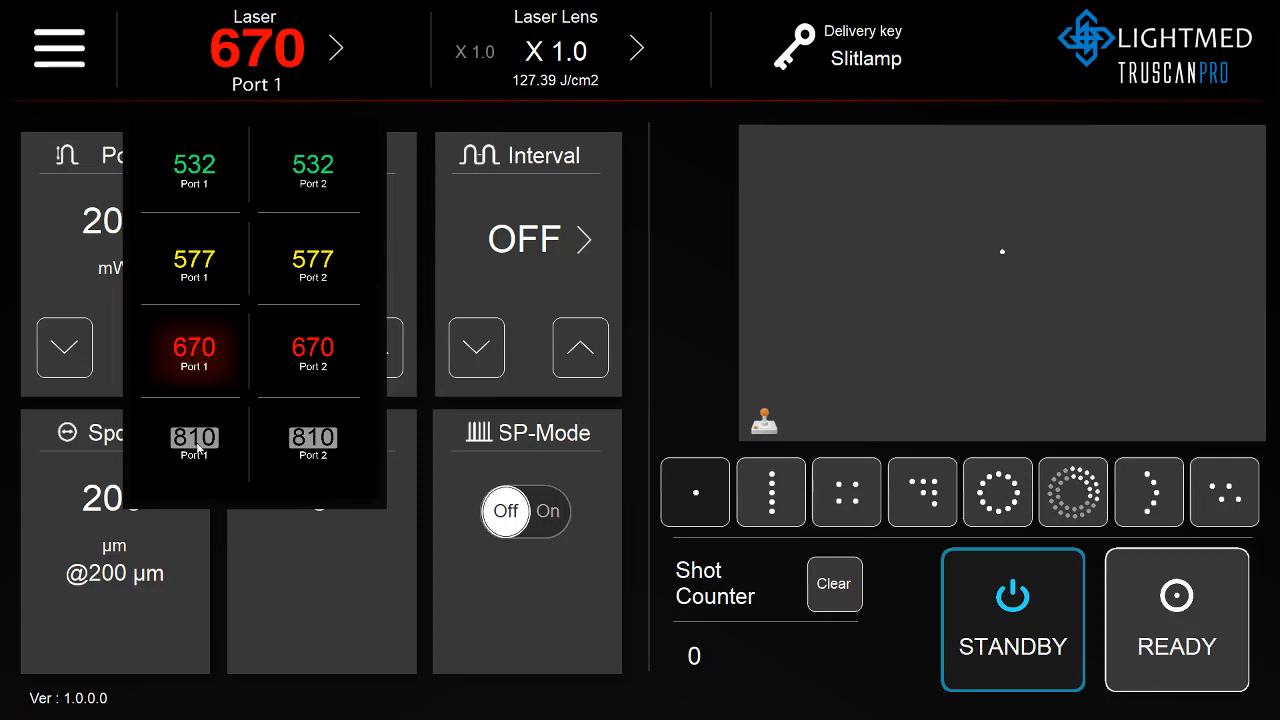
{"action": "left_click", "coordinate": [196, 440]}
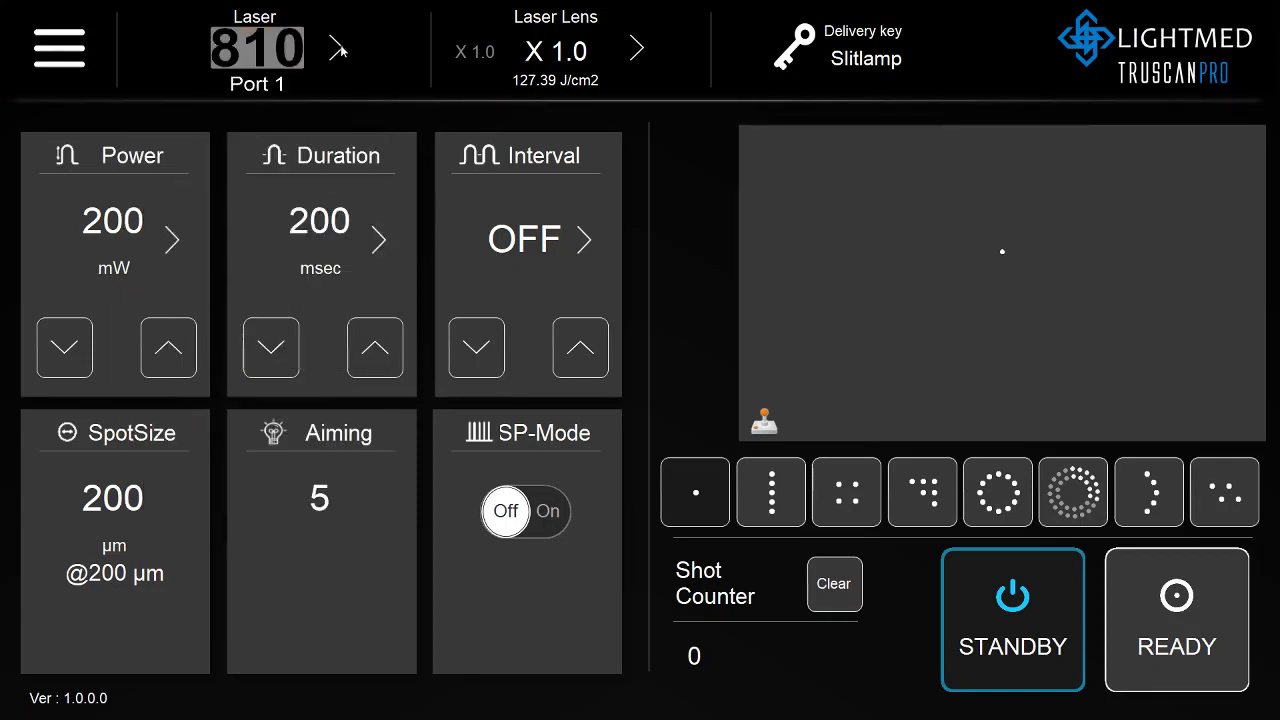
{"action": "left_click", "coordinate": [256, 48]}
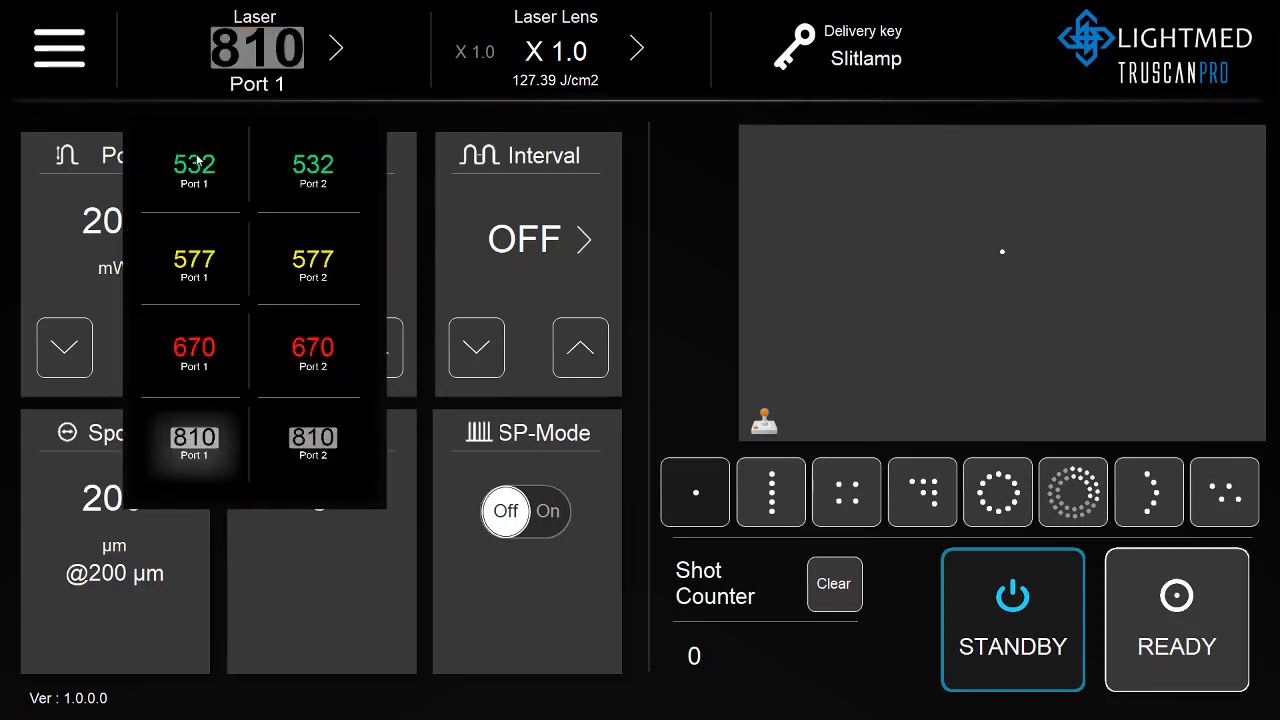
{"action": "left_click", "coordinate": [194, 164]}
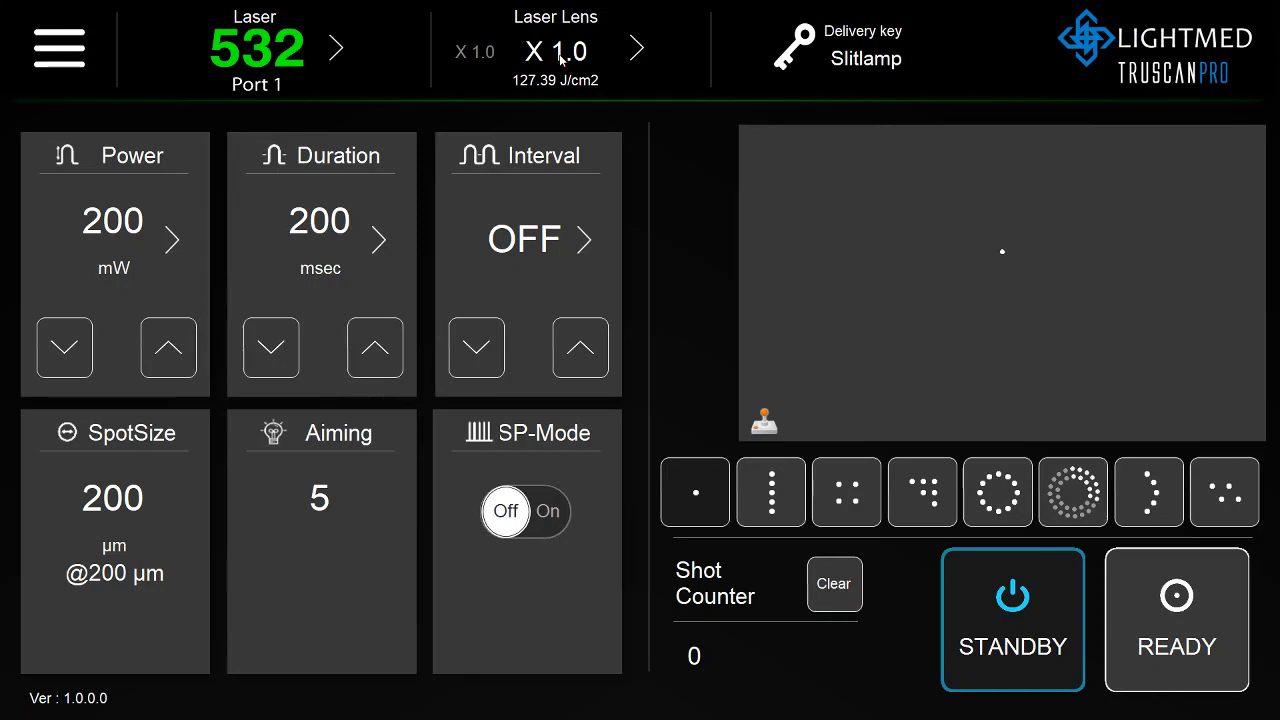
{"action": "left_click", "coordinate": [336, 48]}
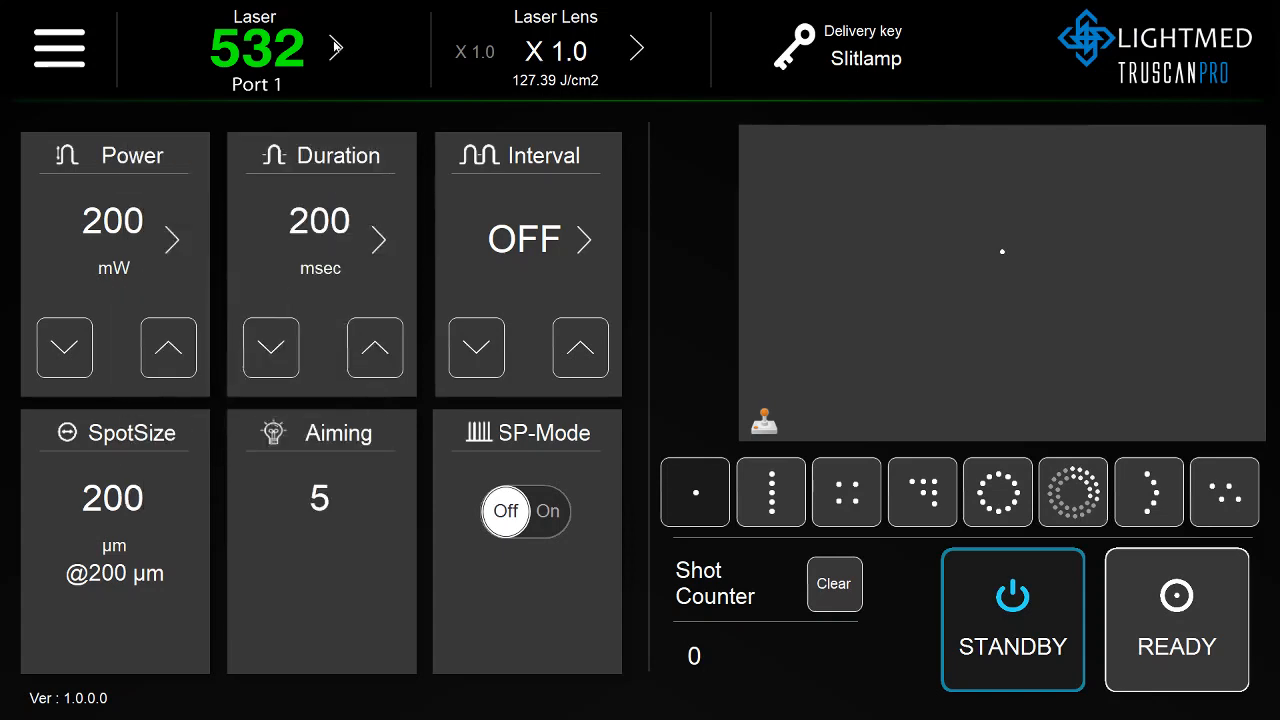
{"action": "mouse_move", "coordinate": [658, 50]}
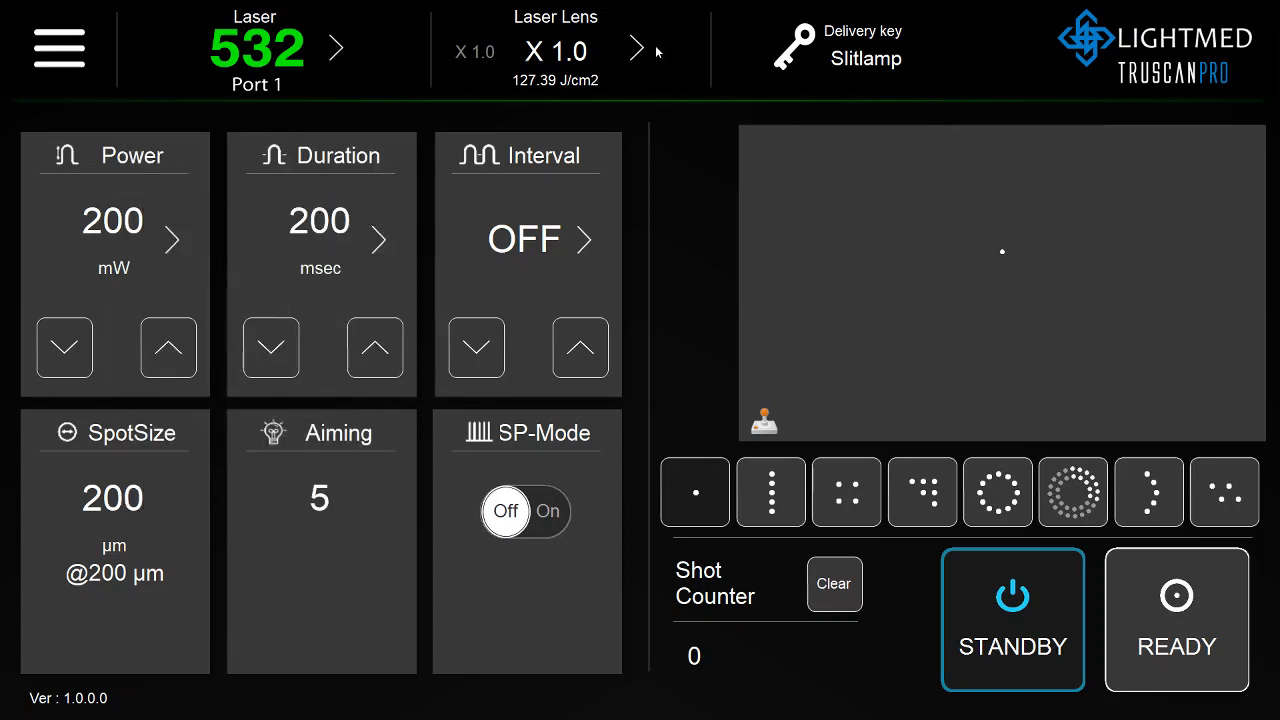
Try lens magnification X1.5 and X4.0, then settle on X2.0 for a 400 µm spot.
{"action": "left_click", "coordinate": [636, 48]}
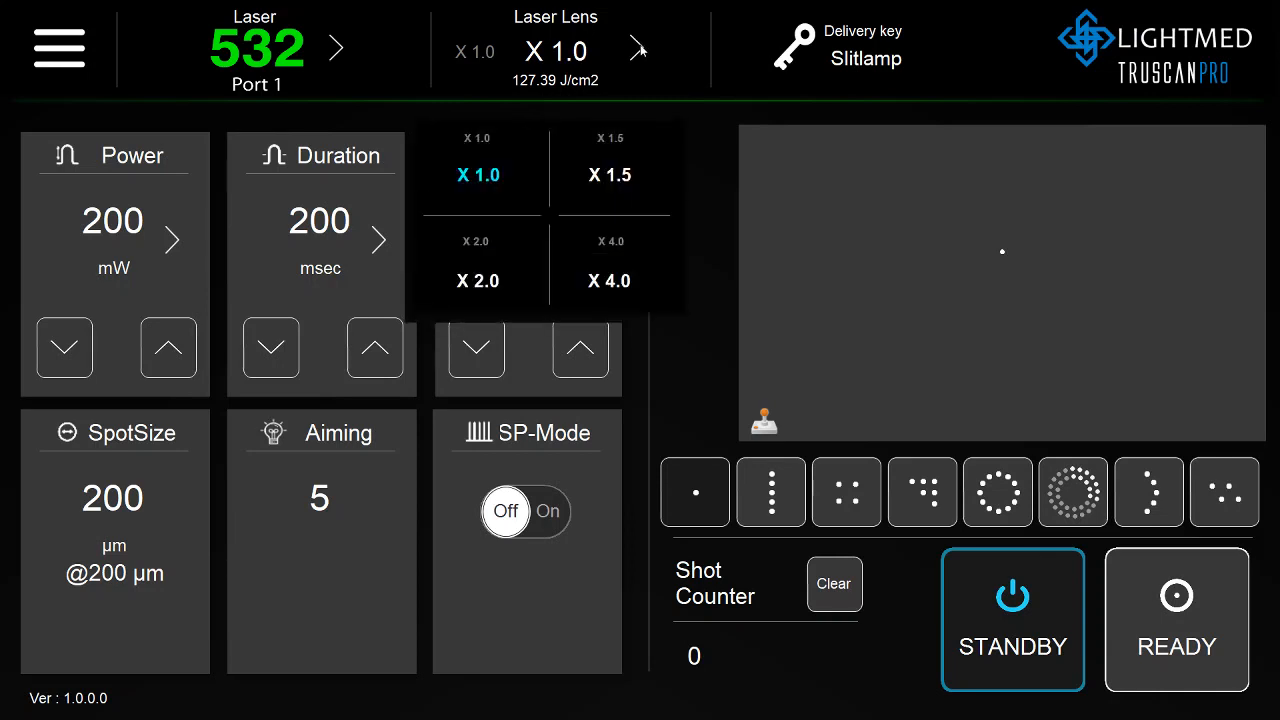
{"action": "left_click", "coordinate": [608, 176]}
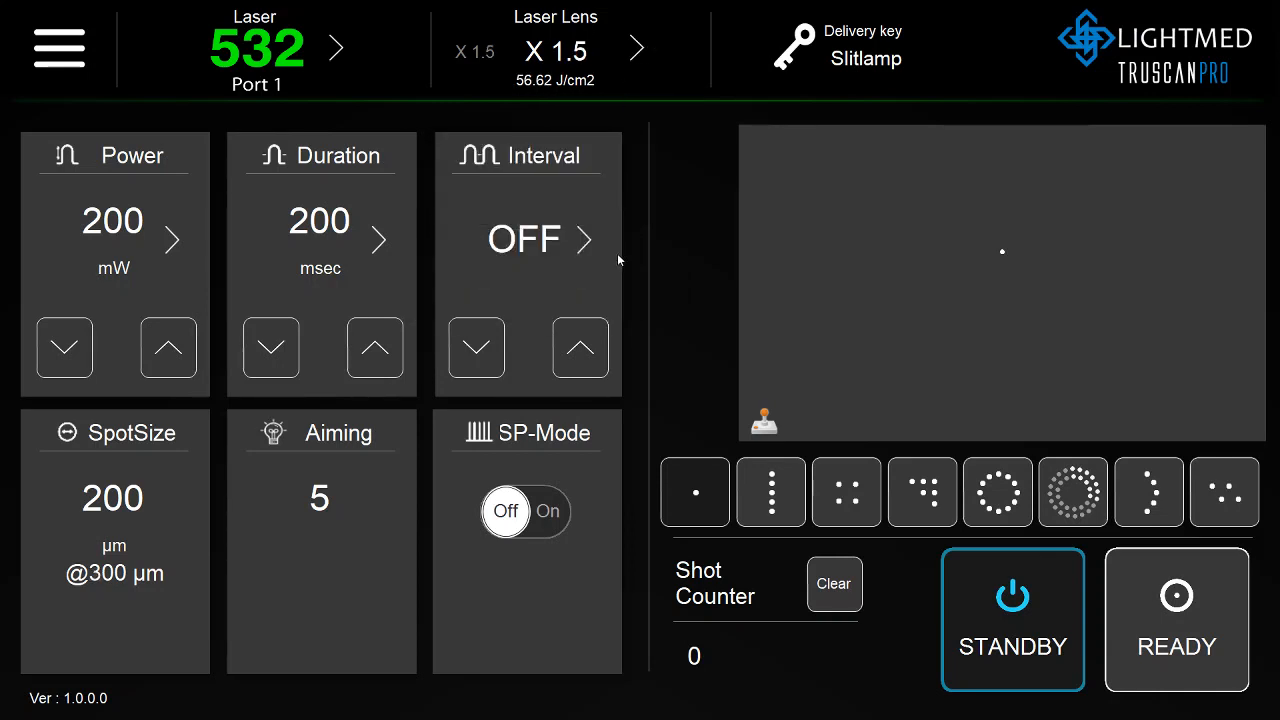
{"action": "left_click", "coordinate": [636, 48]}
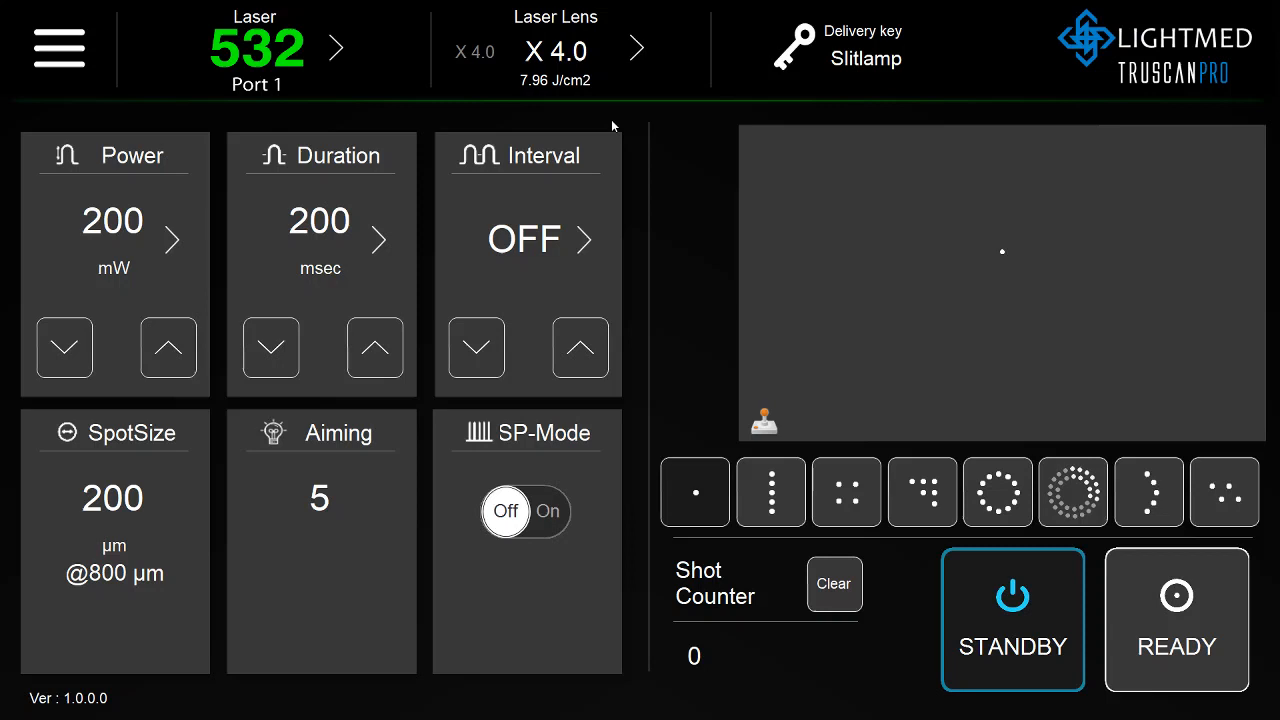
{"action": "left_click", "coordinate": [636, 48]}
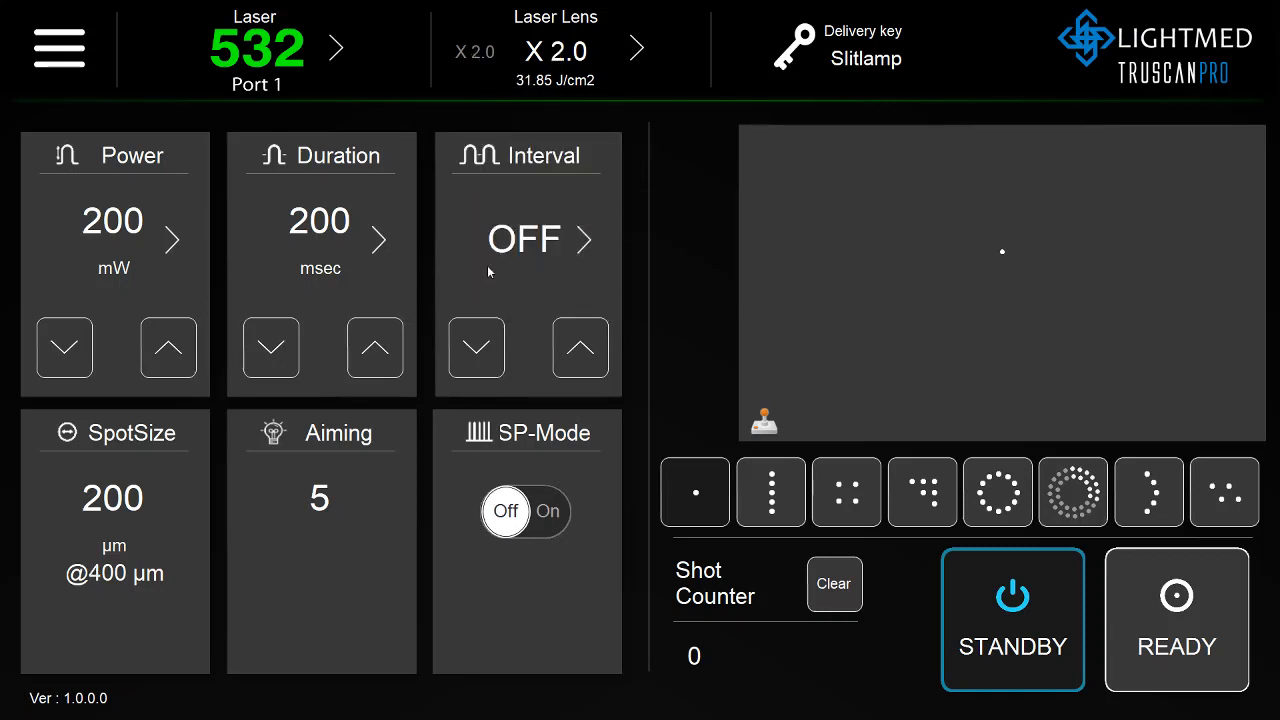
{"action": "mouse_move", "coordinate": [196, 274]}
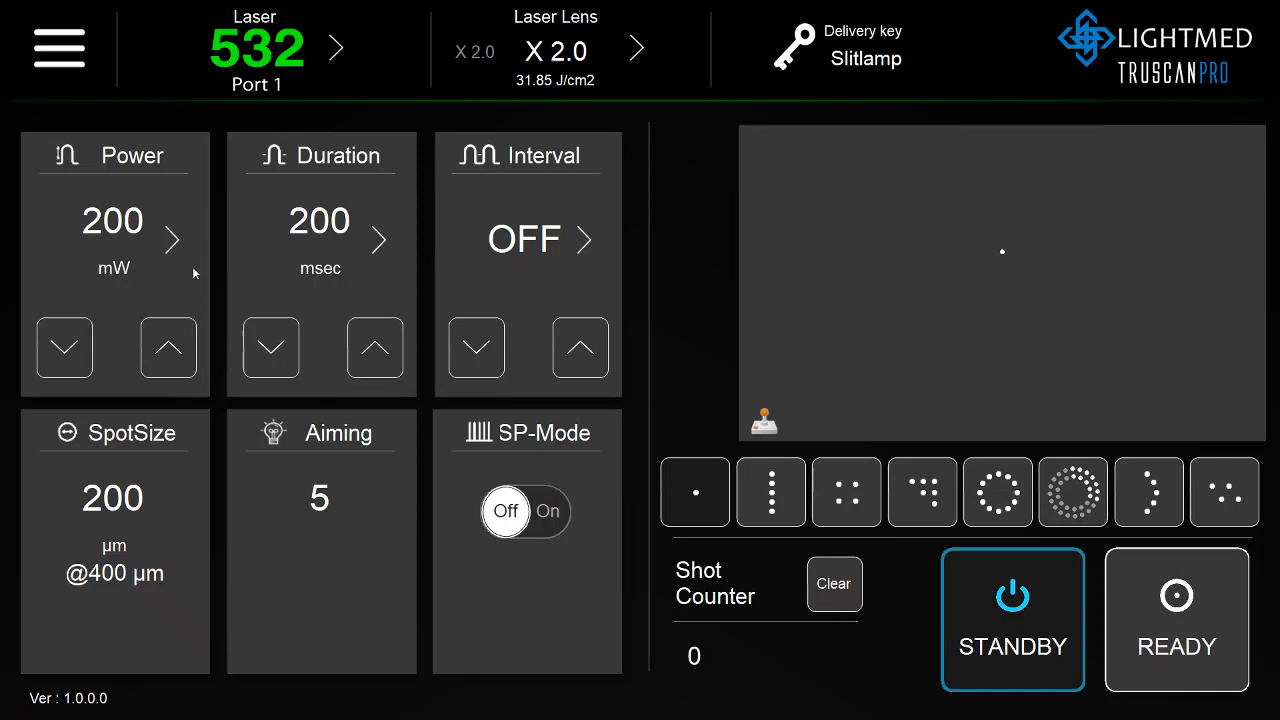
Raise power to 210 then 230 mW, then set it back to 200 mW from the preset list.
{"action": "left_click", "coordinate": [168, 348]}
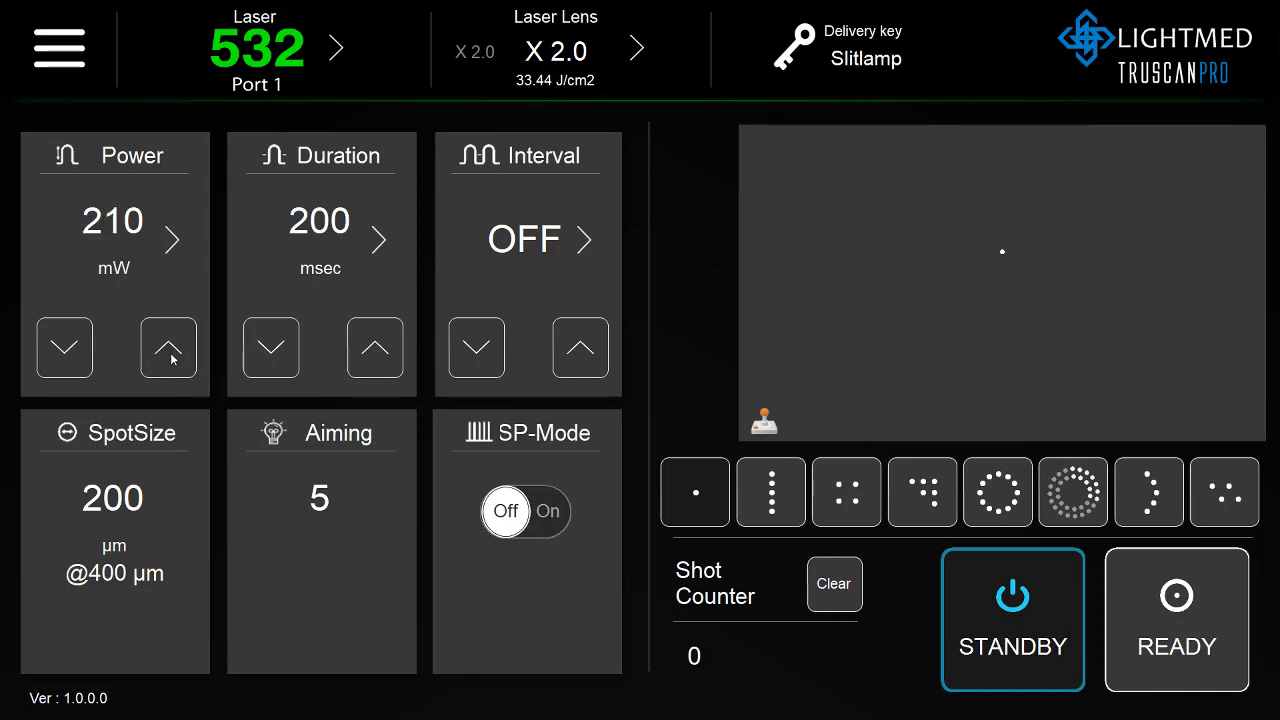
{"action": "left_click", "coordinate": [168, 348]}
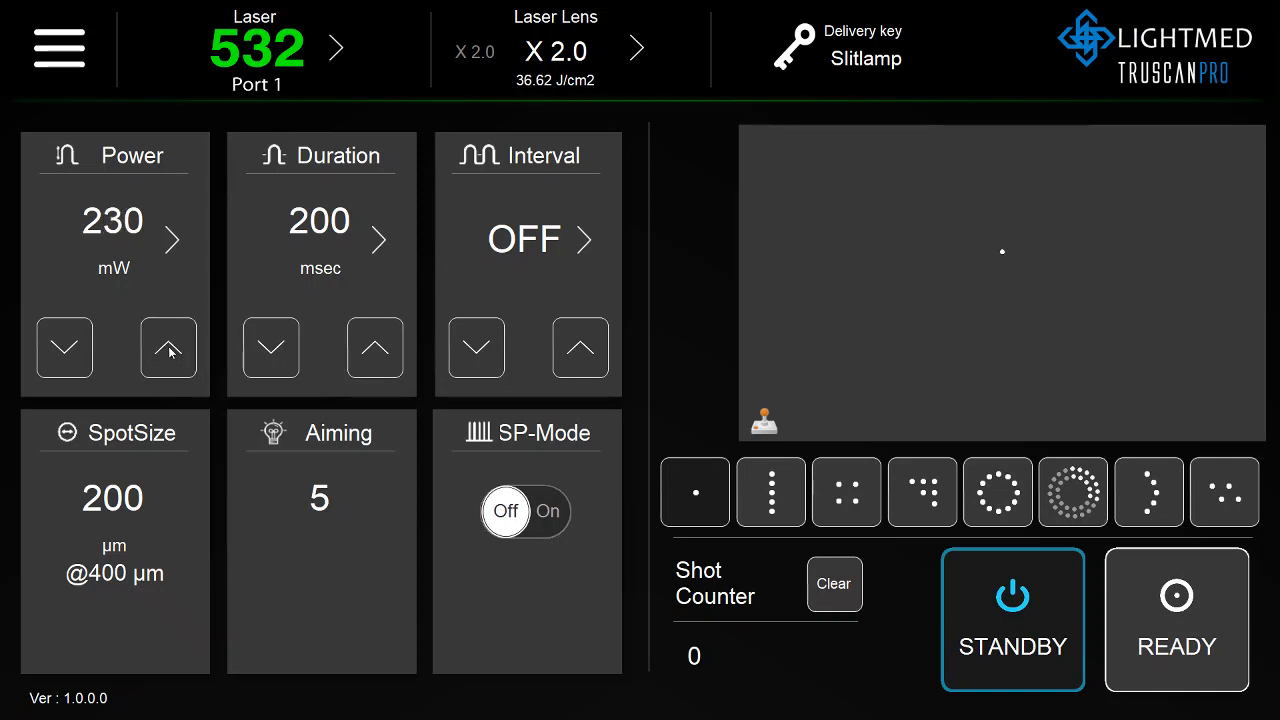
{"action": "left_click", "coordinate": [170, 240]}
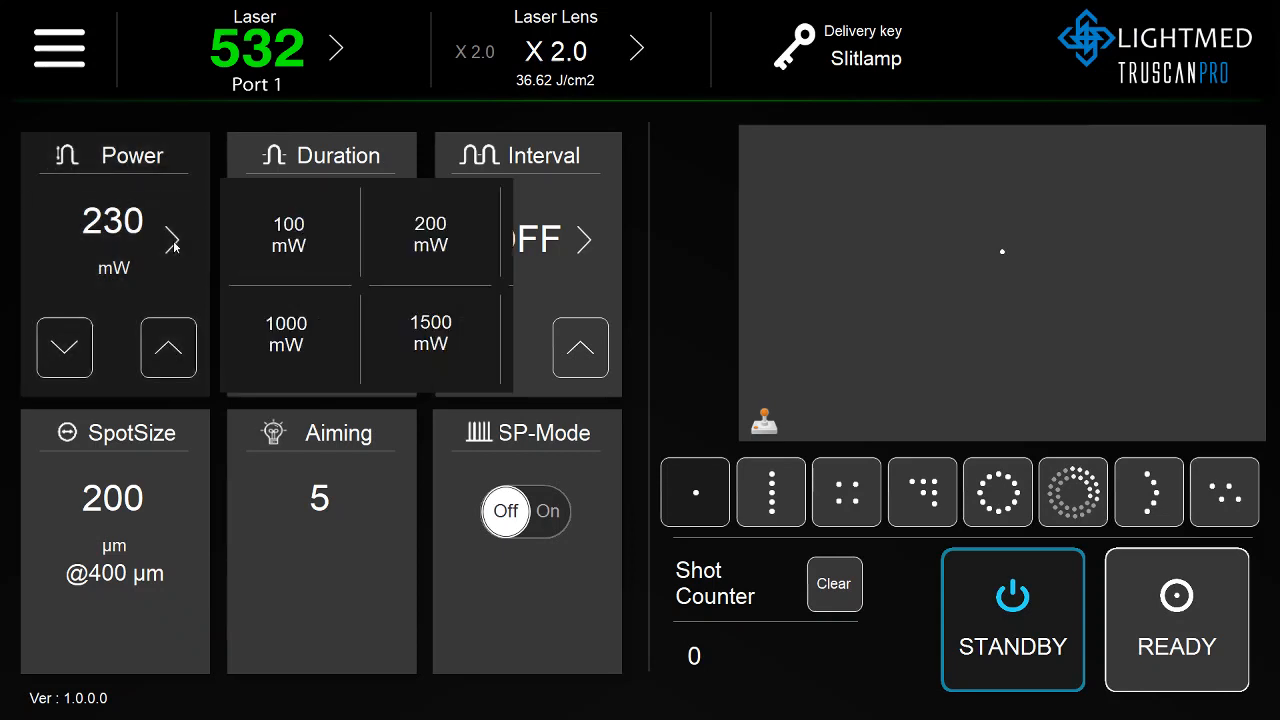
{"action": "left_click", "coordinate": [64, 348]}
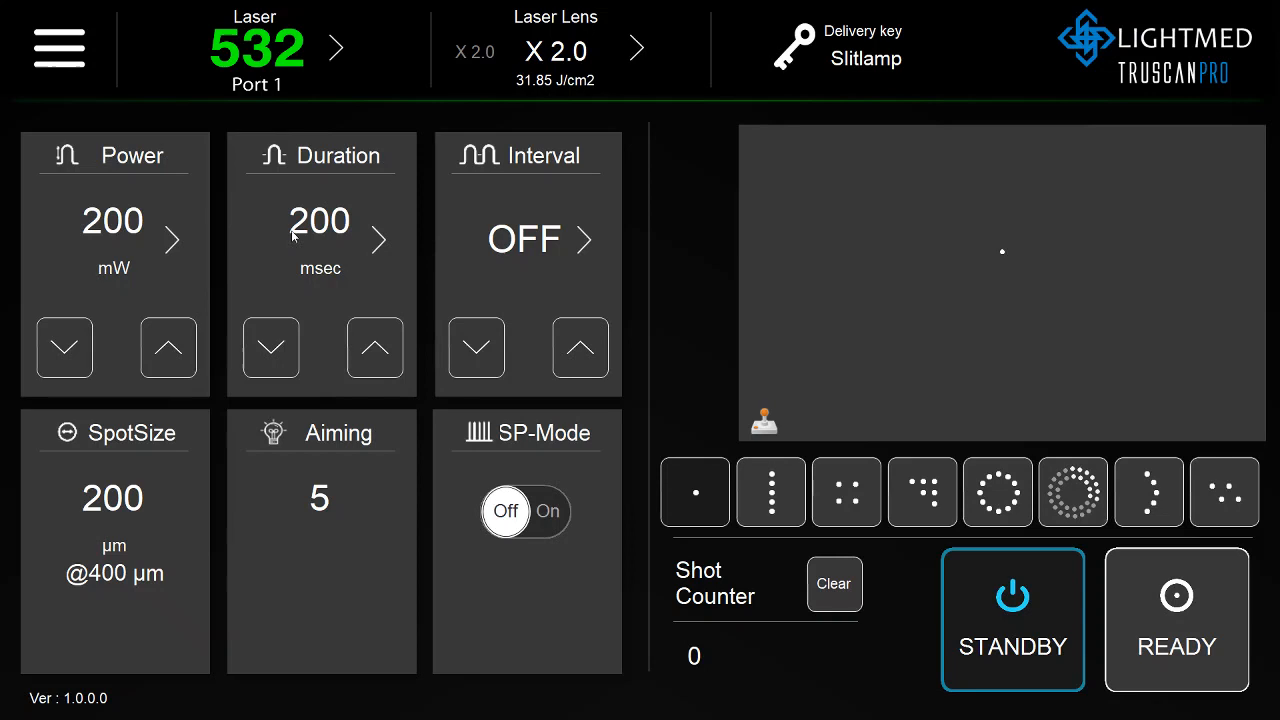
Set pulse duration to 10 msec and raise the interval to 30 msec.
{"action": "left_click", "coordinate": [376, 348]}
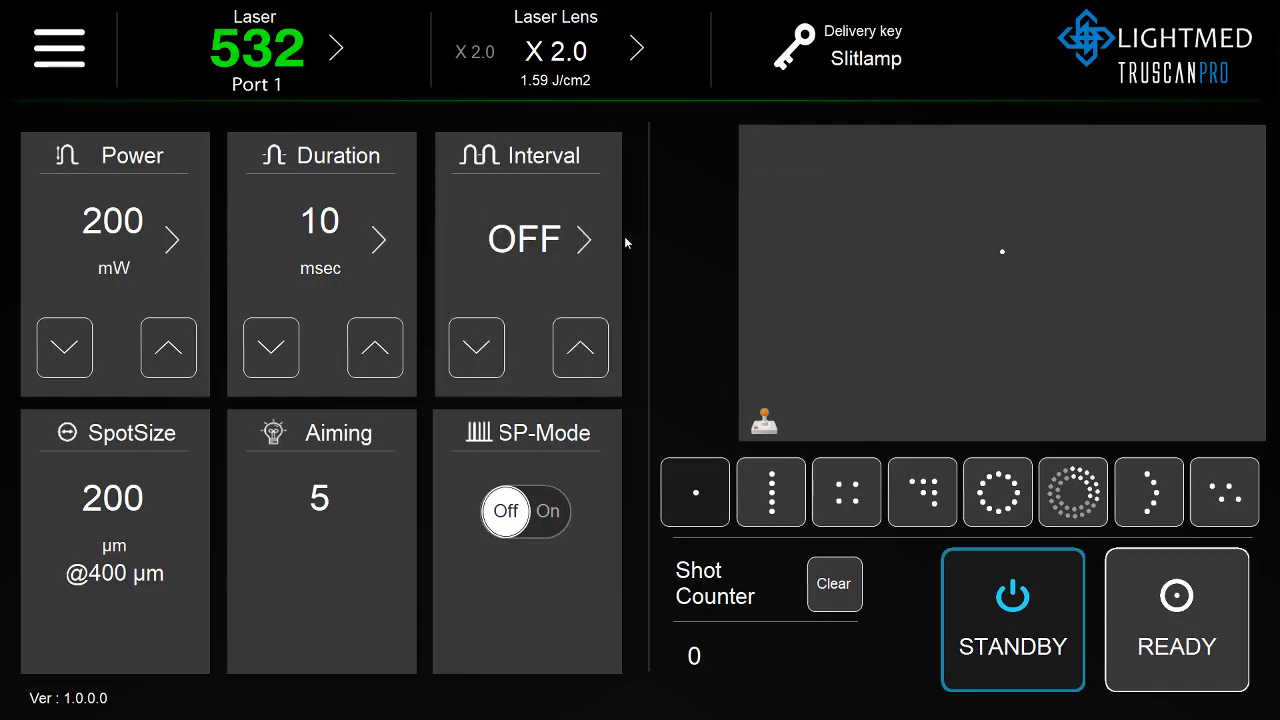
{"action": "left_click", "coordinate": [580, 348]}
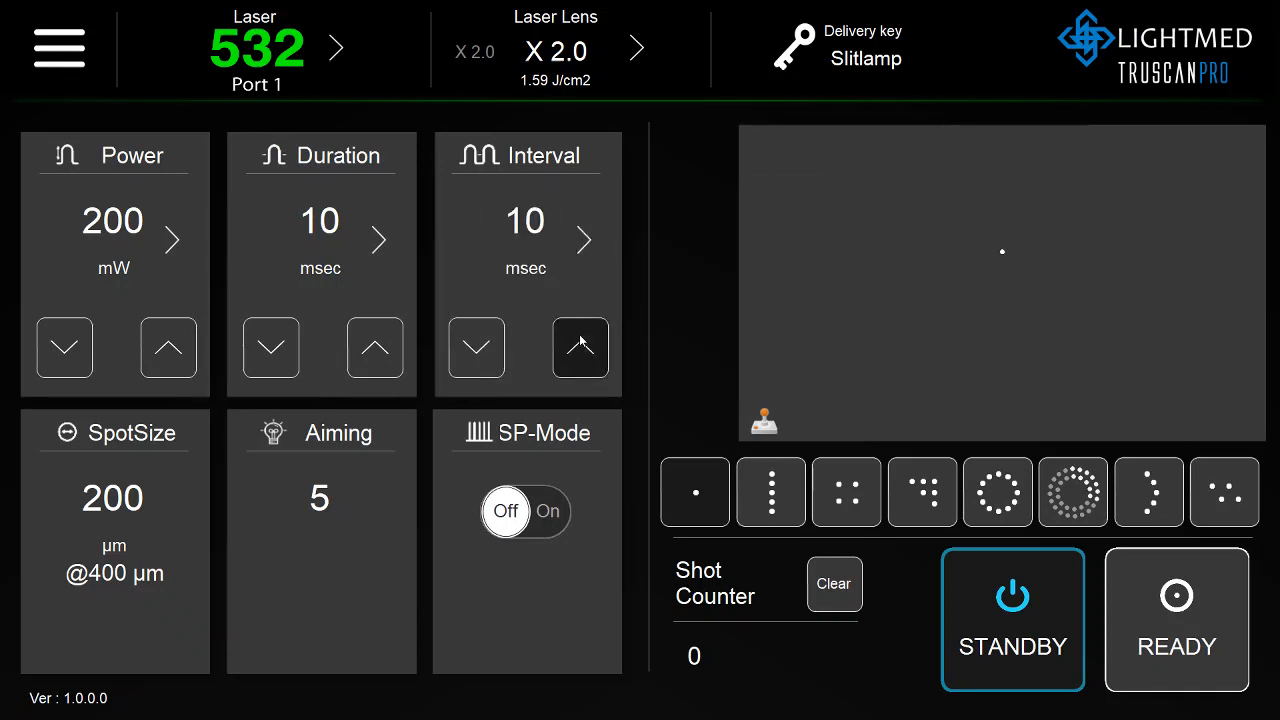
{"action": "left_click", "coordinate": [580, 348]}
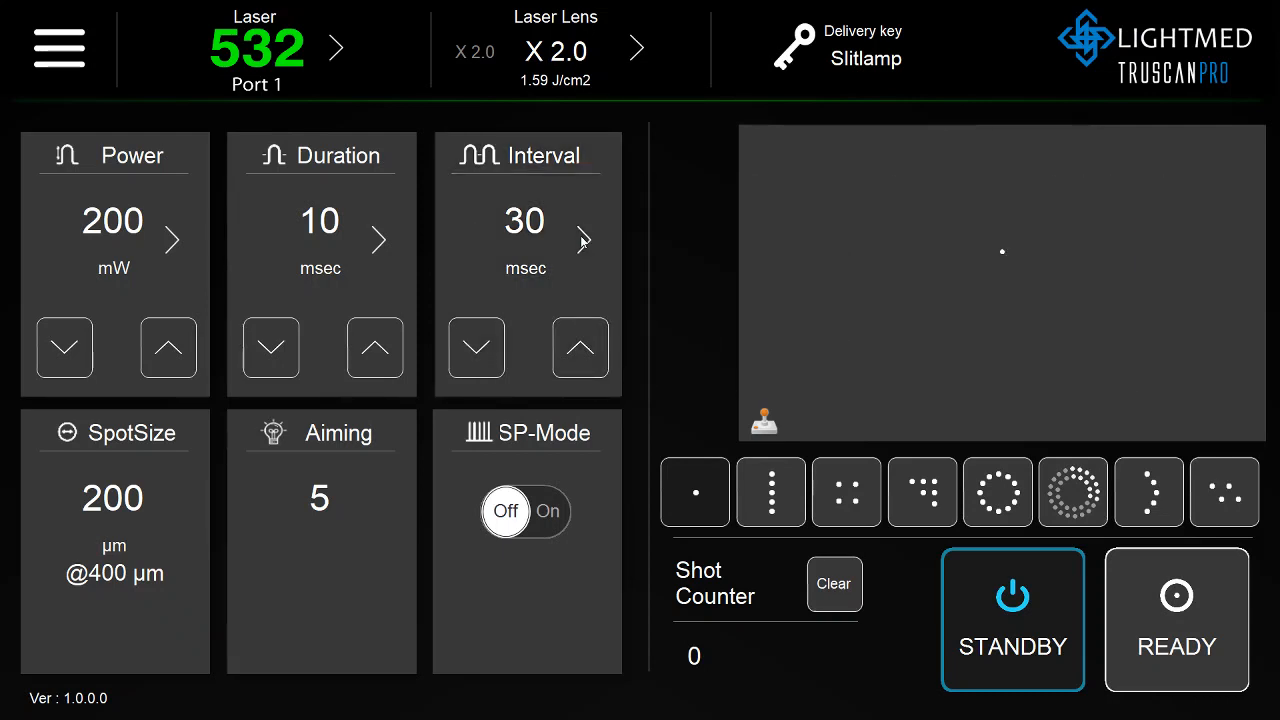
{"action": "mouse_move", "coordinate": [224, 460]}
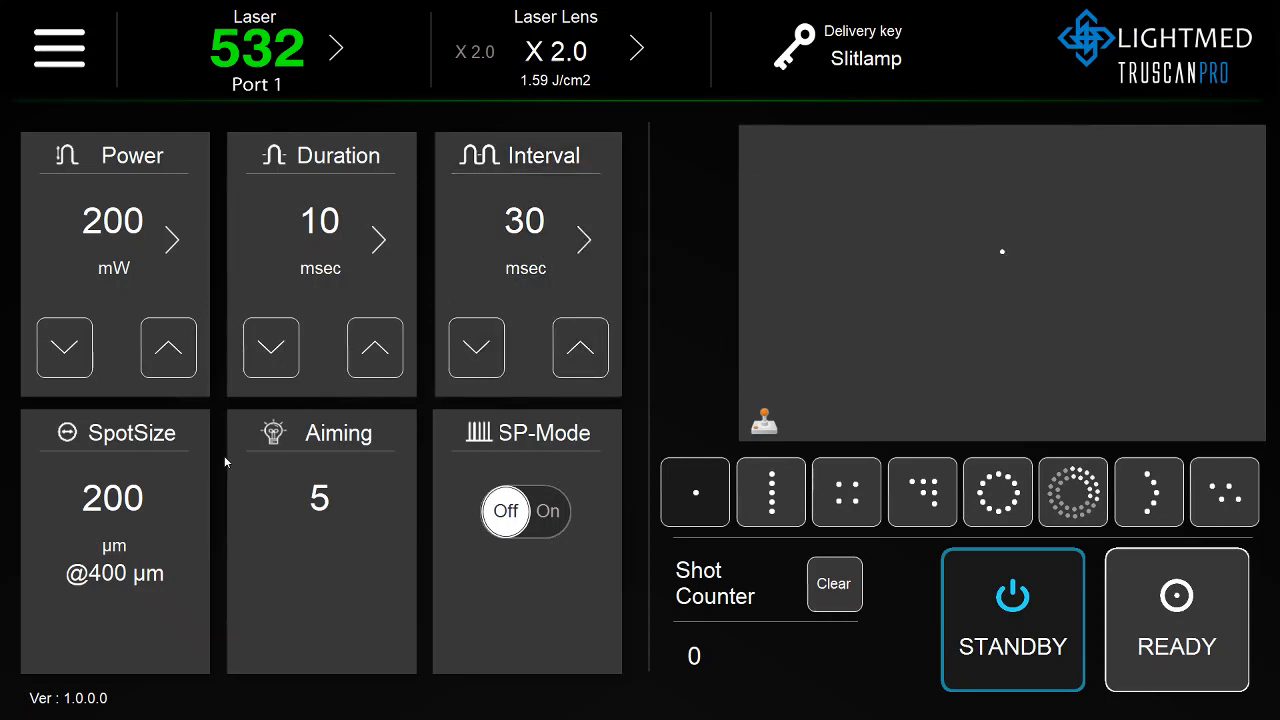
{"action": "mouse_move", "coordinate": [190, 420]}
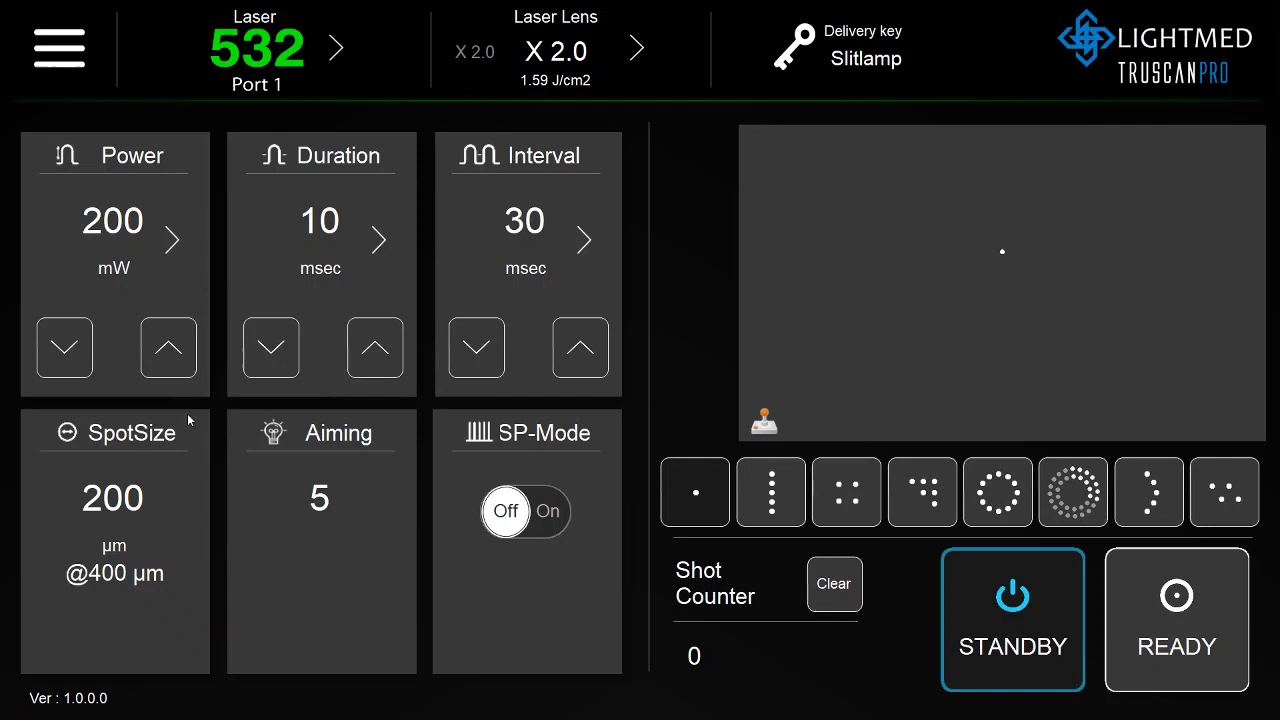
{"action": "mouse_move", "coordinate": [180, 668]}
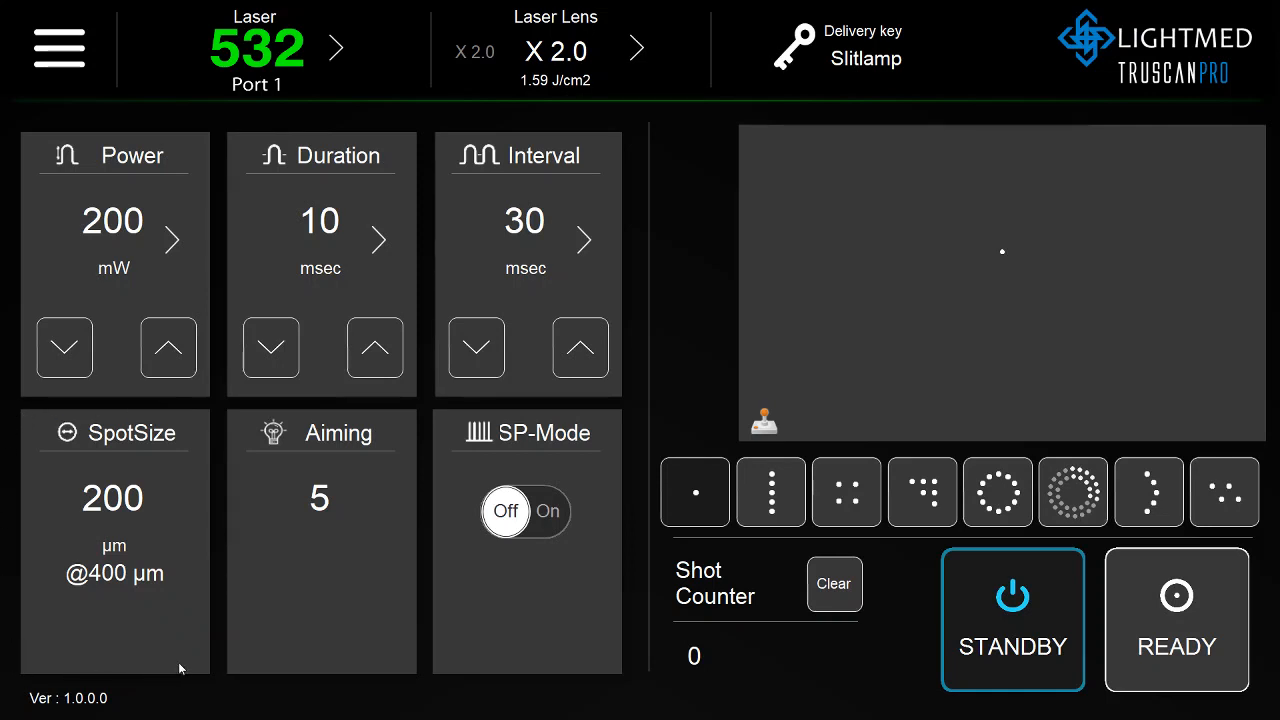
{"action": "mouse_move", "coordinate": [84, 610]}
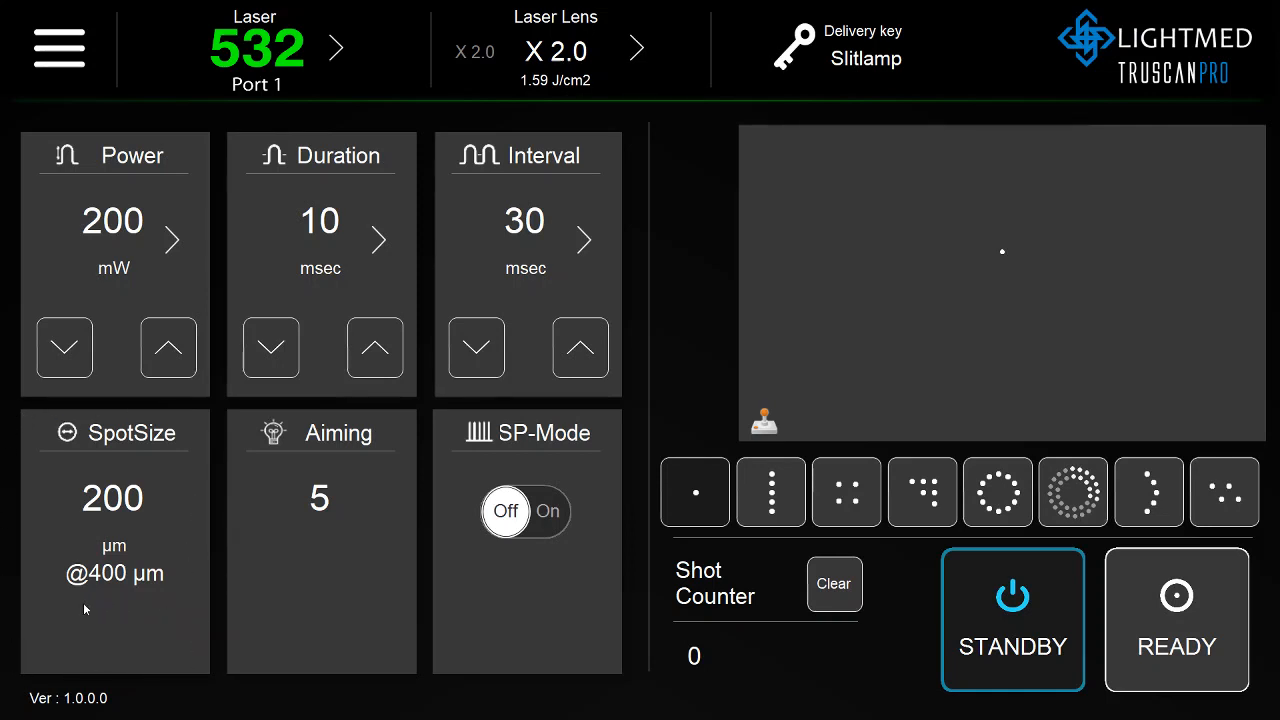
{"action": "mouse_move", "coordinate": [196, 532]}
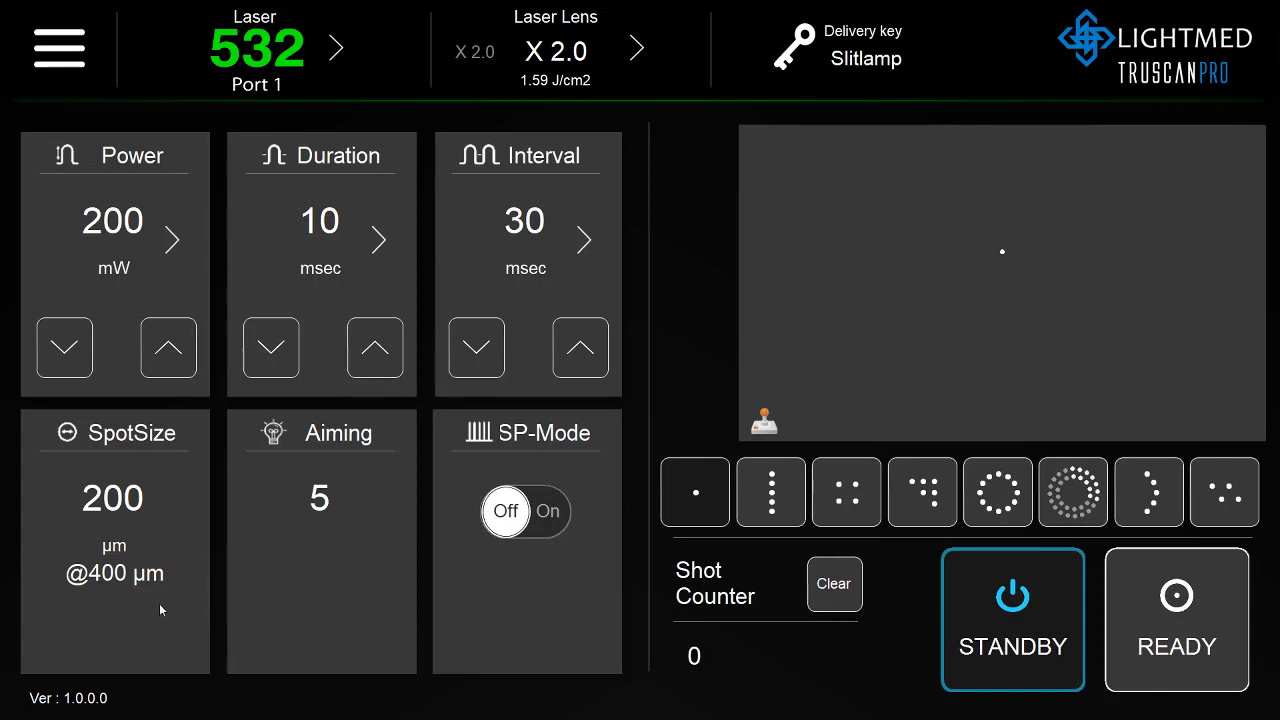
{"action": "mouse_move", "coordinate": [390, 648]}
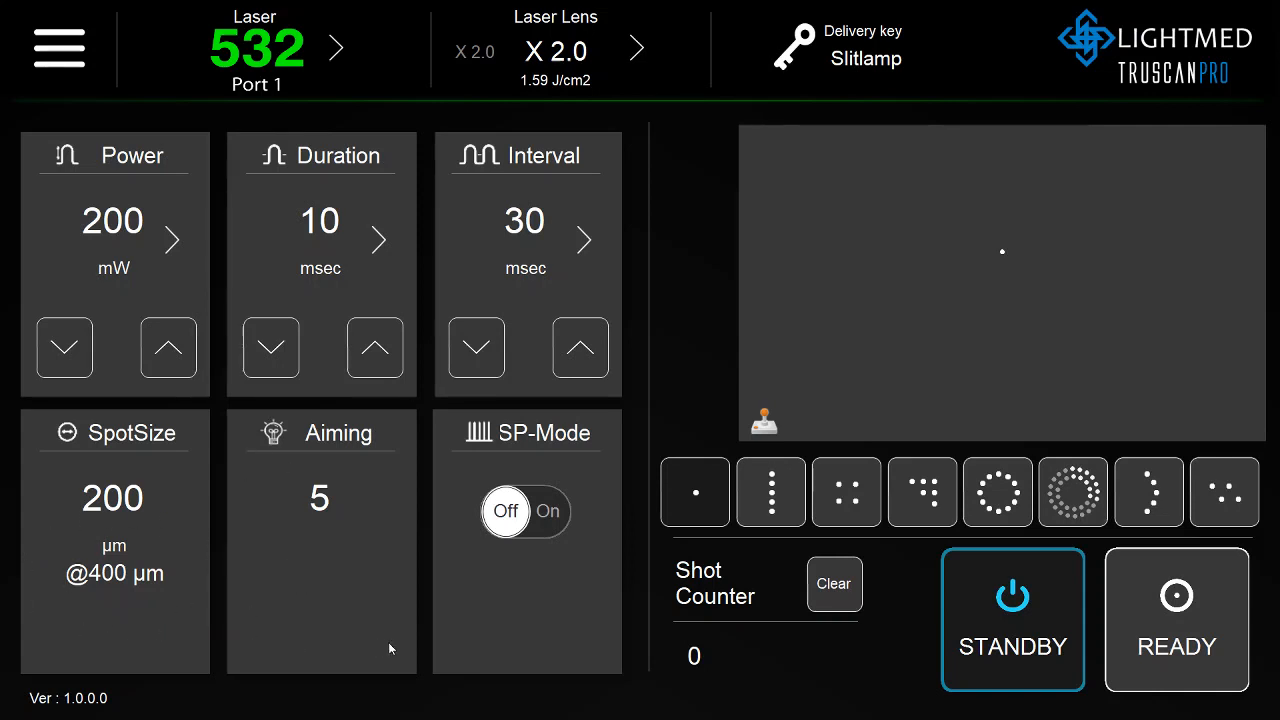
{"action": "mouse_move", "coordinate": [800, 650]}
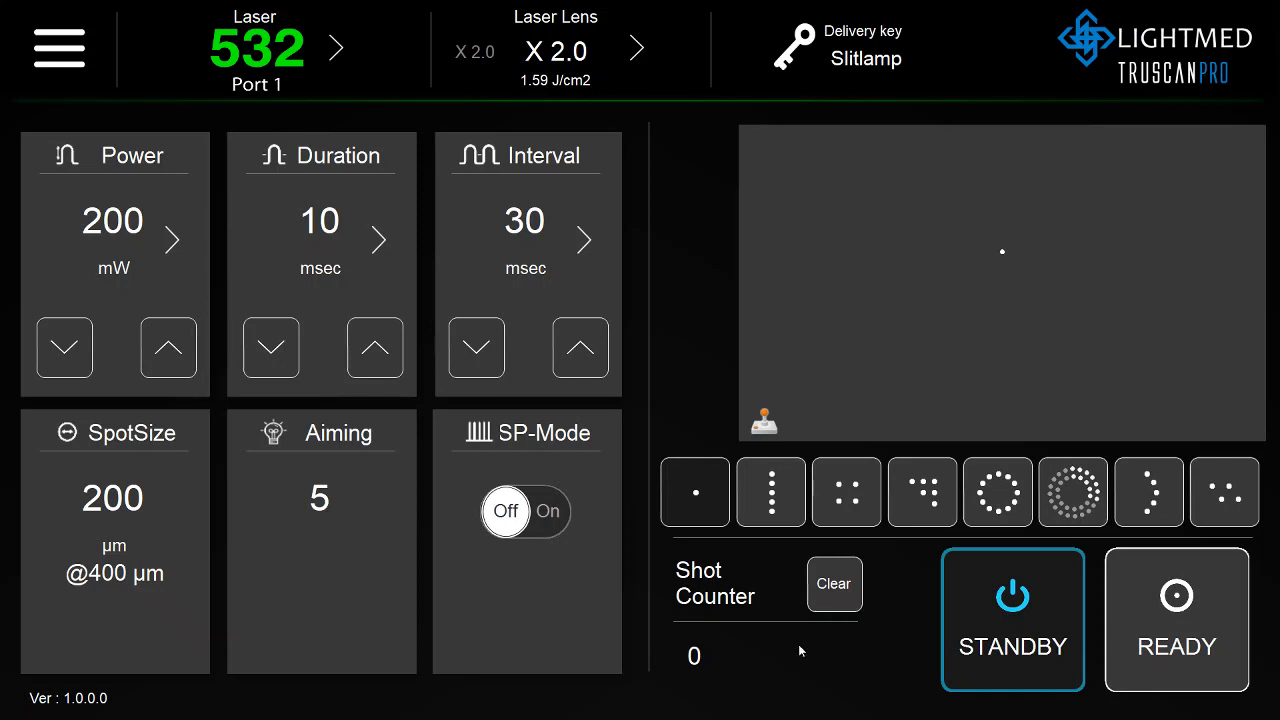
Enter ready mode, adjust the aiming beam level up then down to 6, and return to standby.
{"action": "left_click", "coordinate": [1176, 620]}
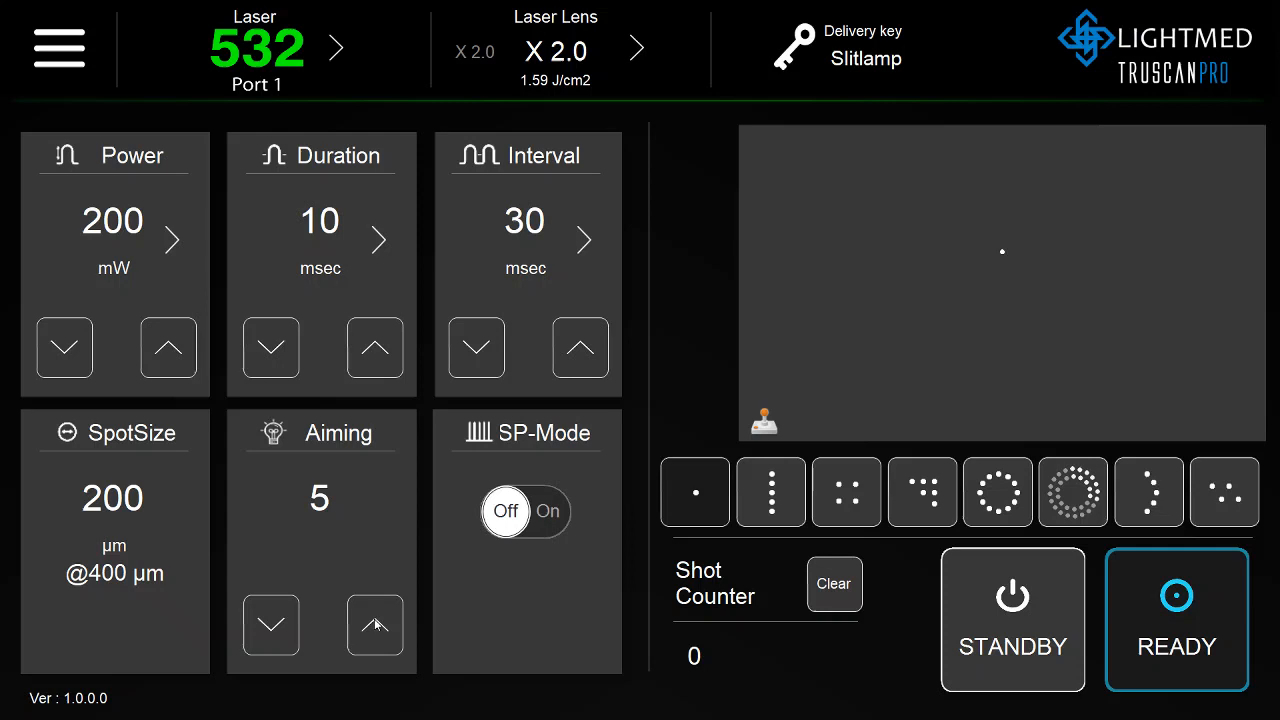
{"action": "left_click", "coordinate": [376, 624]}
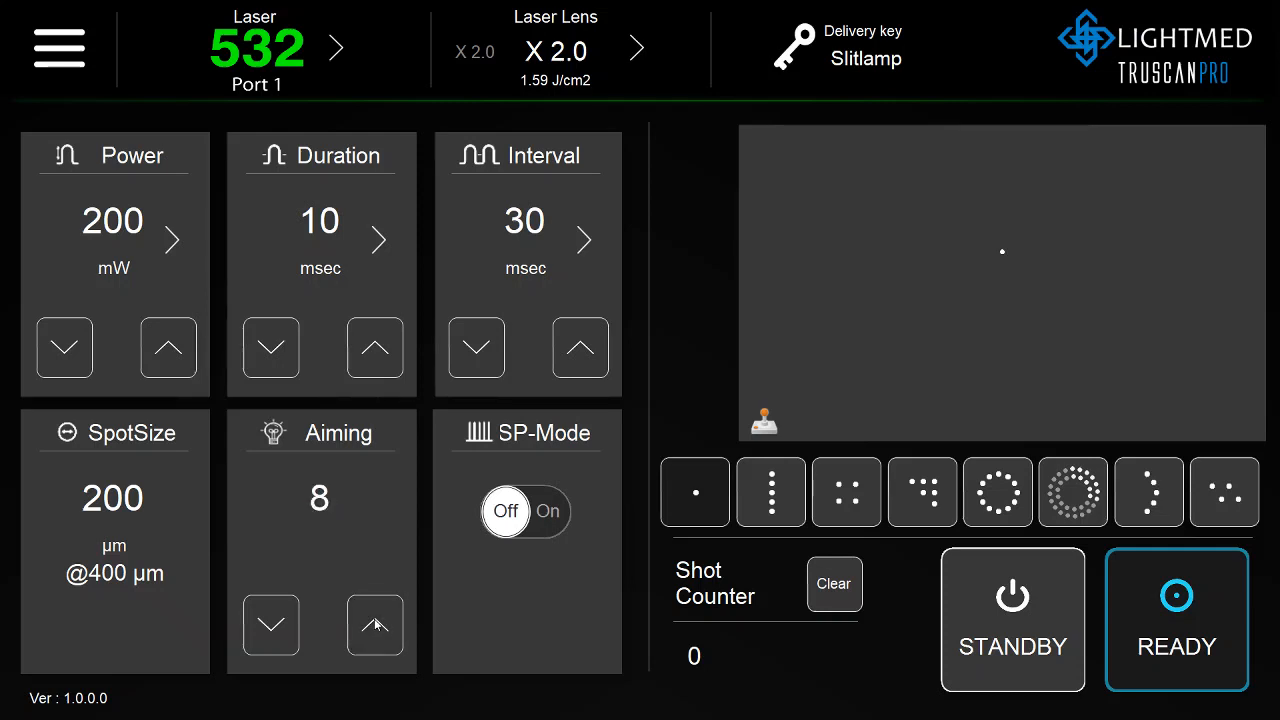
{"action": "left_click", "coordinate": [270, 624]}
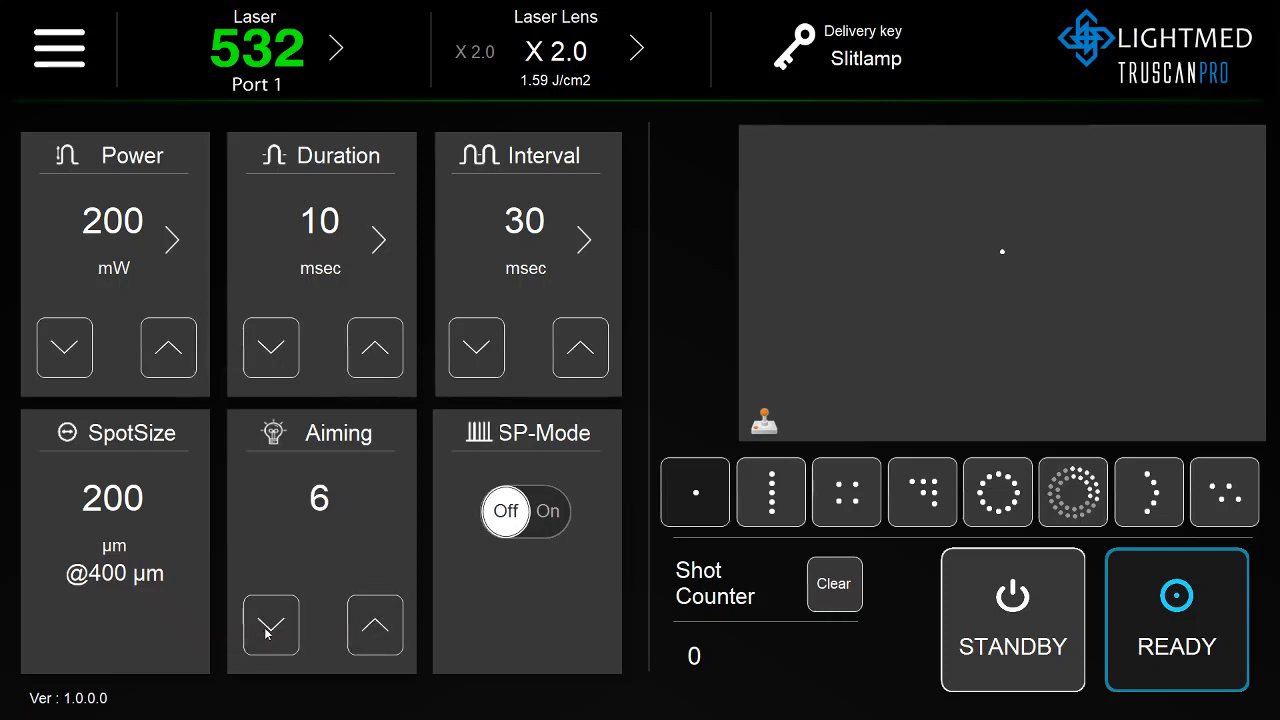
{"action": "left_click", "coordinate": [1012, 618]}
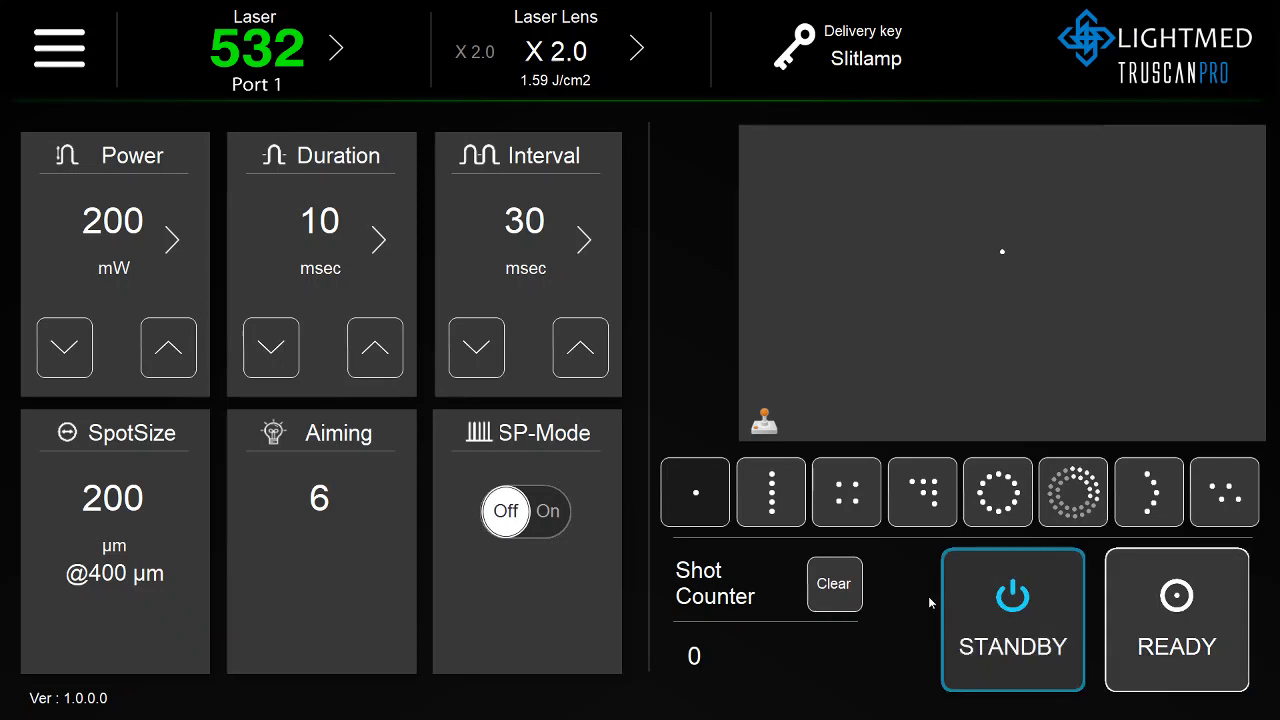
{"action": "mouse_move", "coordinate": [512, 590]}
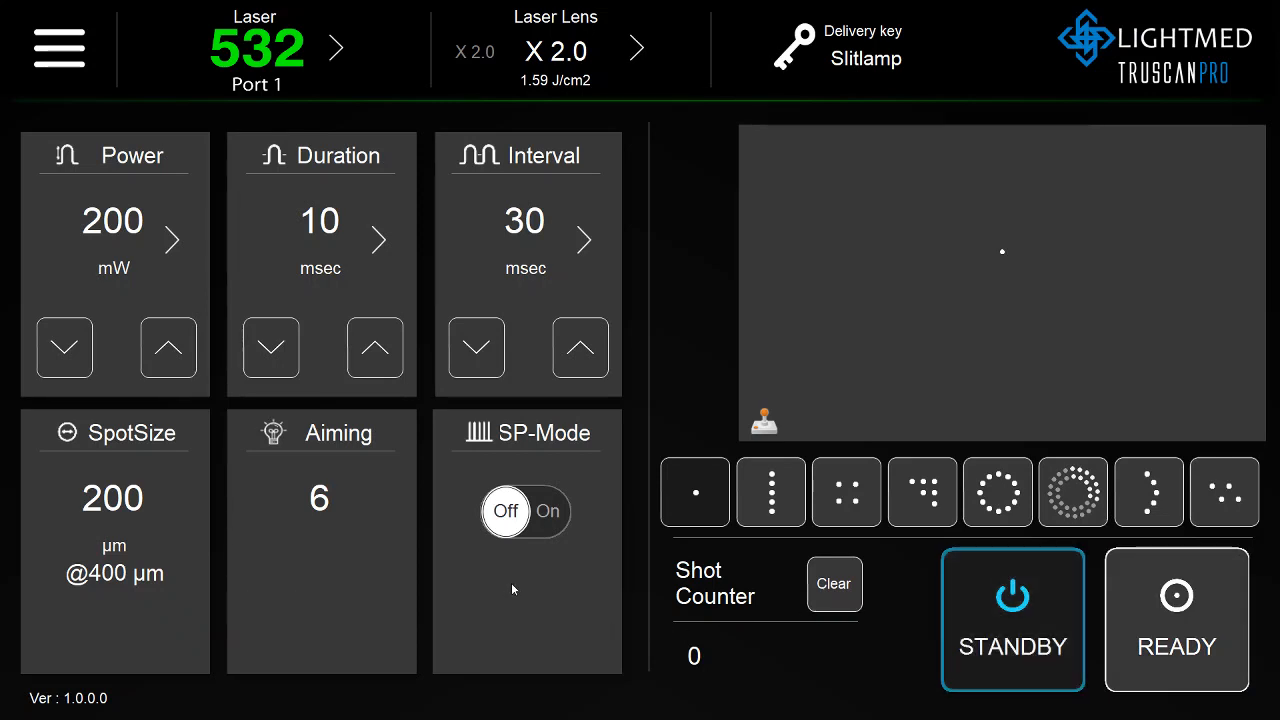
Switch SP-Mode on with duty cycle raised to 10%, then show the ring pattern's variants.
{"action": "left_click", "coordinate": [546, 512]}
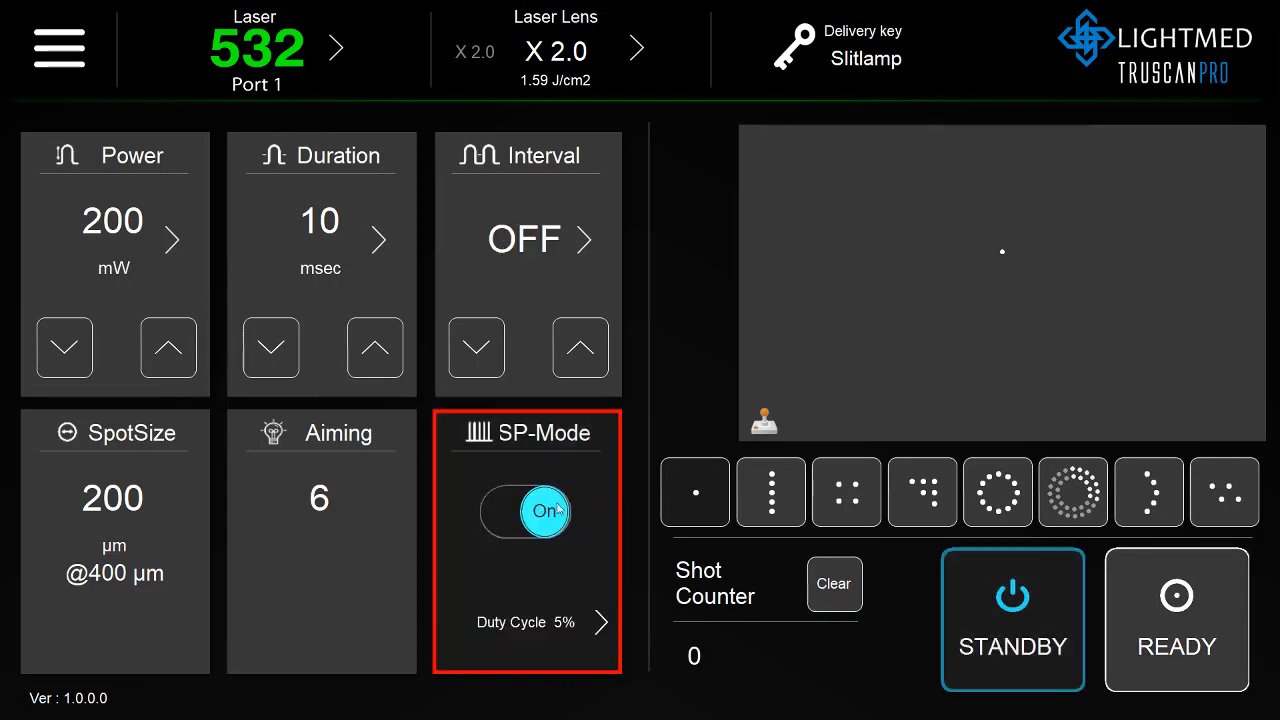
{"action": "left_click", "coordinate": [524, 512]}
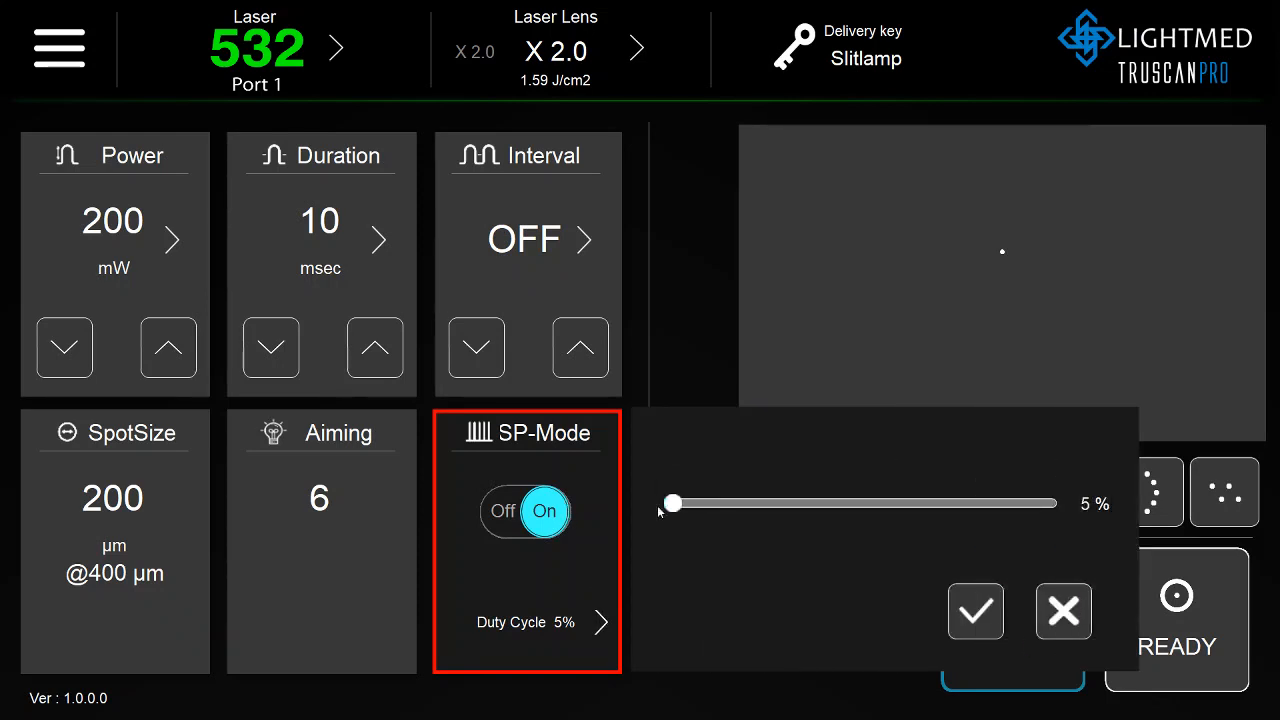
{"action": "left_click_drag", "start_coordinate": [670, 504], "coordinate": [758, 504]}
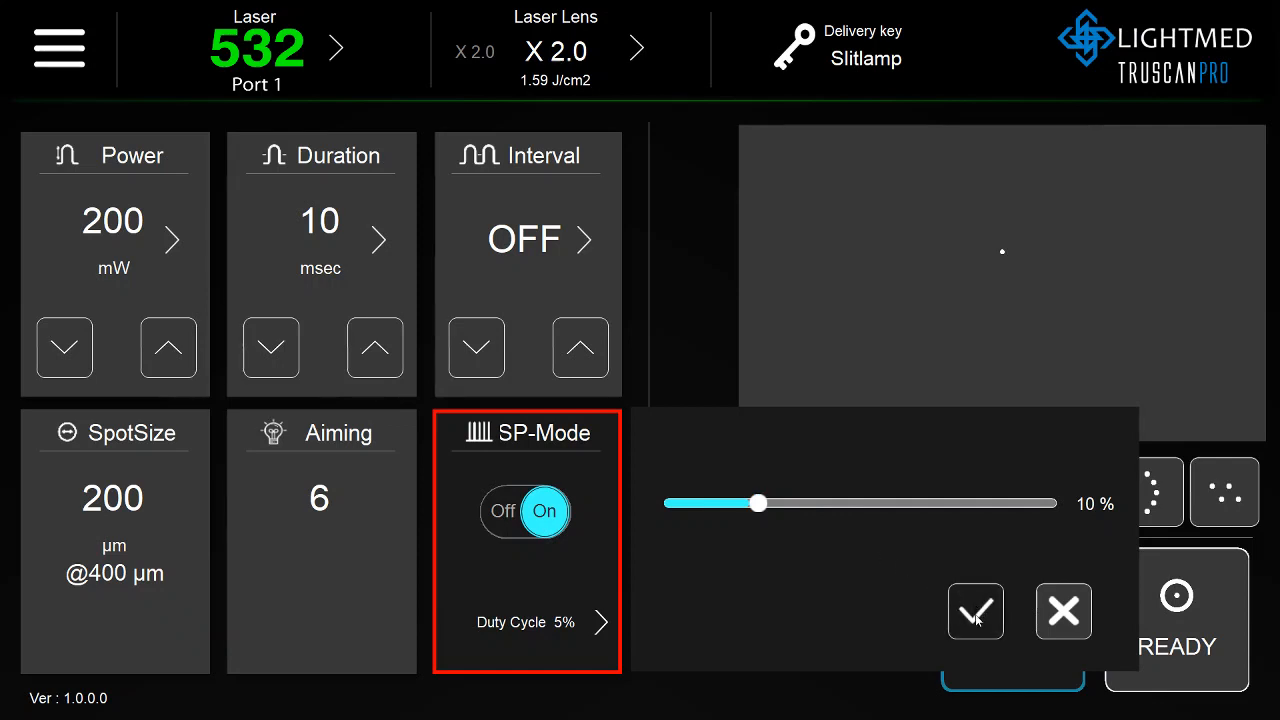
{"action": "left_click", "coordinate": [976, 612]}
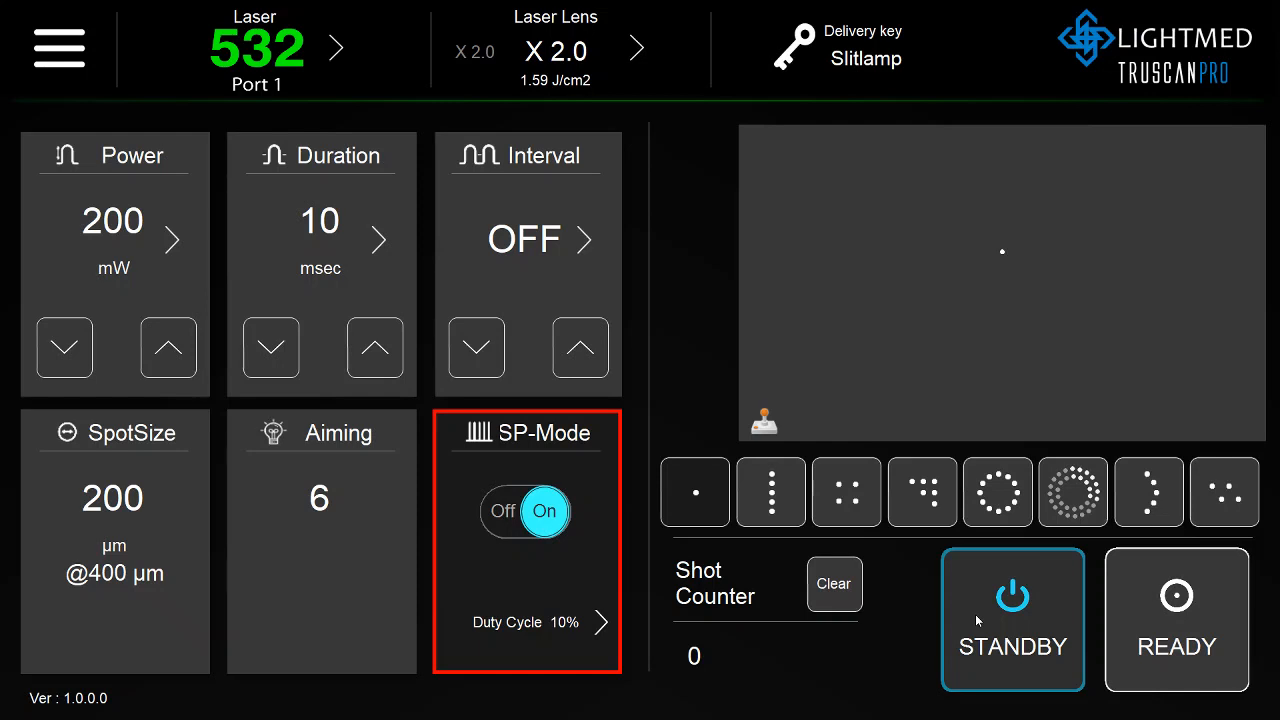
{"action": "mouse_move", "coordinate": [960, 418]}
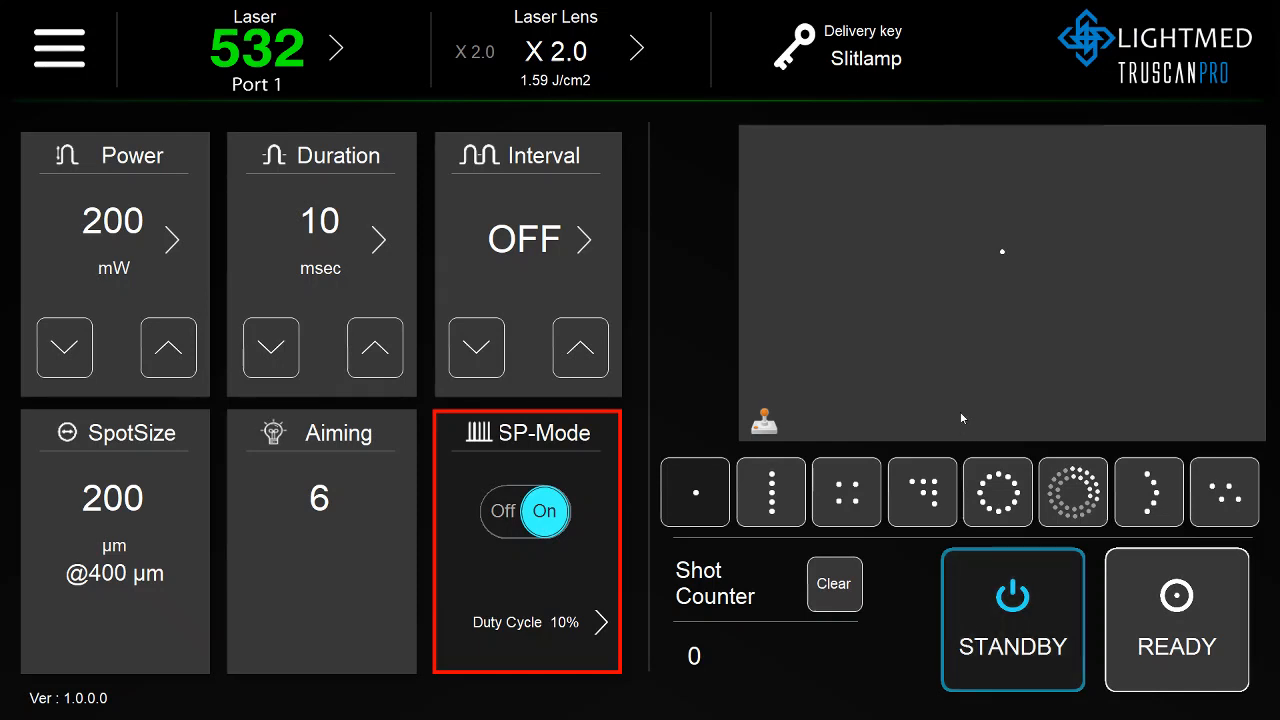
{"action": "left_click", "coordinate": [996, 492]}
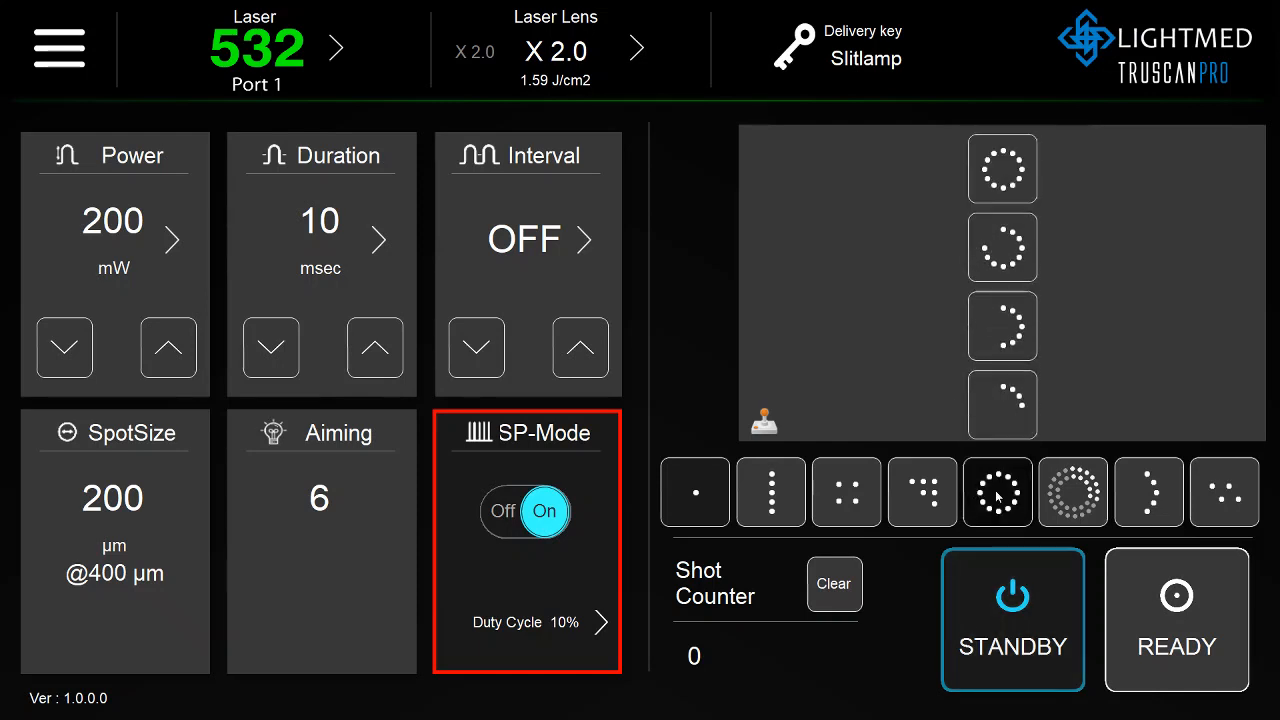
Select the multi-row arc pattern, set spacing x2.0, rotate it twice, and enter ready mode.
{"action": "left_click", "coordinate": [1072, 492]}
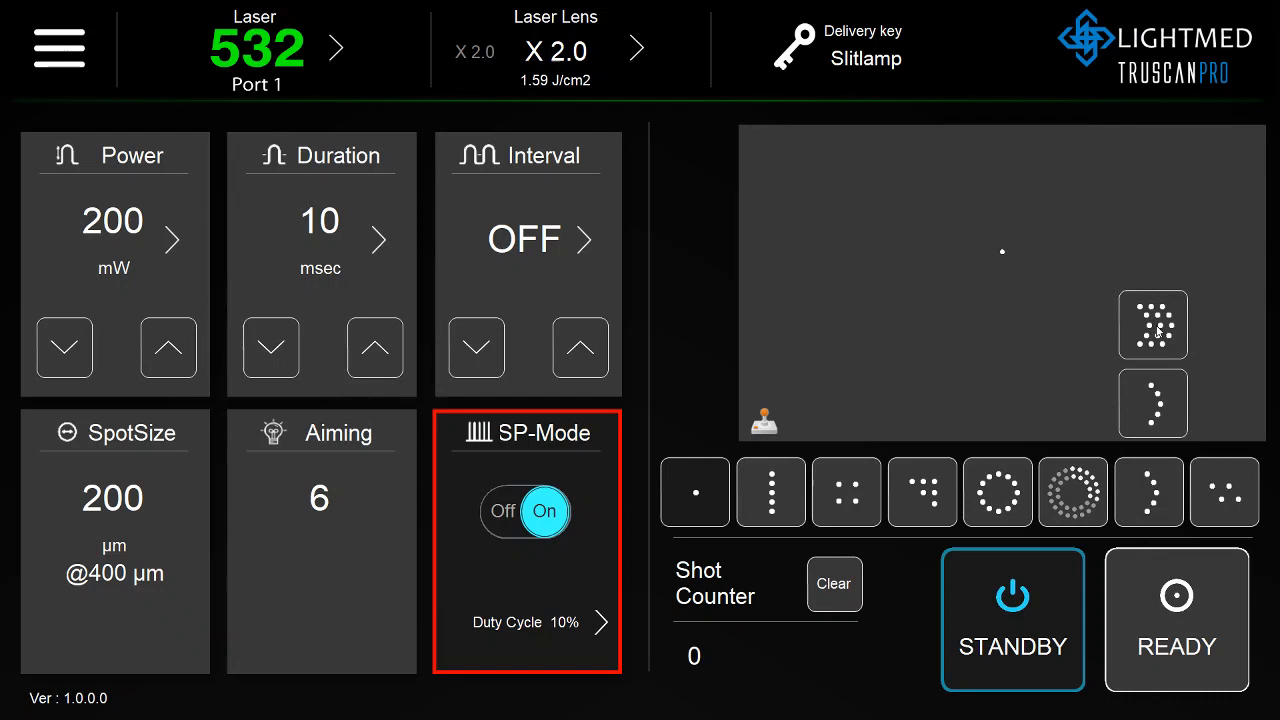
{"action": "left_click", "coordinate": [1148, 492]}
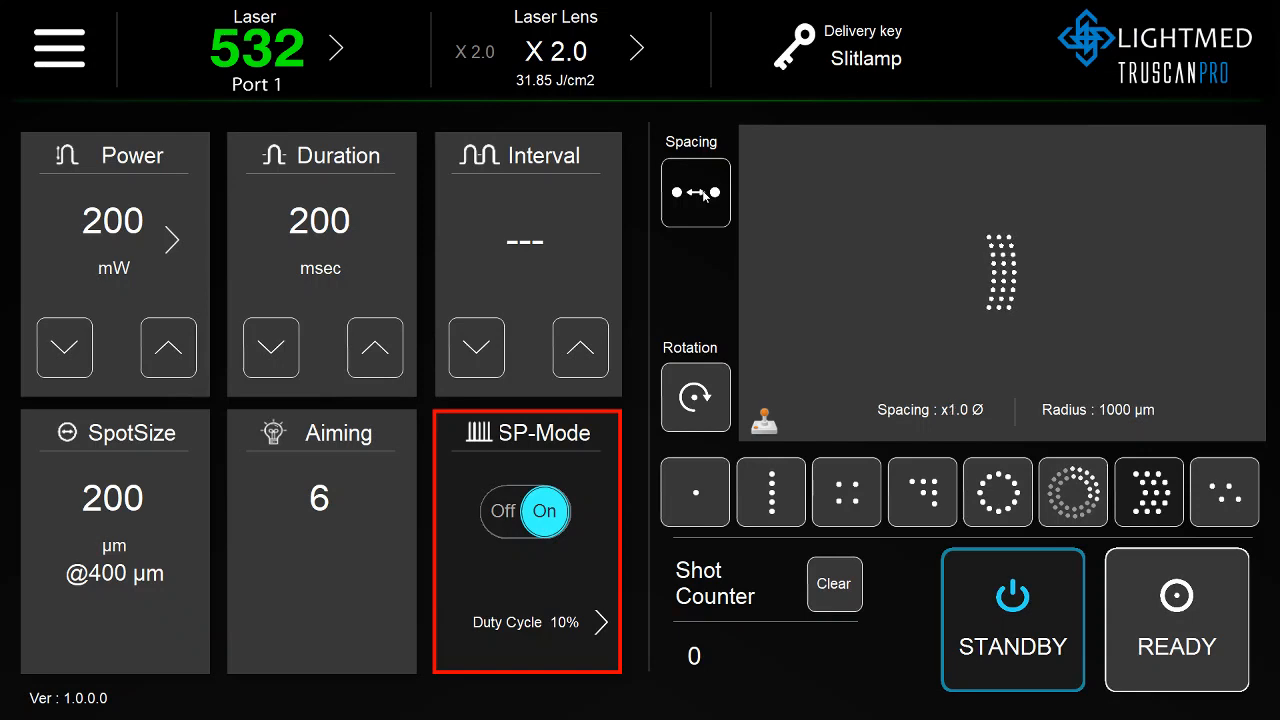
{"action": "left_click", "coordinate": [696, 192]}
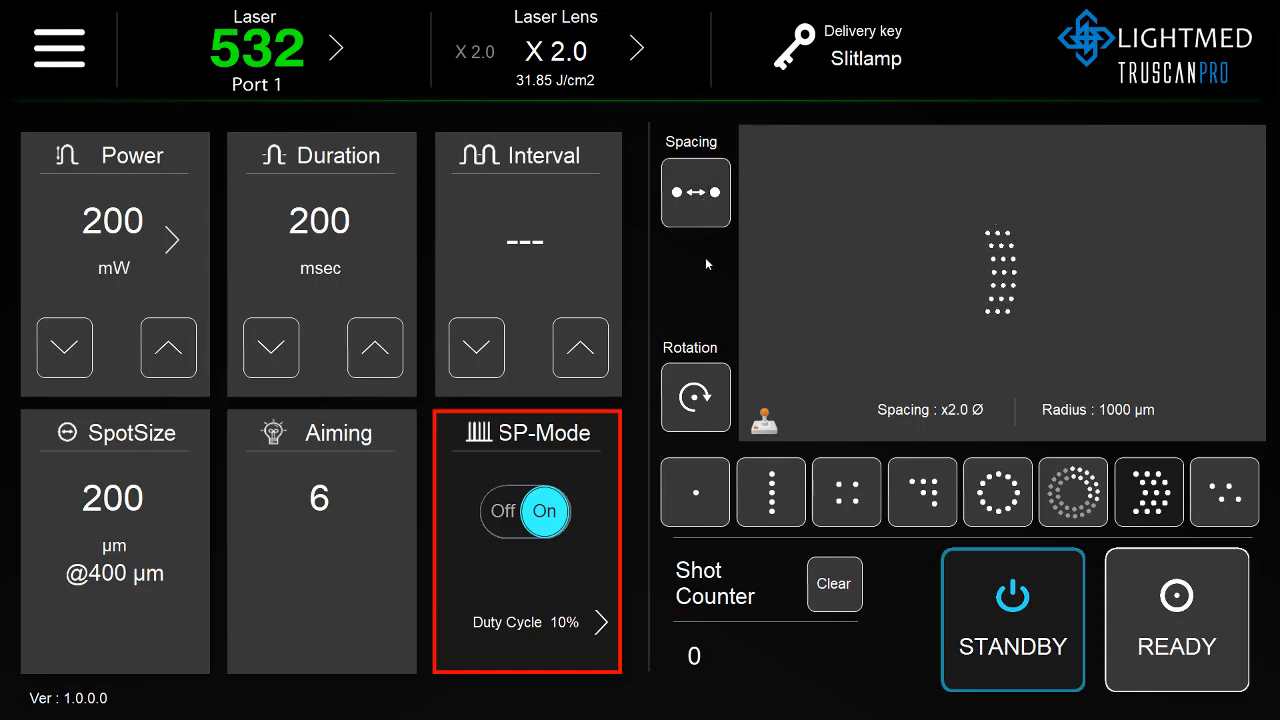
{"action": "left_click", "coordinate": [696, 396]}
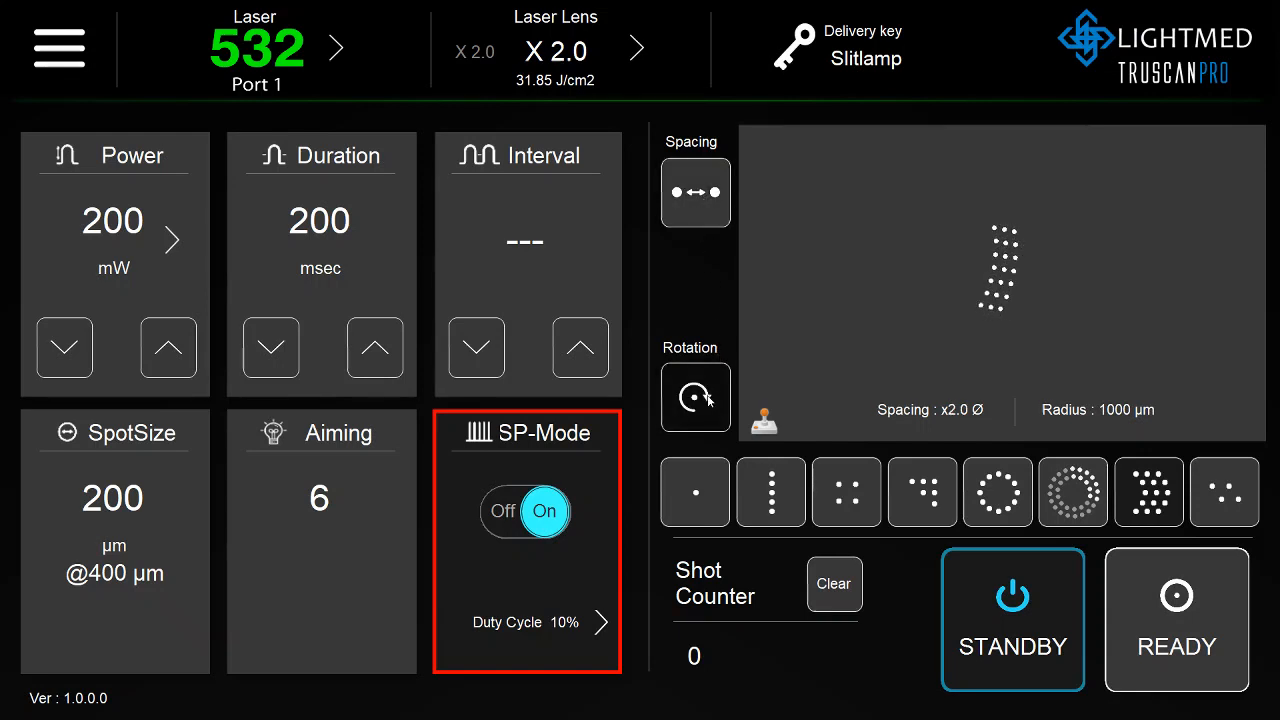
{"action": "left_click", "coordinate": [696, 396]}
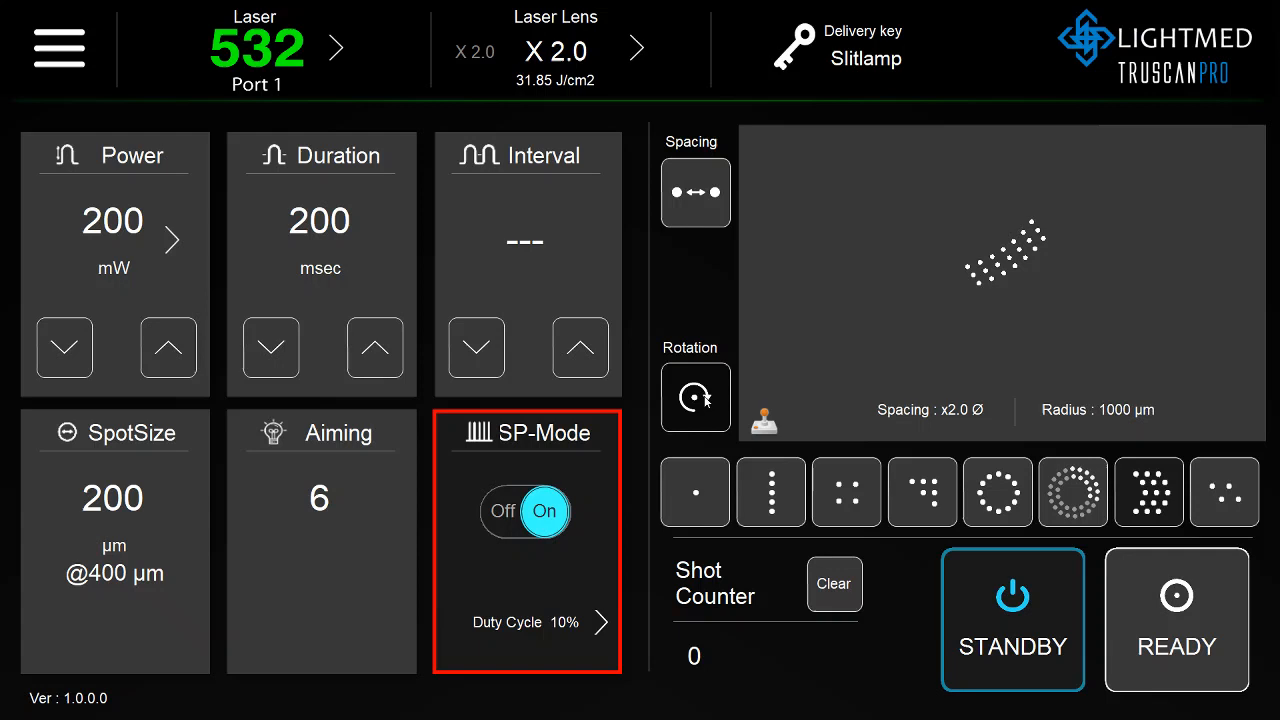
{"action": "left_click", "coordinate": [1176, 618]}
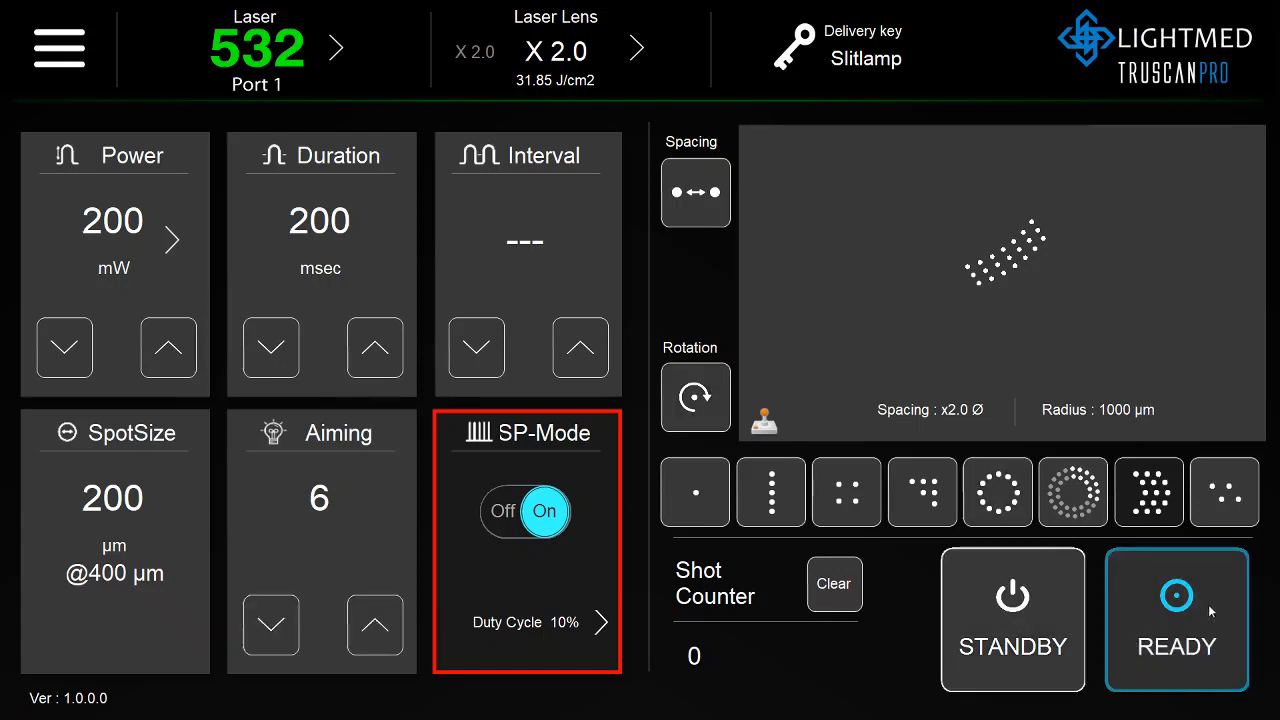
{"action": "mouse_move", "coordinate": [760, 684]}
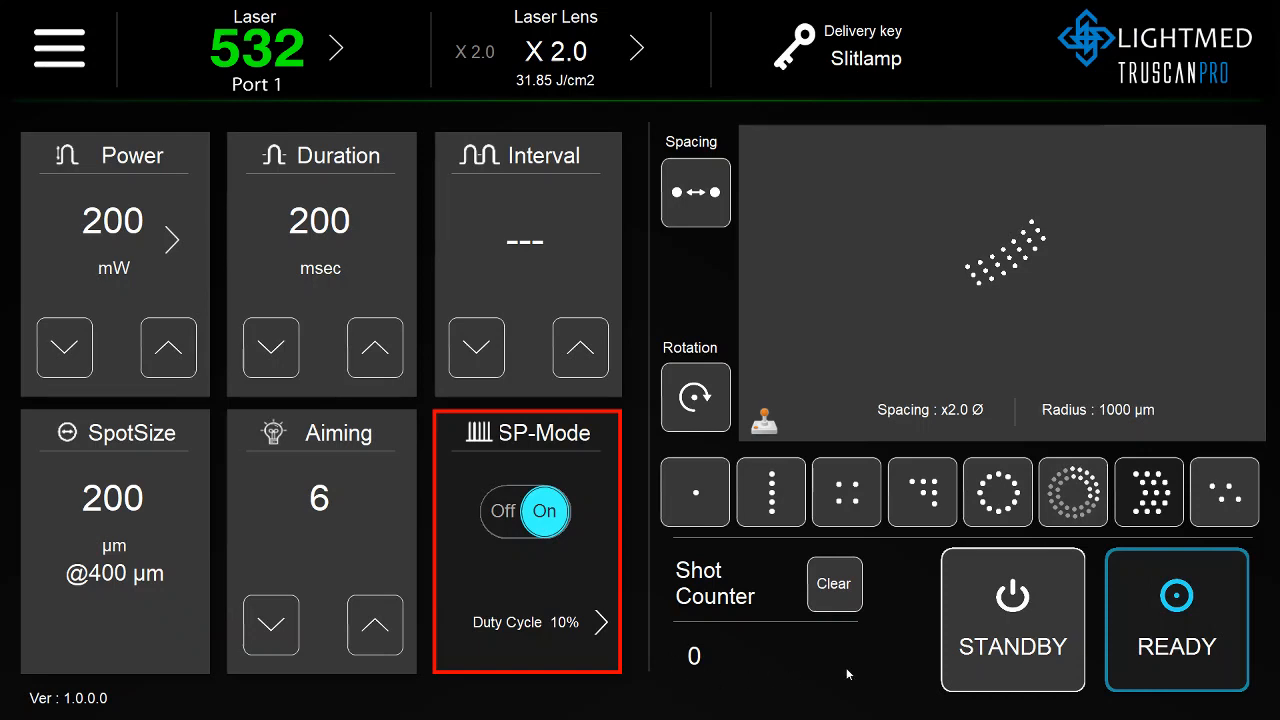
{"action": "mouse_move", "coordinate": [672, 674]}
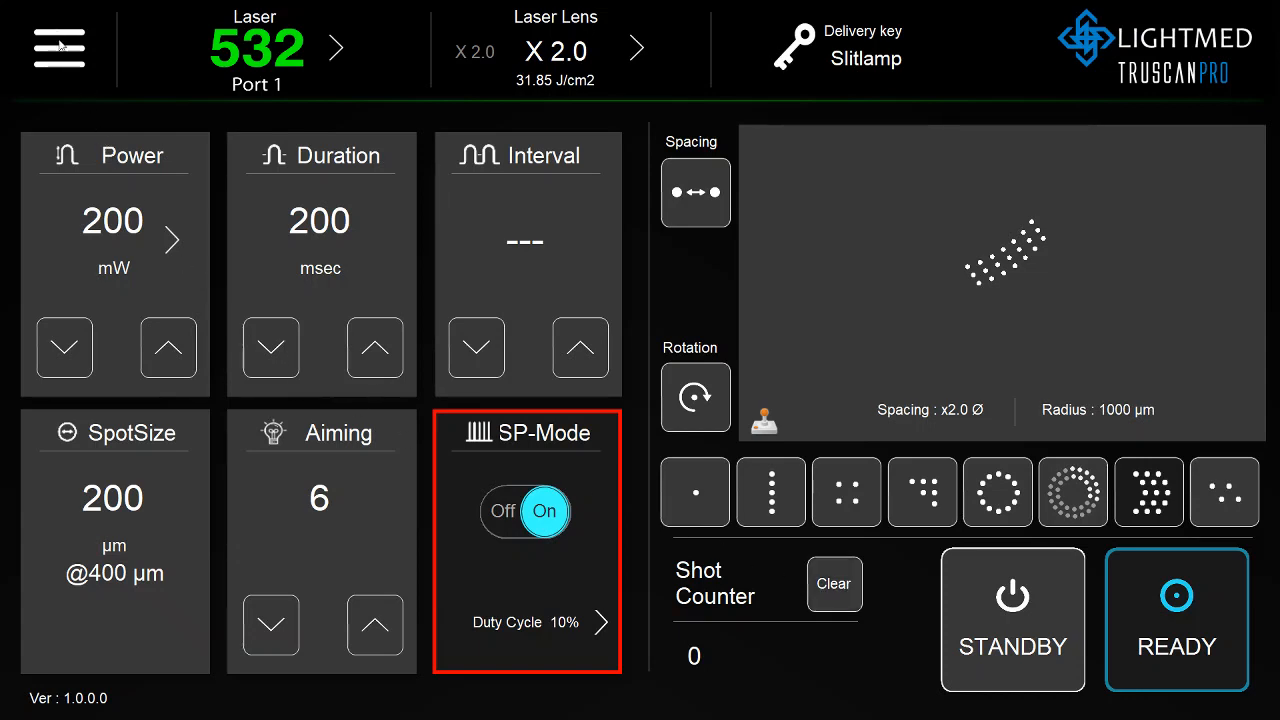
{"action": "left_click", "coordinate": [58, 48]}
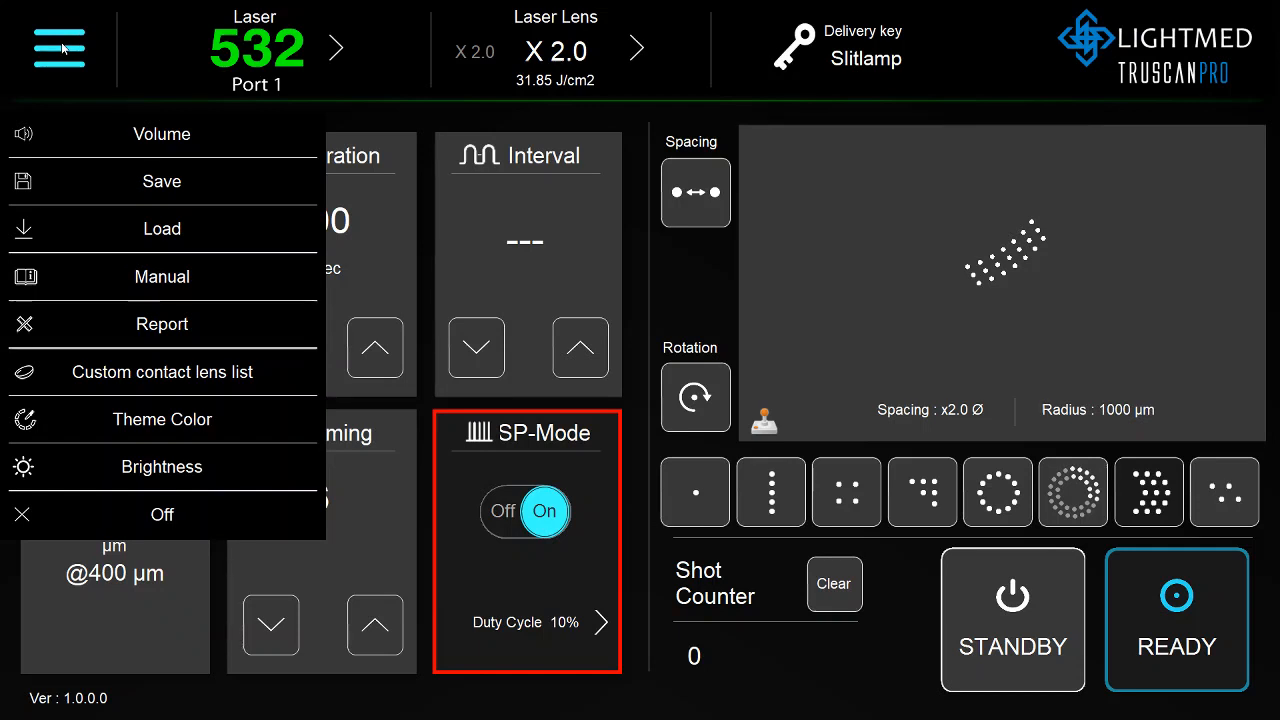
{"action": "mouse_move", "coordinate": [136, 160]}
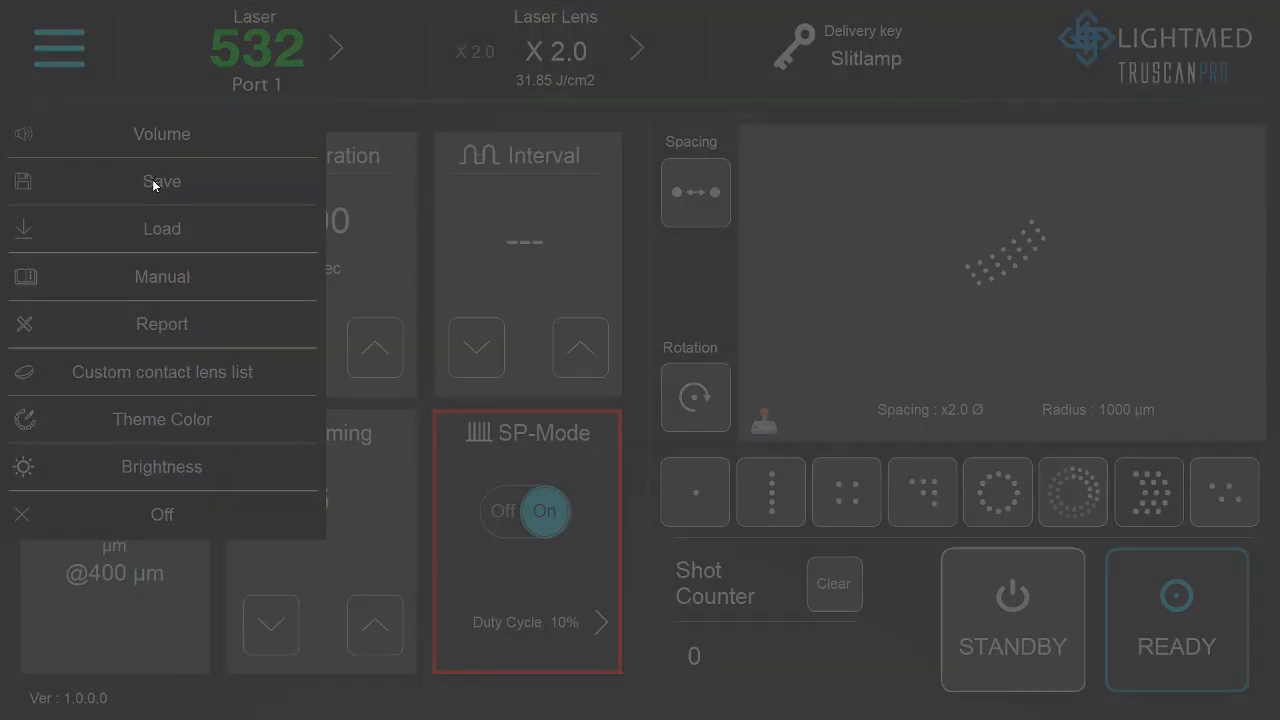
Name the new preset PRP4, save it to the preset list, and return to the console.
{"action": "left_click", "coordinate": [160, 180]}
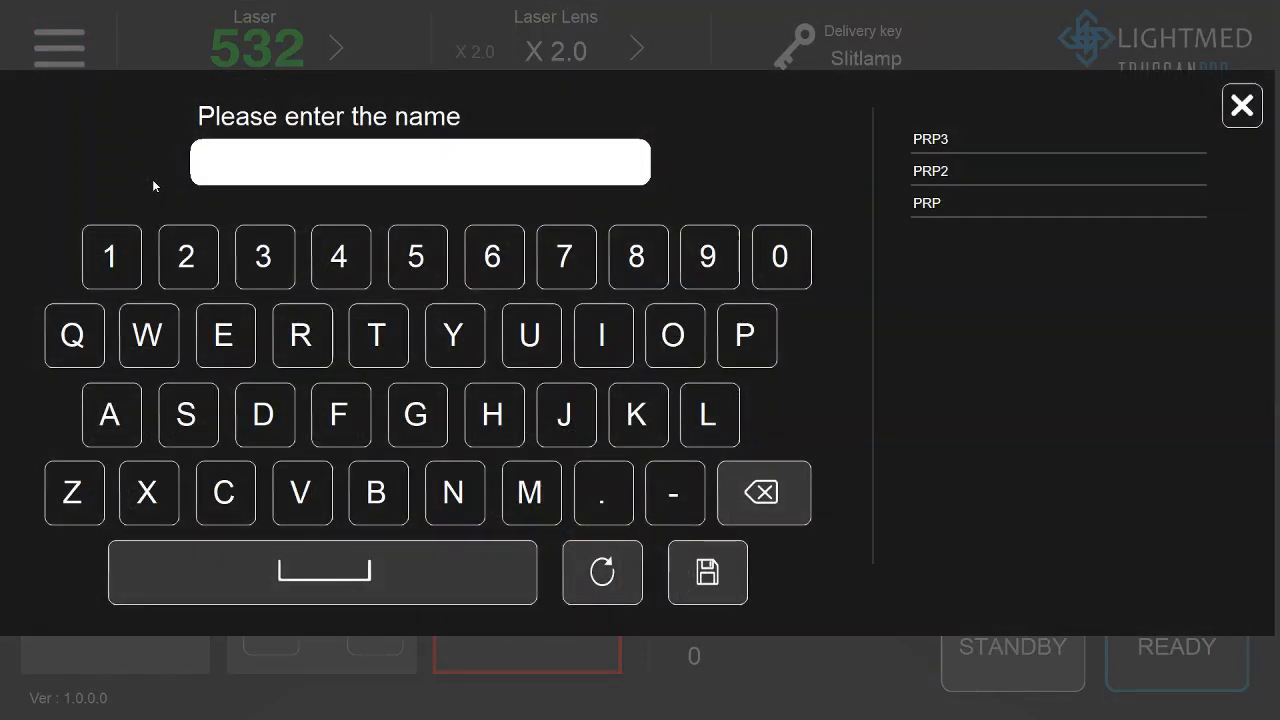
{"action": "left_click", "coordinate": [744, 336]}
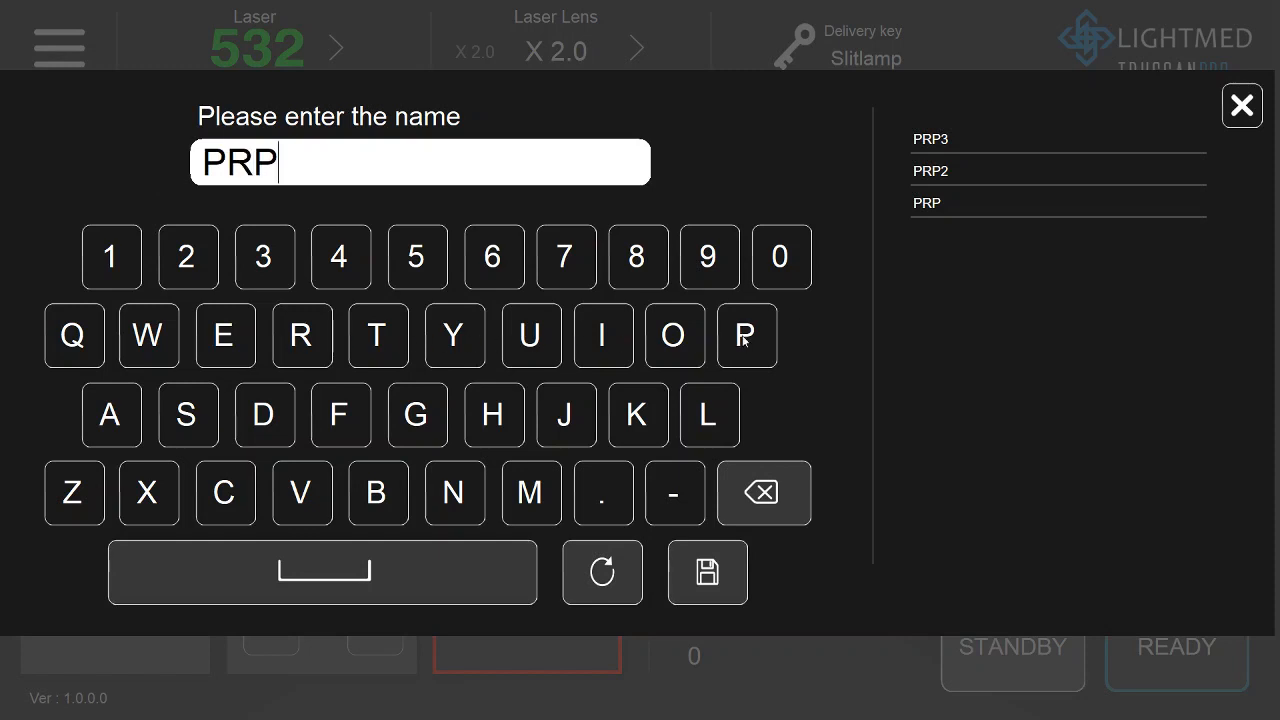
{"action": "left_click", "coordinate": [340, 256]}
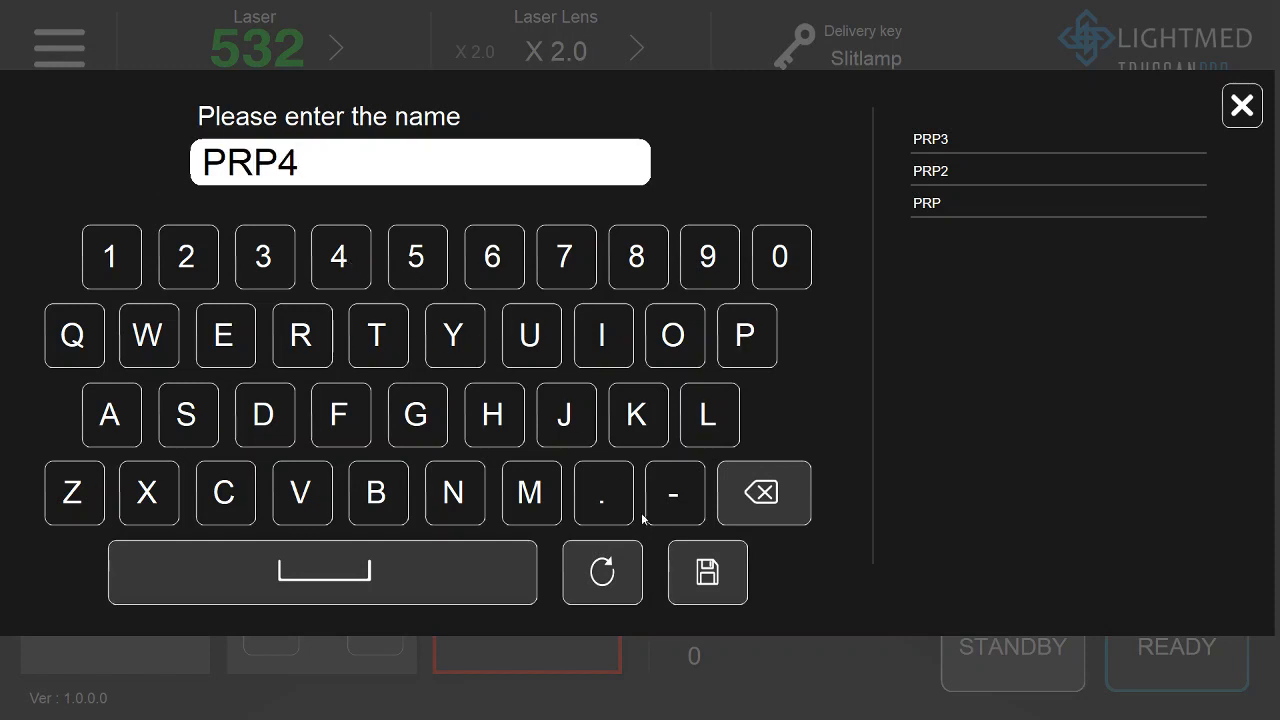
{"action": "left_click", "coordinate": [708, 572]}
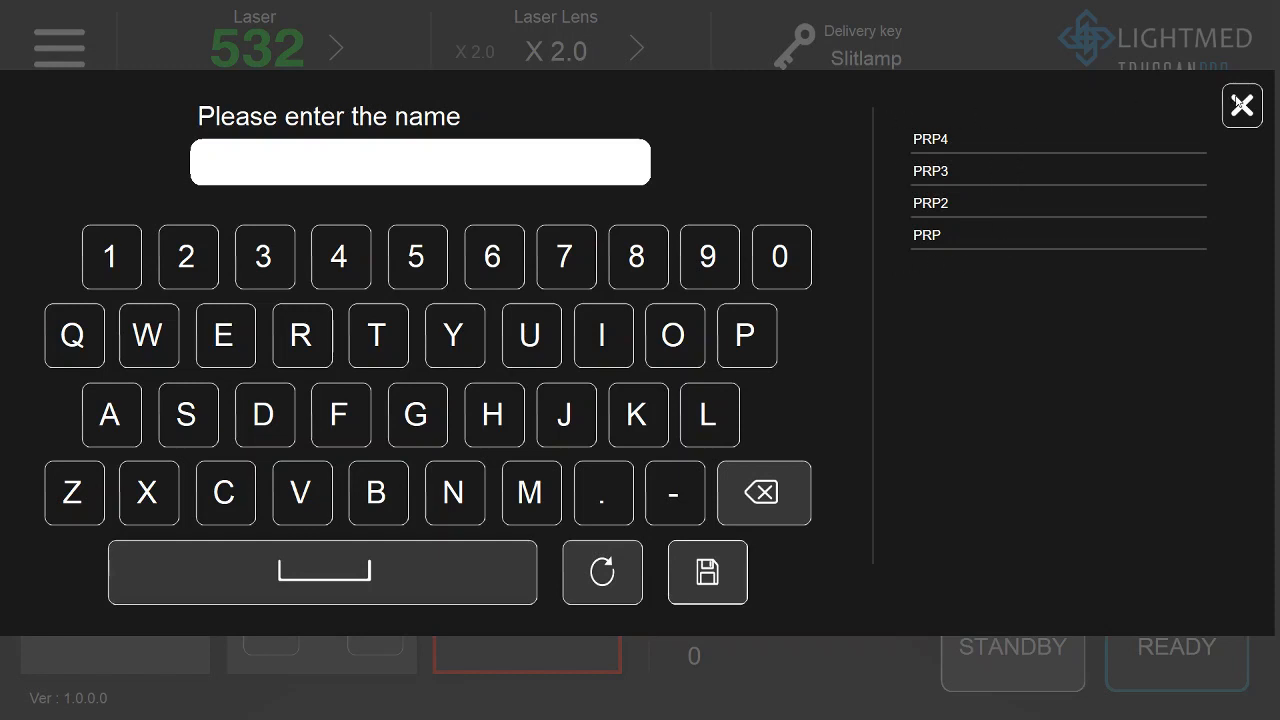
{"action": "left_click", "coordinate": [1242, 104]}
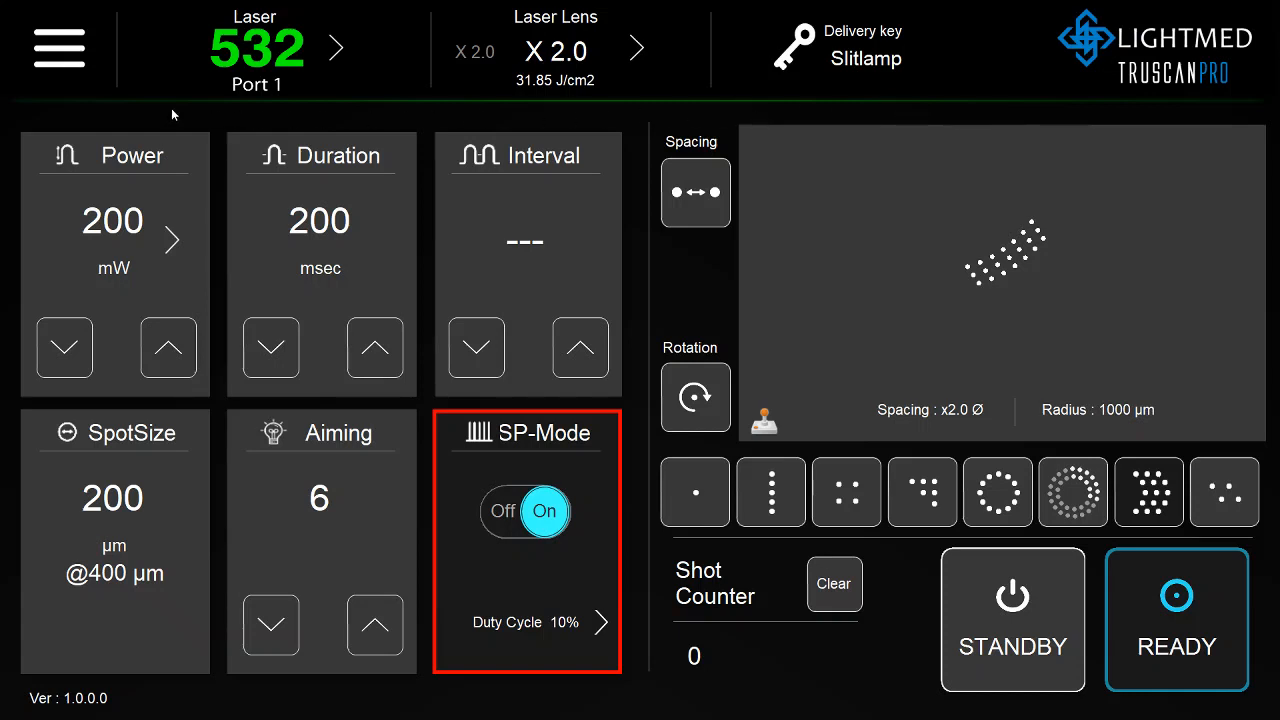
Load a saved preset from the menu, giving spacing x1.5 and 15% duty cycle.
{"action": "left_click", "coordinate": [58, 48]}
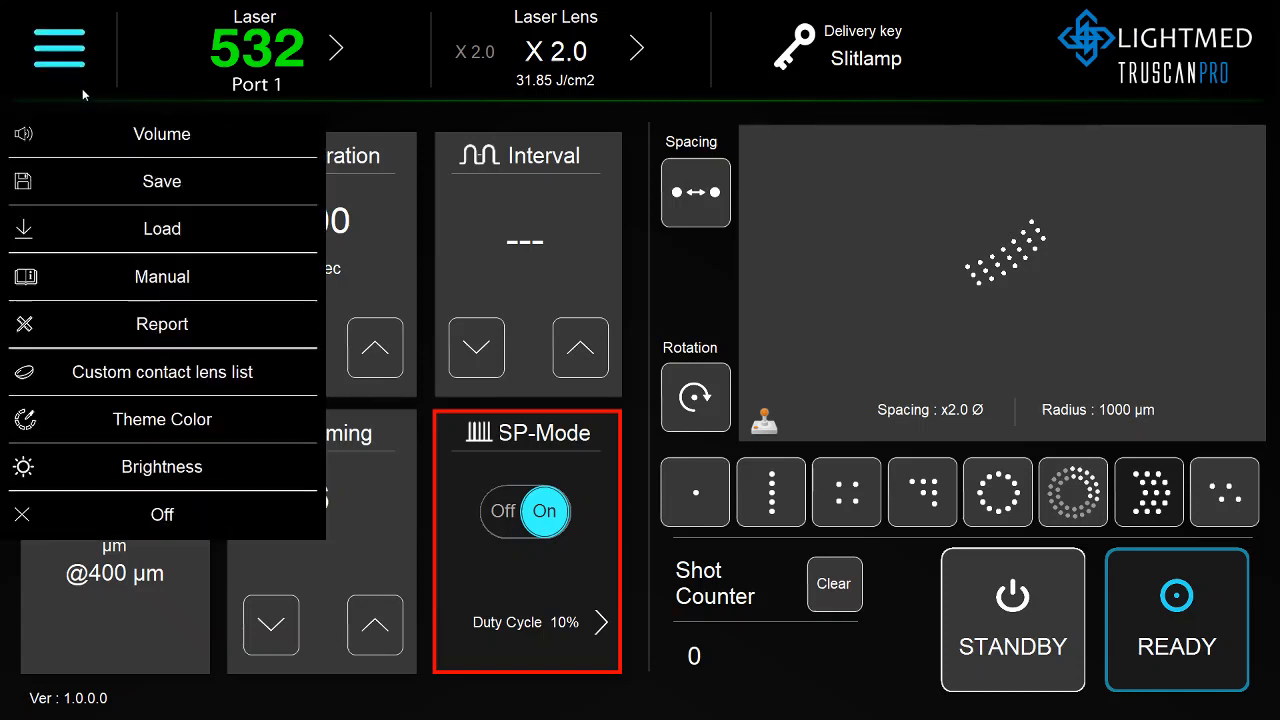
{"action": "mouse_move", "coordinate": [164, 236]}
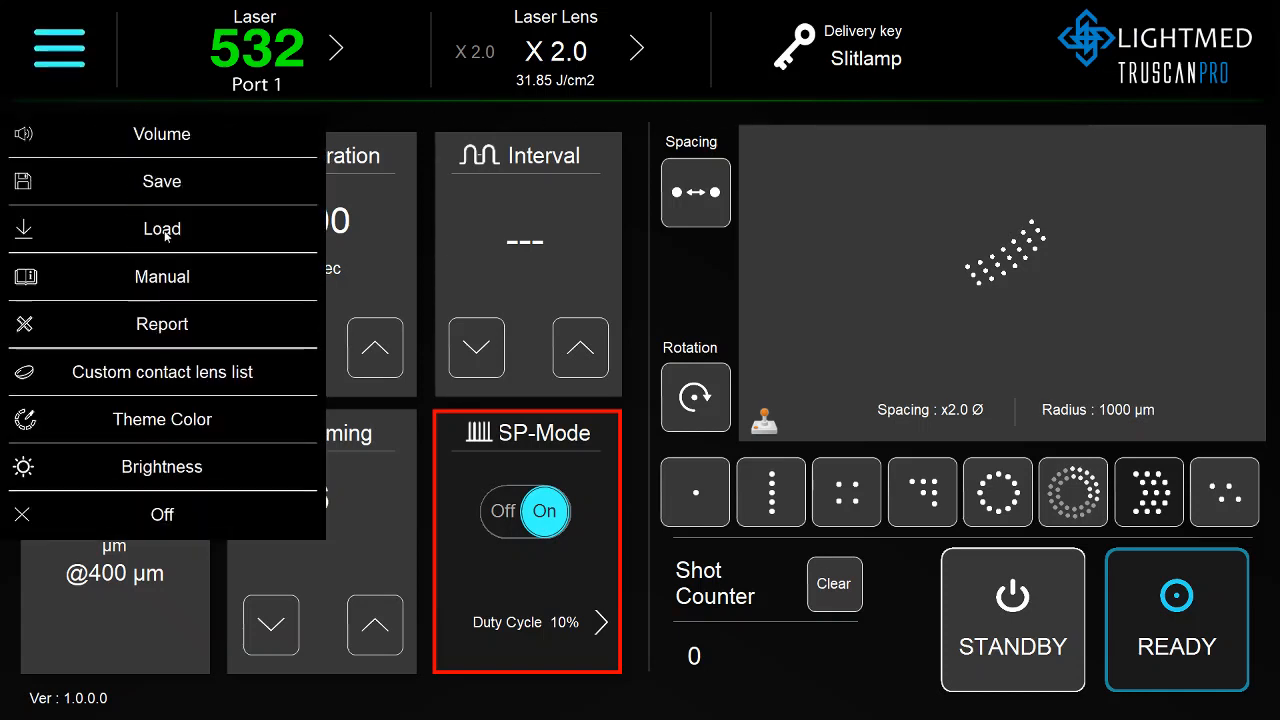
{"action": "left_click", "coordinate": [160, 228]}
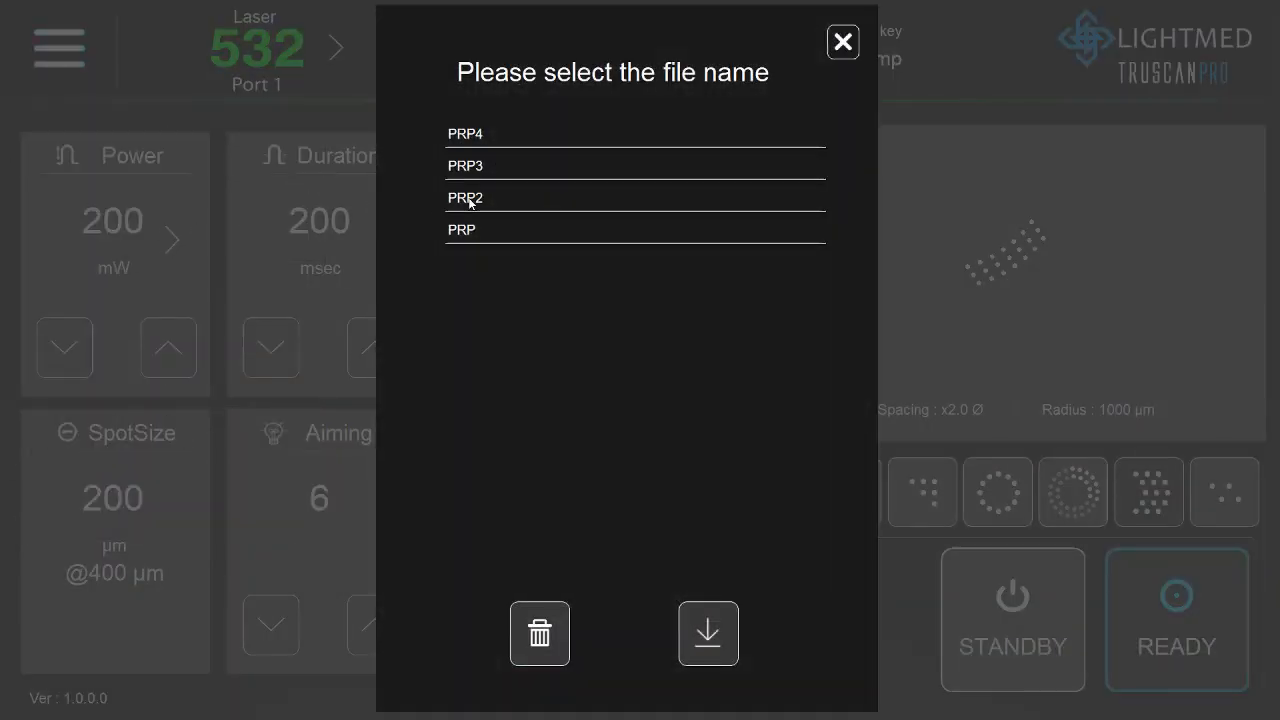
{"action": "left_click", "coordinate": [464, 198]}
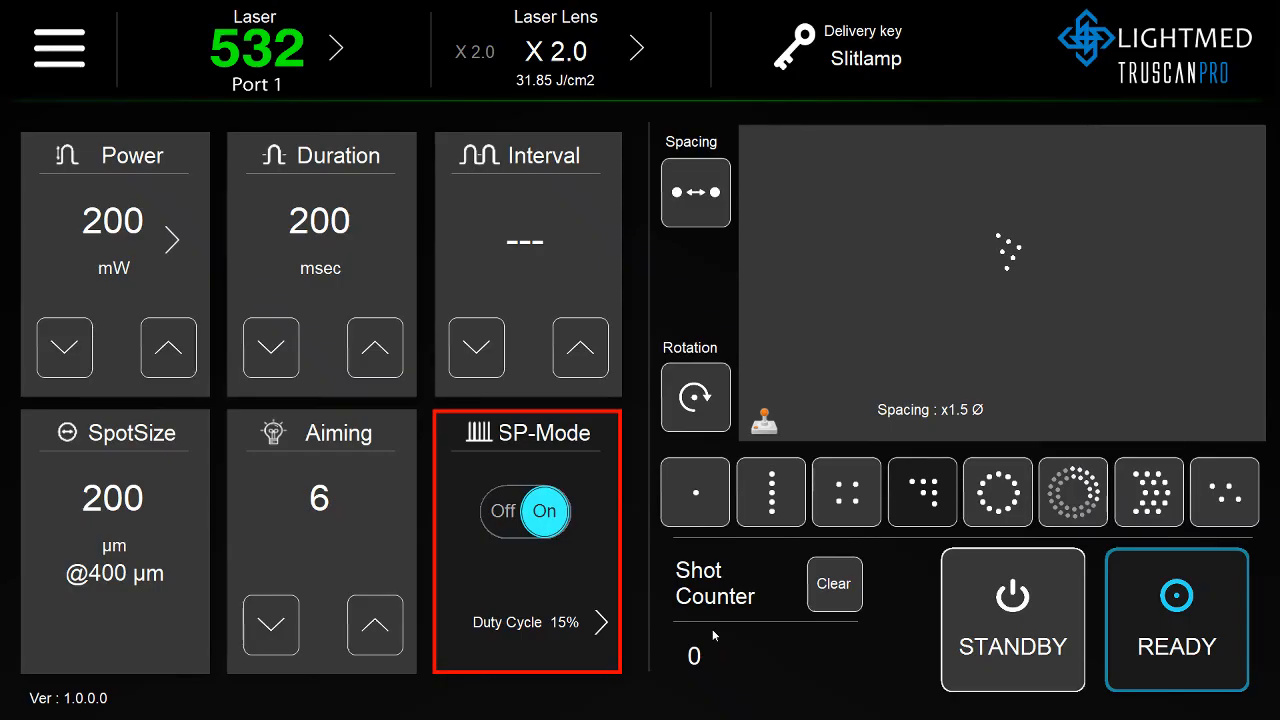
{"action": "mouse_move", "coordinate": [96, 96]}
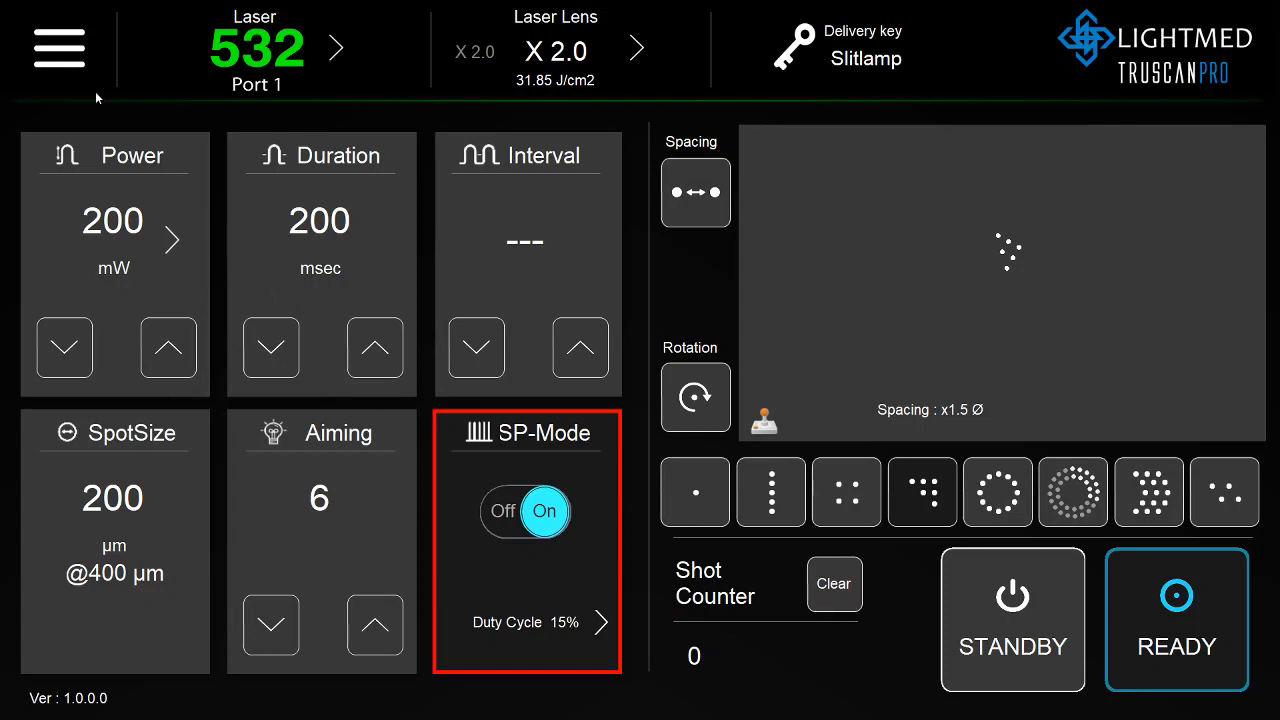
Raise the sound volume to 4 from the menu, then choose the English manual.
{"action": "left_click", "coordinate": [58, 48]}
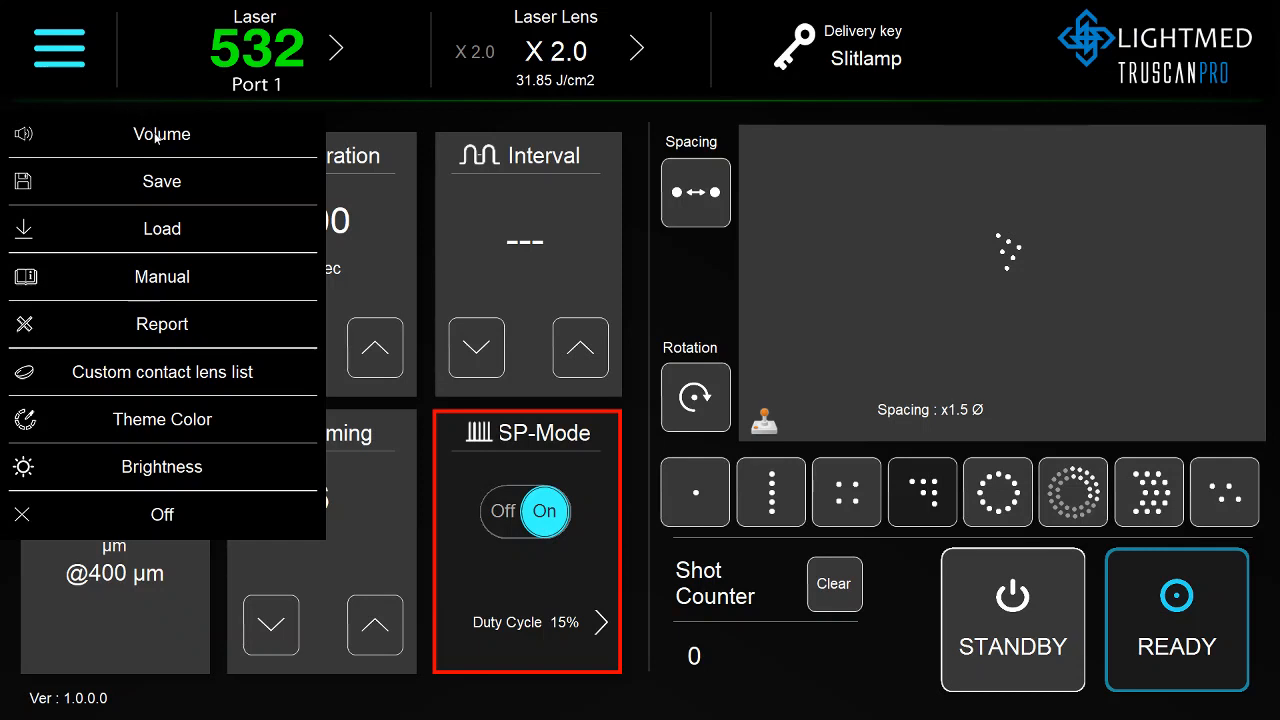
{"action": "left_click", "coordinate": [160, 134]}
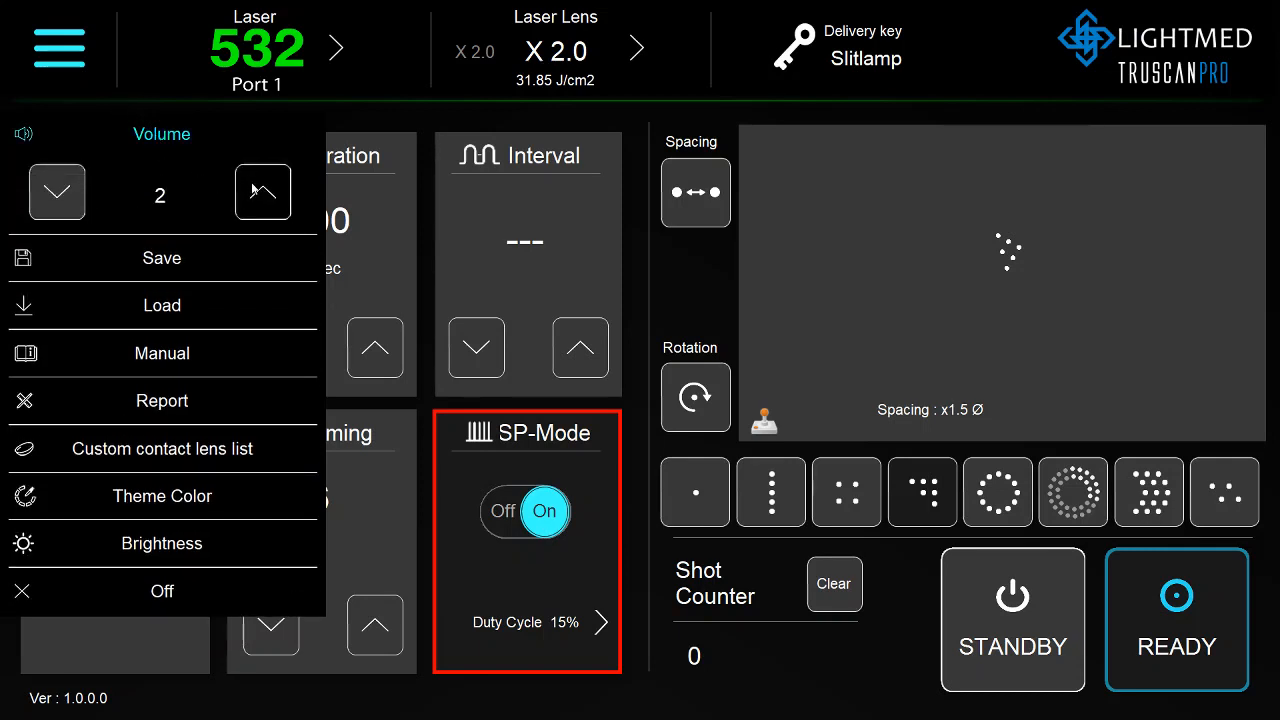
{"action": "left_click", "coordinate": [262, 192]}
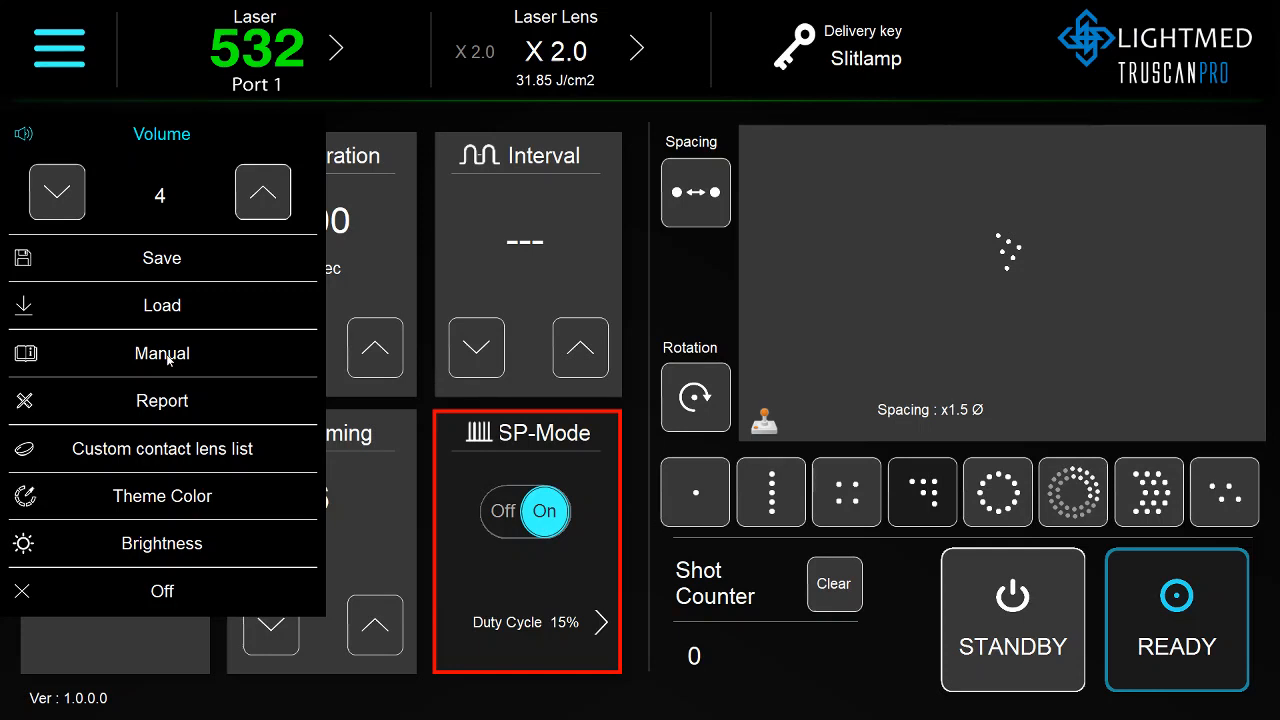
{"action": "left_click", "coordinate": [160, 352]}
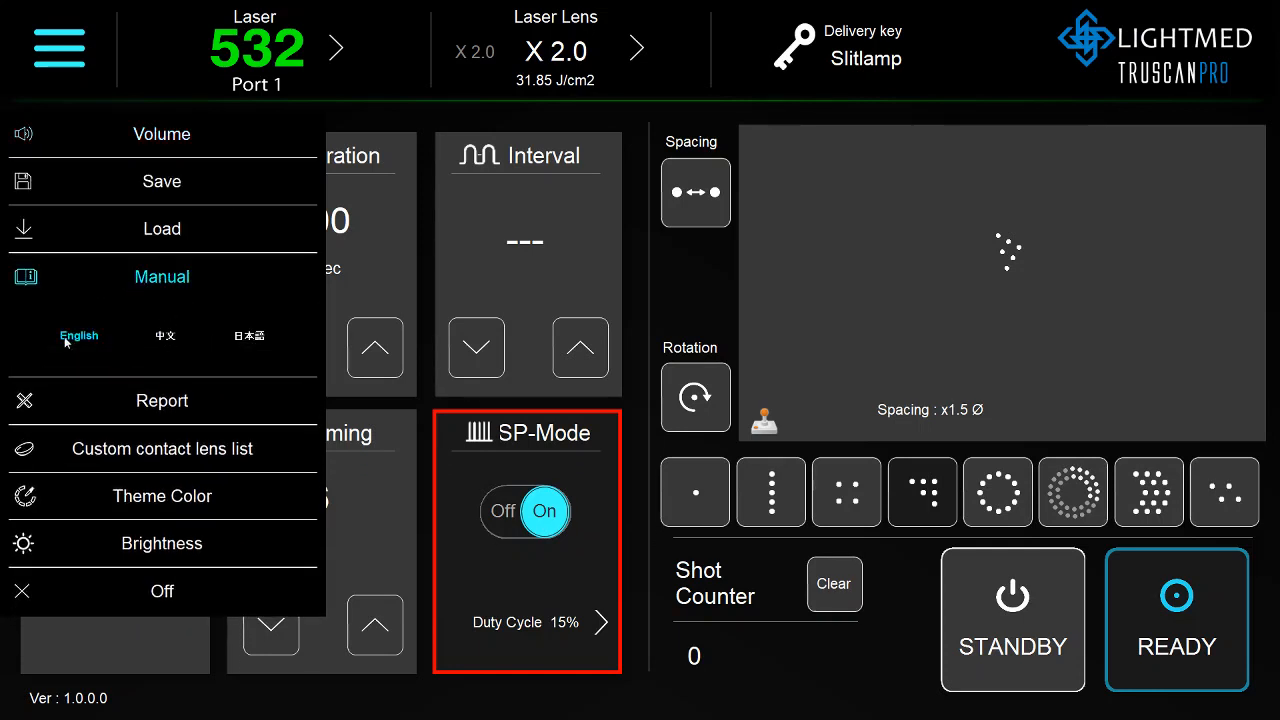
{"action": "left_click", "coordinate": [160, 276]}
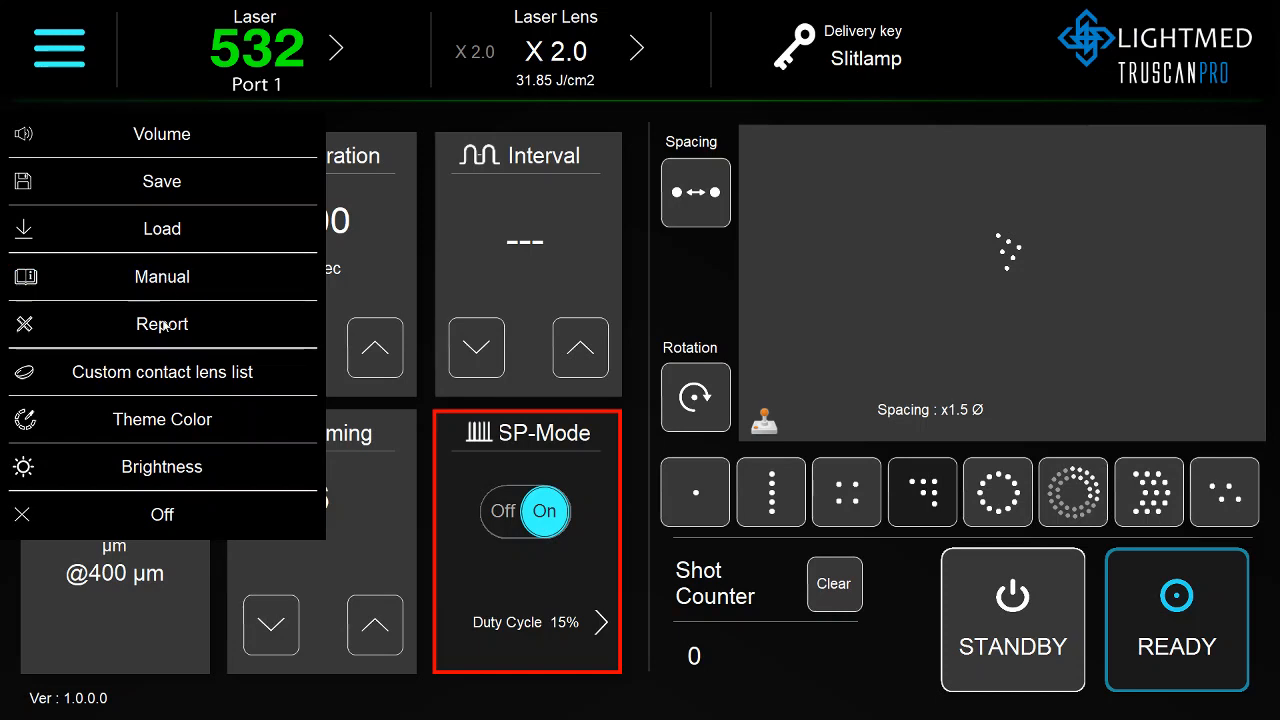
Fill in patient name John Smith in the treatment report, save it, and confirm.
{"action": "left_click", "coordinate": [160, 324]}
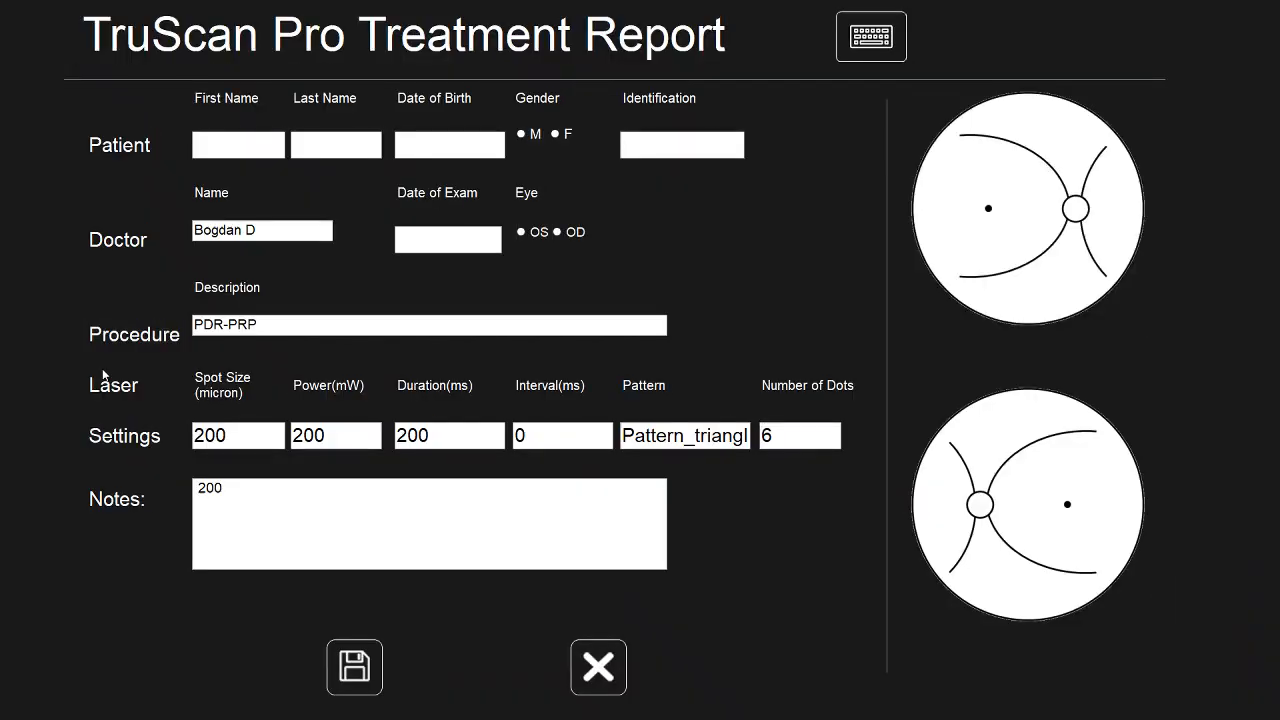
{"action": "mouse_move", "coordinate": [210, 182]}
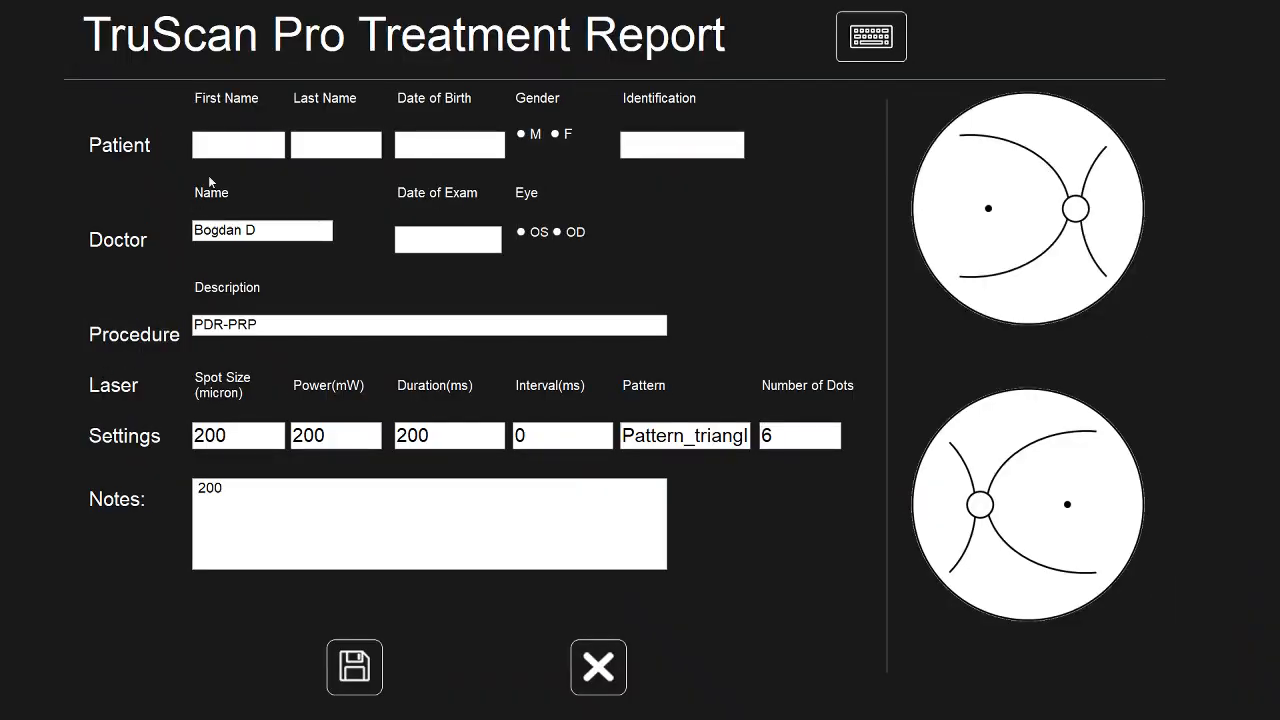
{"action": "left_click", "coordinate": [238, 144]}
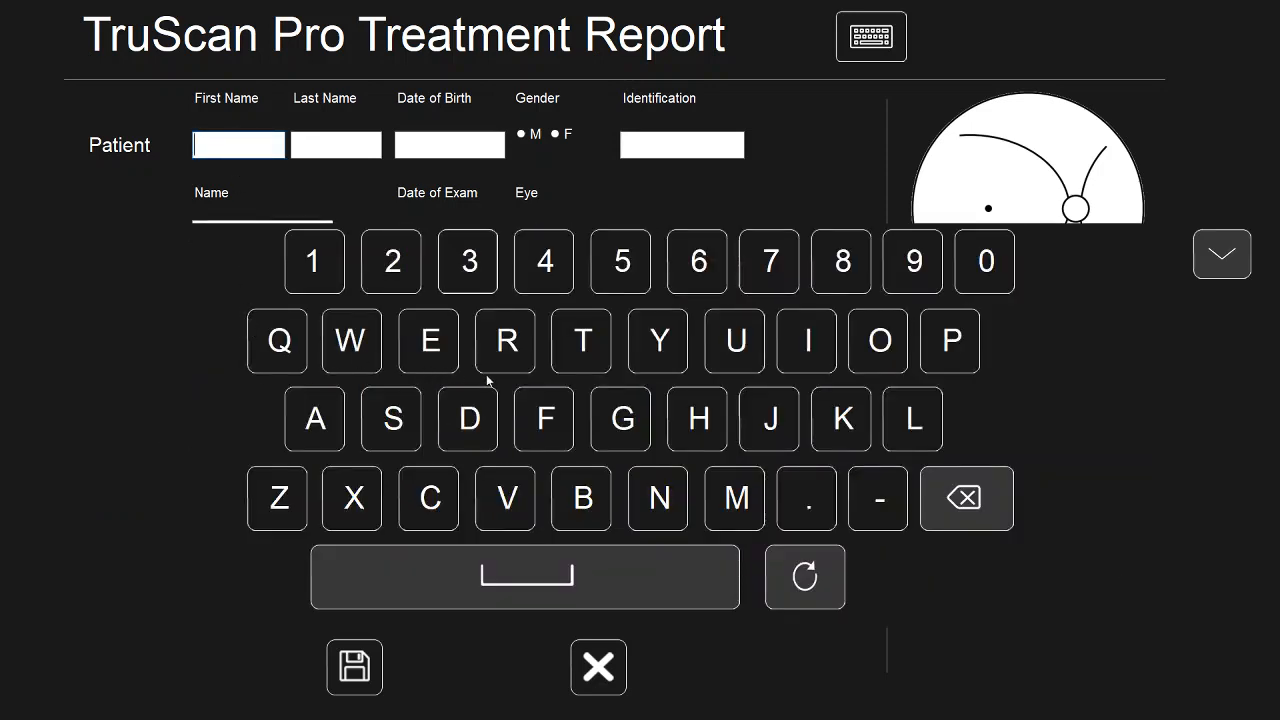
{"action": "left_click", "coordinate": [876, 340]}
{"action": "type", "text": "SMITH"}
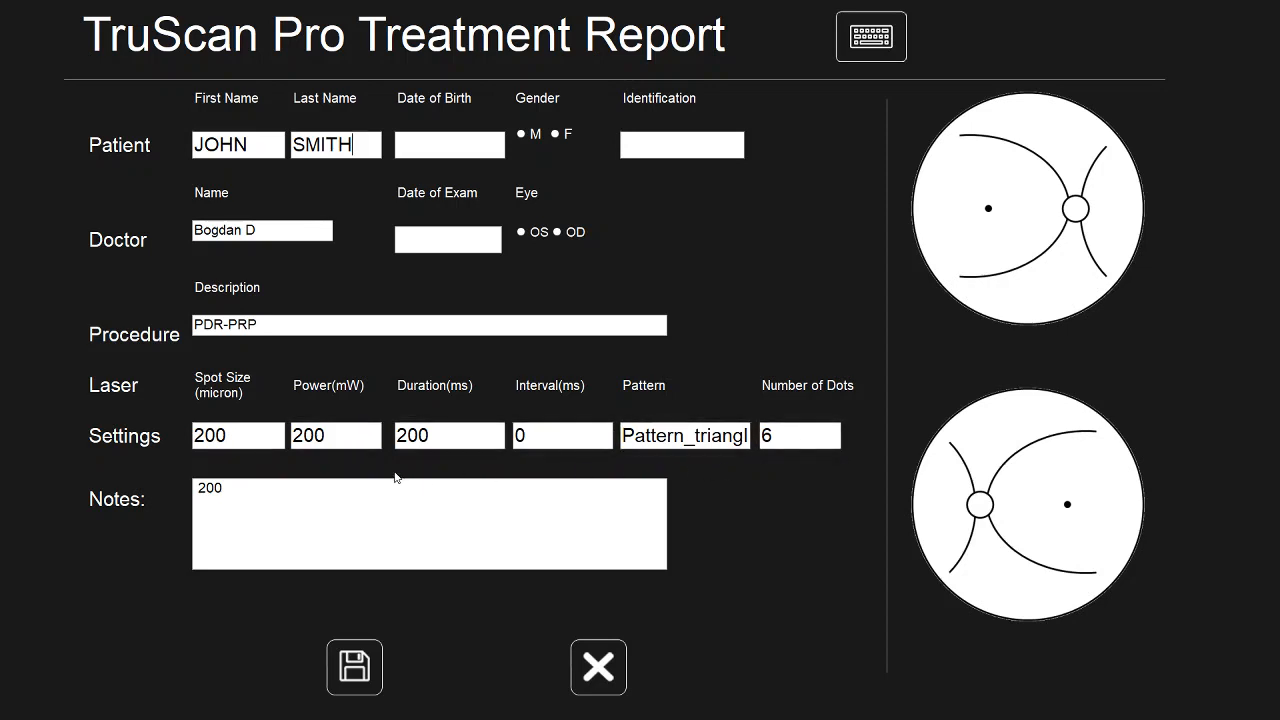
{"action": "mouse_move", "coordinate": [640, 486]}
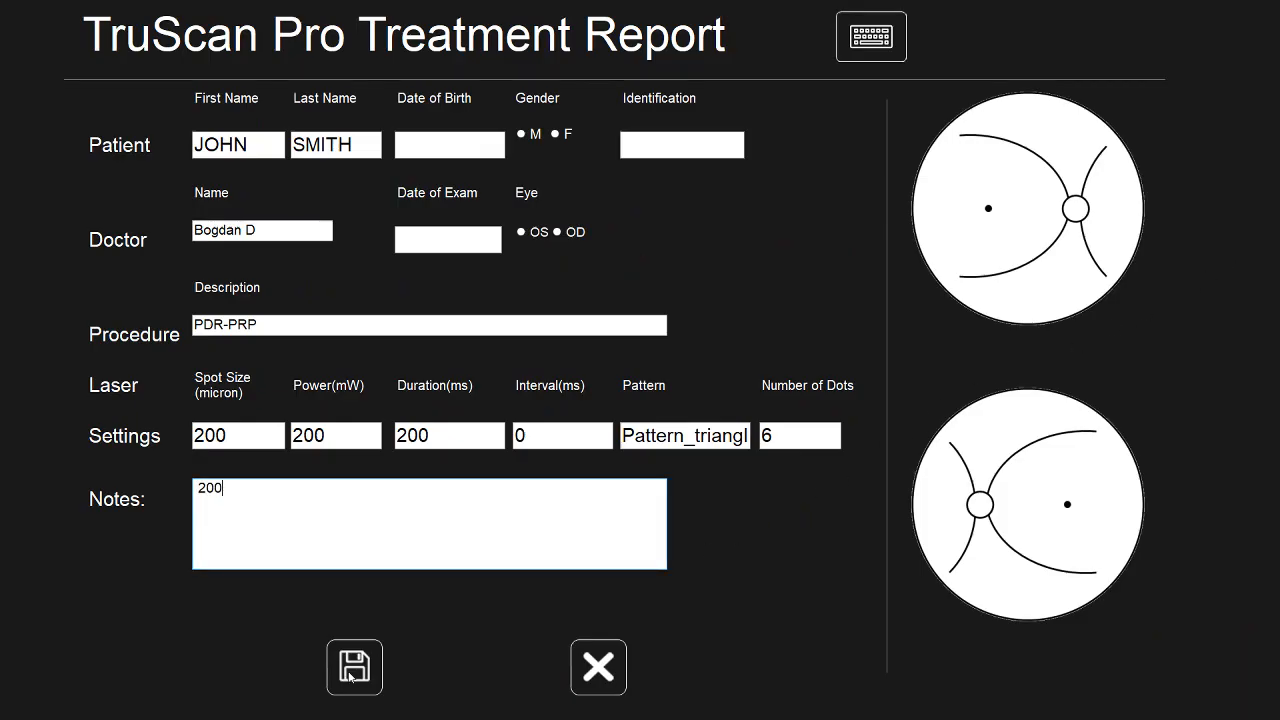
{"action": "left_click", "coordinate": [354, 668]}
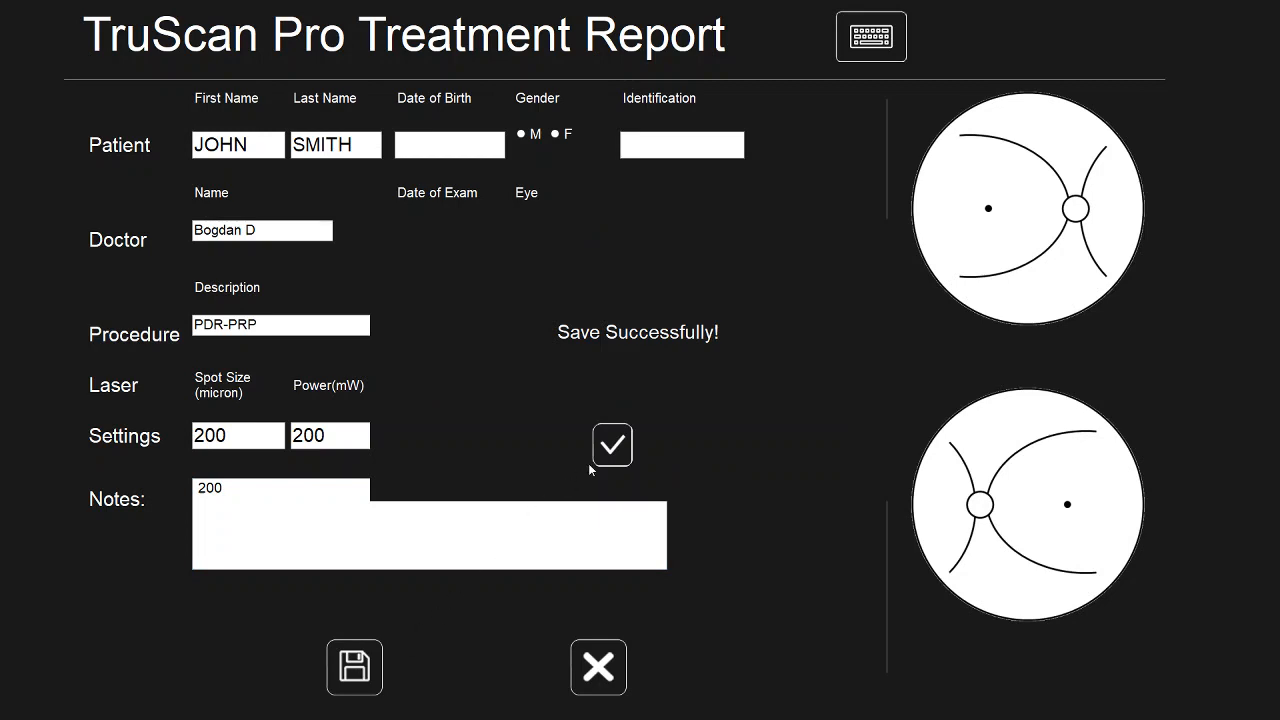
{"action": "left_click", "coordinate": [612, 444]}
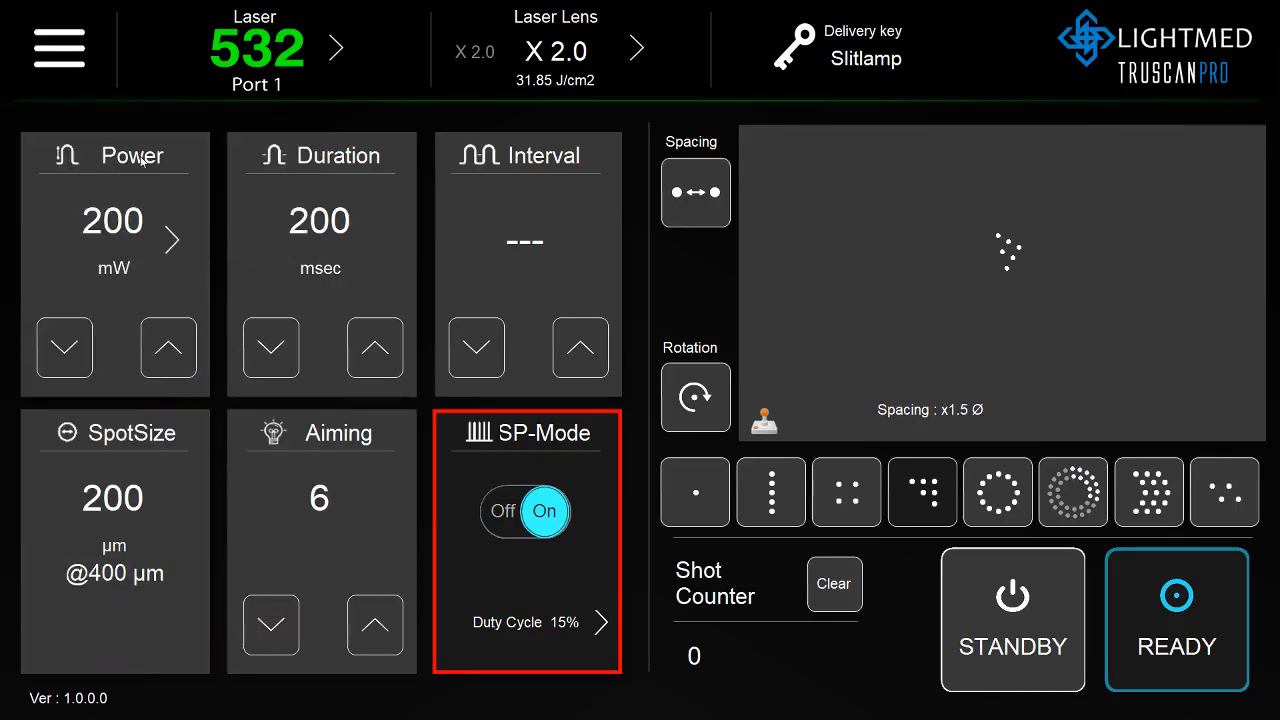
Apply the third then first colour theme from the menu, ending on the brightness setting at 50%.
{"action": "left_click", "coordinate": [58, 48]}
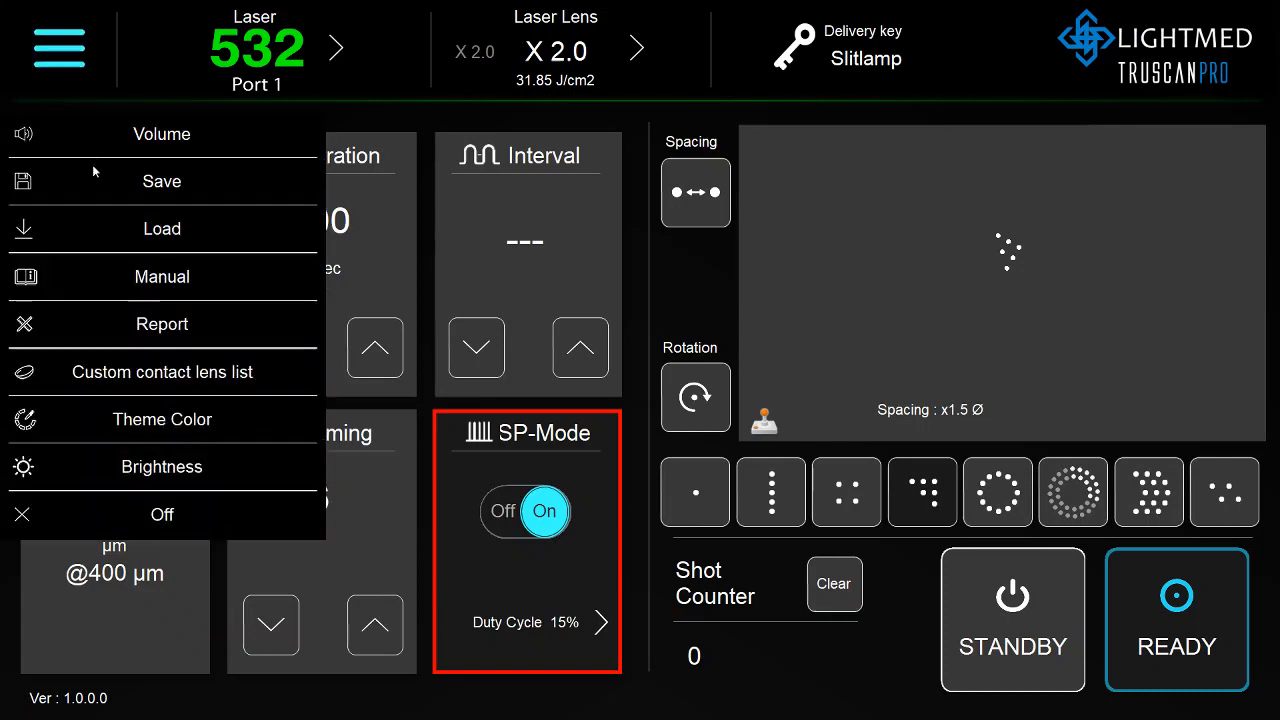
{"action": "mouse_move", "coordinate": [170, 378]}
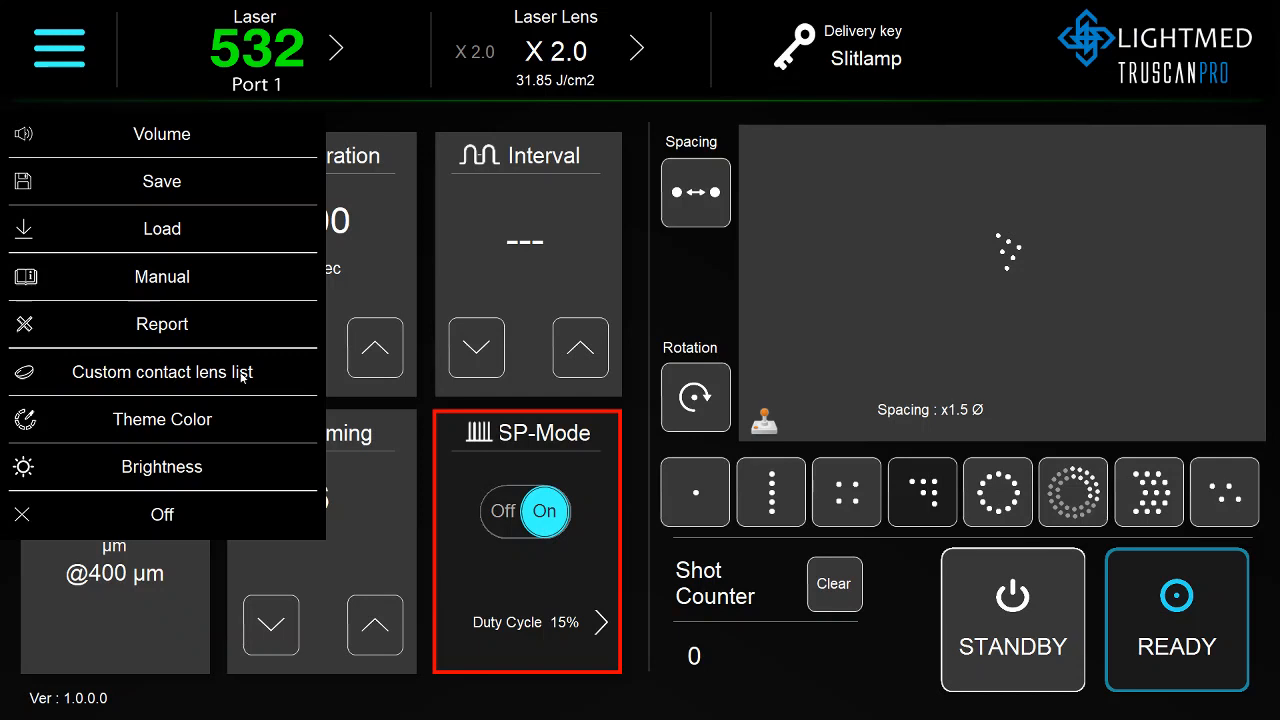
{"action": "left_click", "coordinate": [162, 420]}
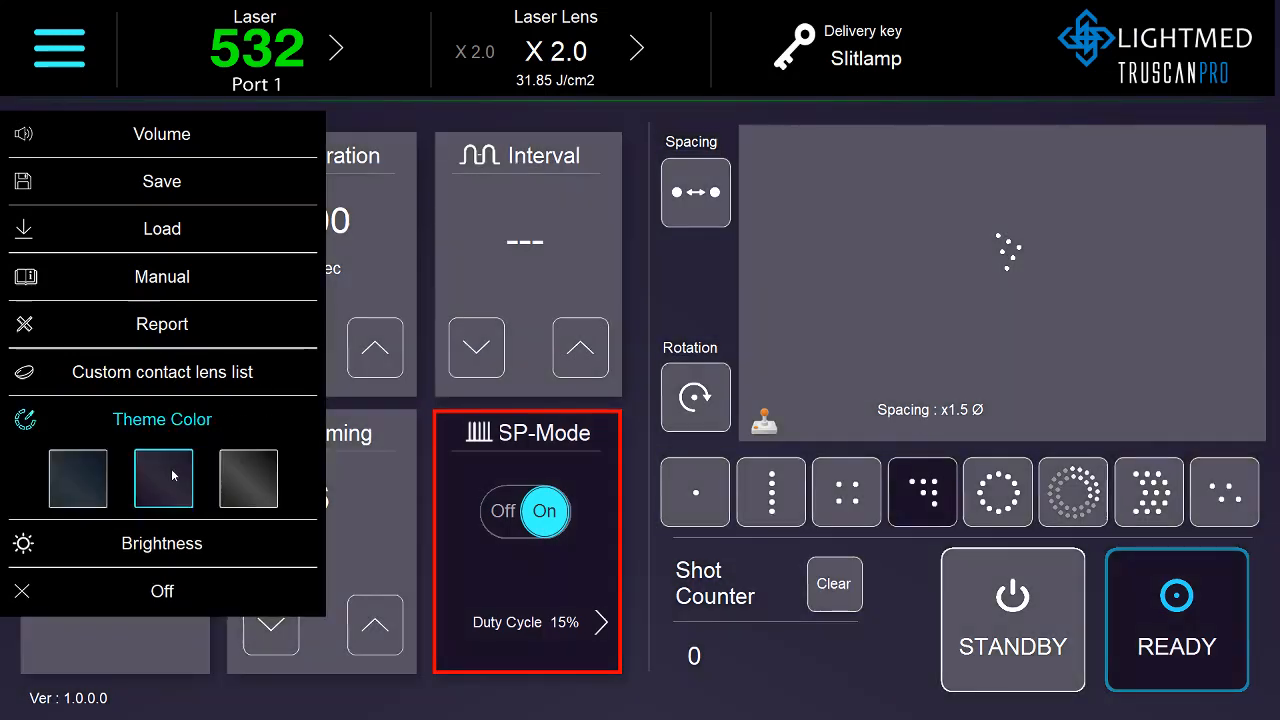
{"action": "left_click", "coordinate": [248, 478]}
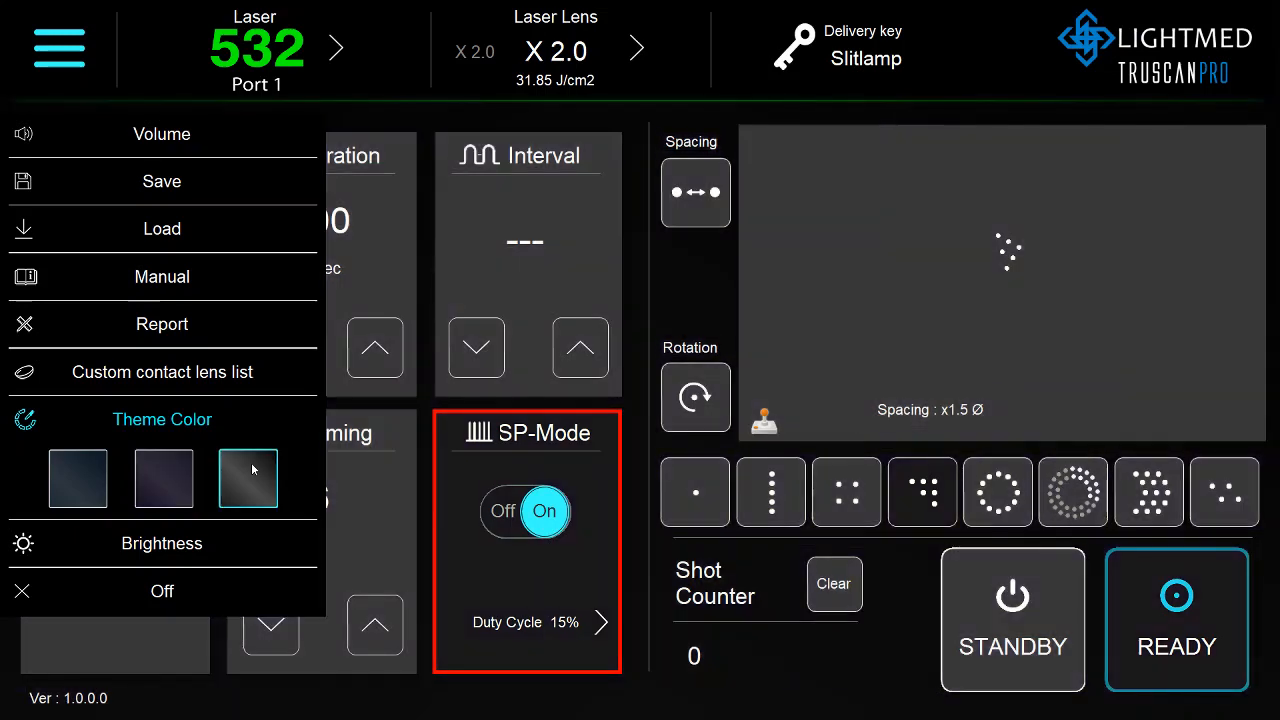
{"action": "left_click", "coordinate": [76, 478]}
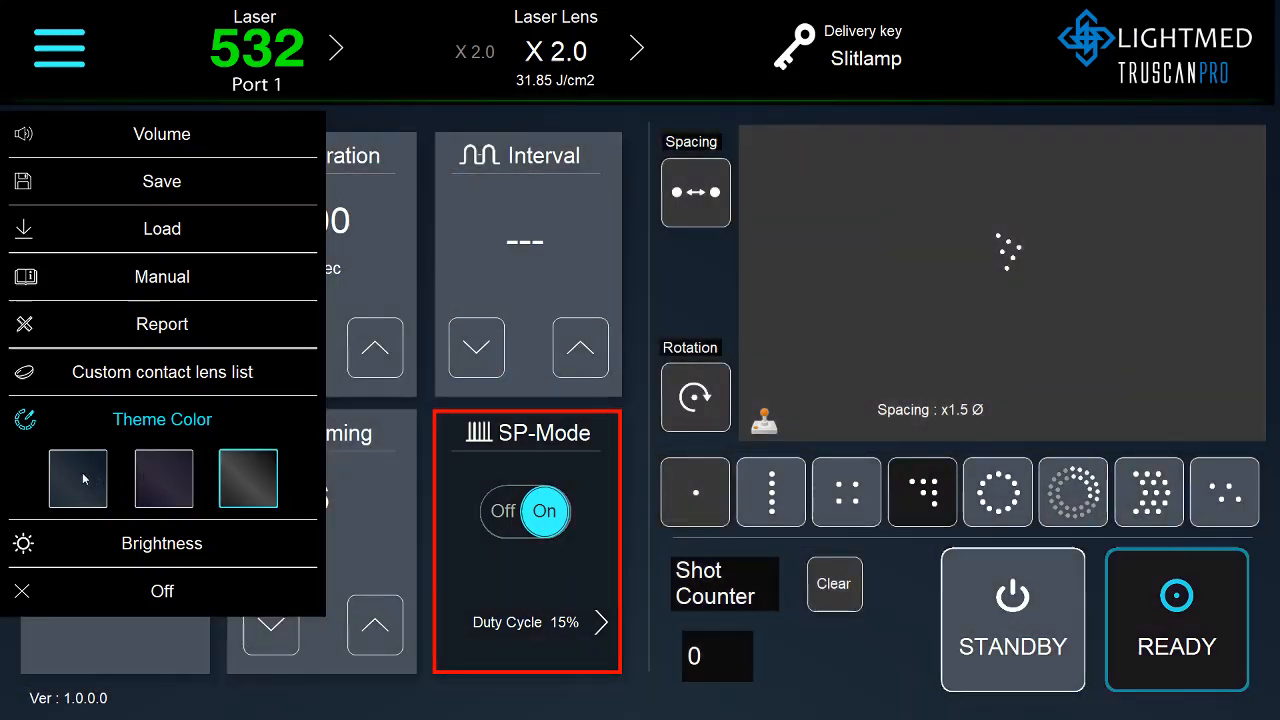
{"action": "left_click", "coordinate": [76, 478]}
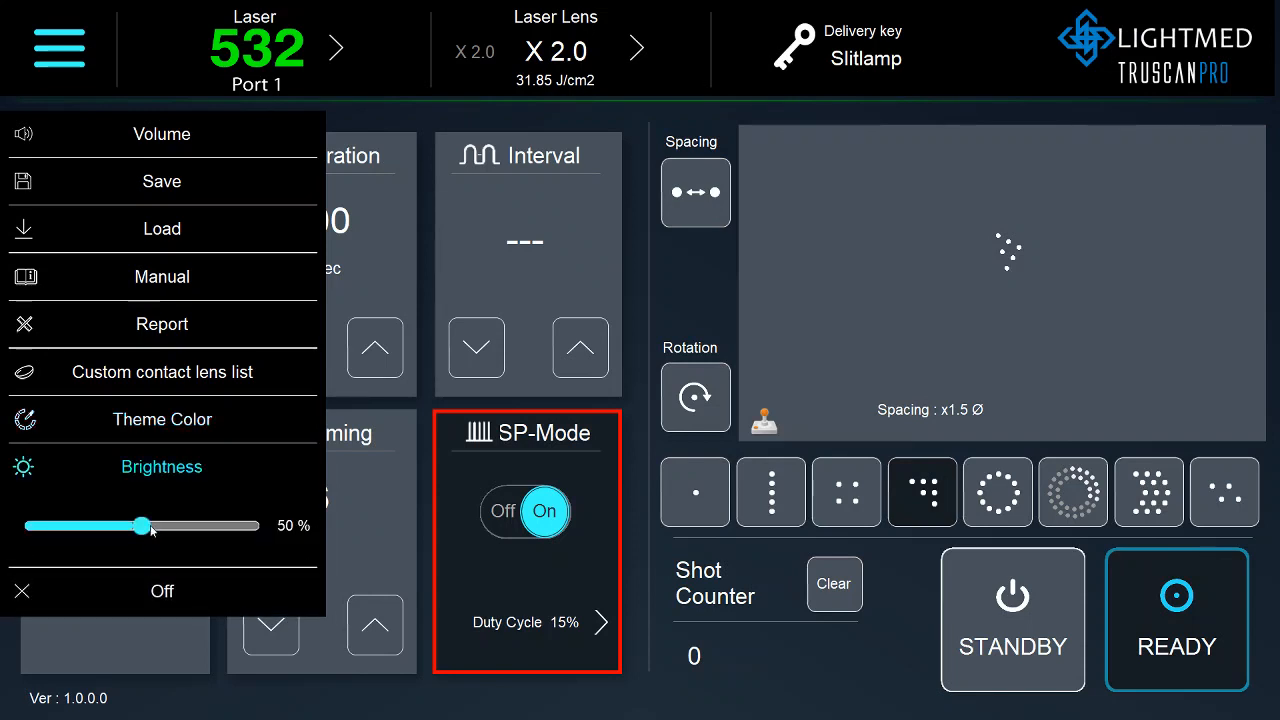
Drag the brightness slider up to 85%, then down through 67% to settle at 58%.
{"action": "left_click_drag", "start_coordinate": [140, 524], "coordinate": [220, 524]}
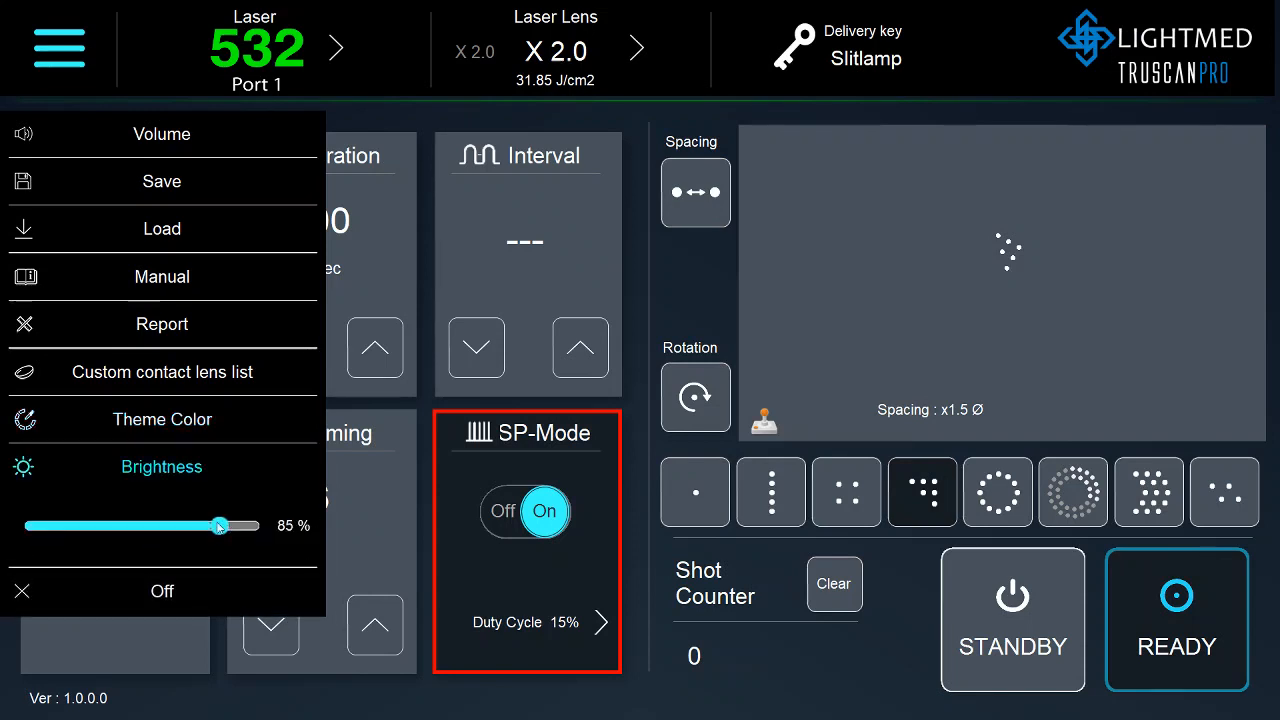
{"action": "left_click_drag", "start_coordinate": [220, 524], "coordinate": [176, 524]}
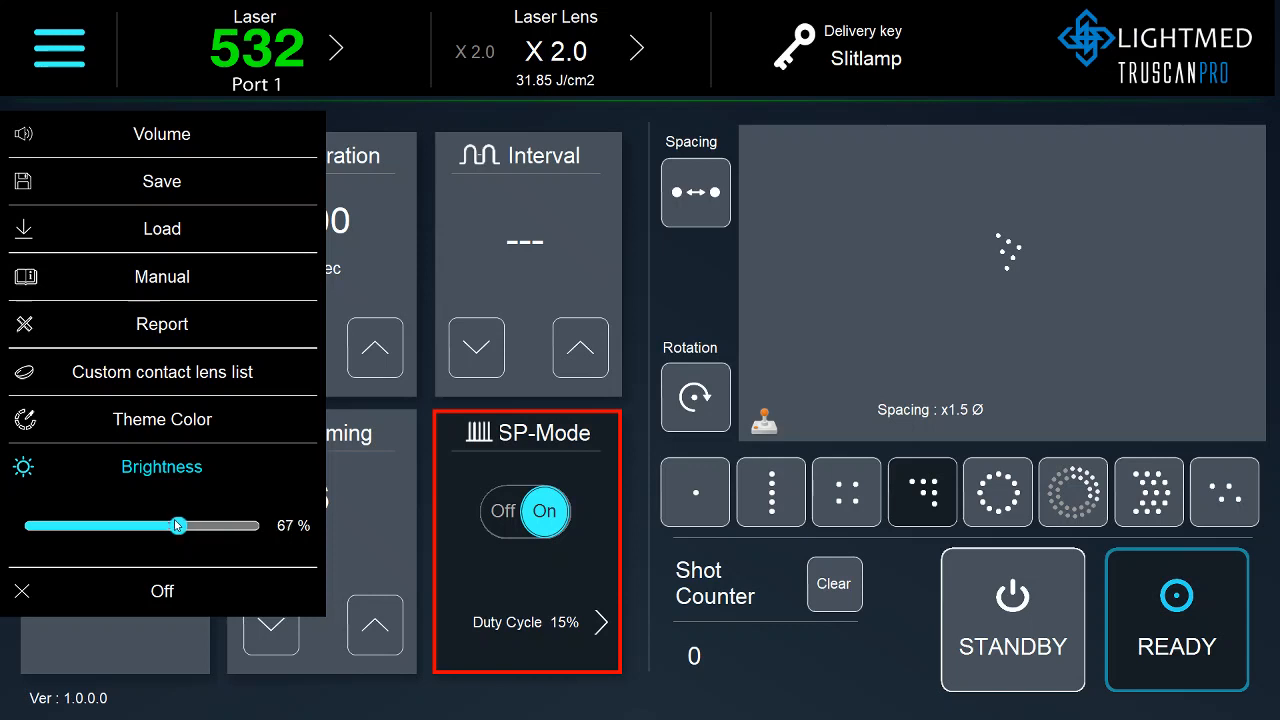
{"action": "left_click_drag", "start_coordinate": [176, 524], "coordinate": [152, 524]}
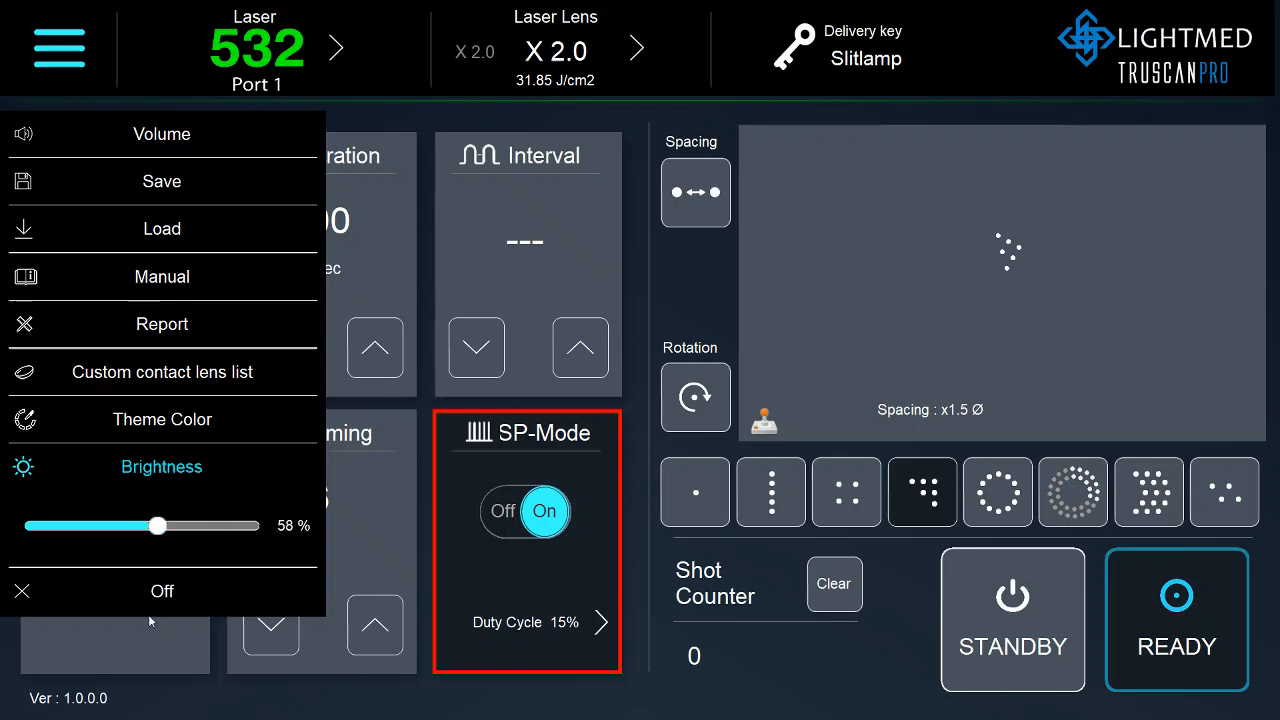
{"action": "mouse_move", "coordinate": [164, 624]}
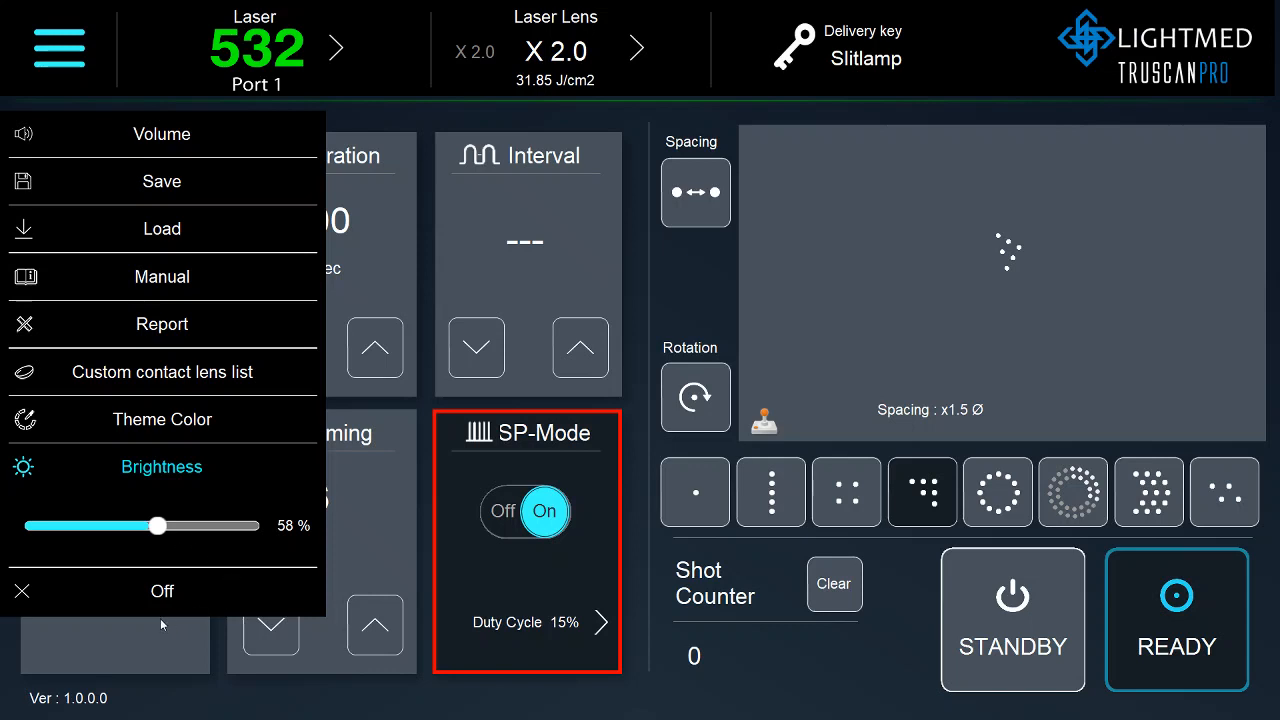